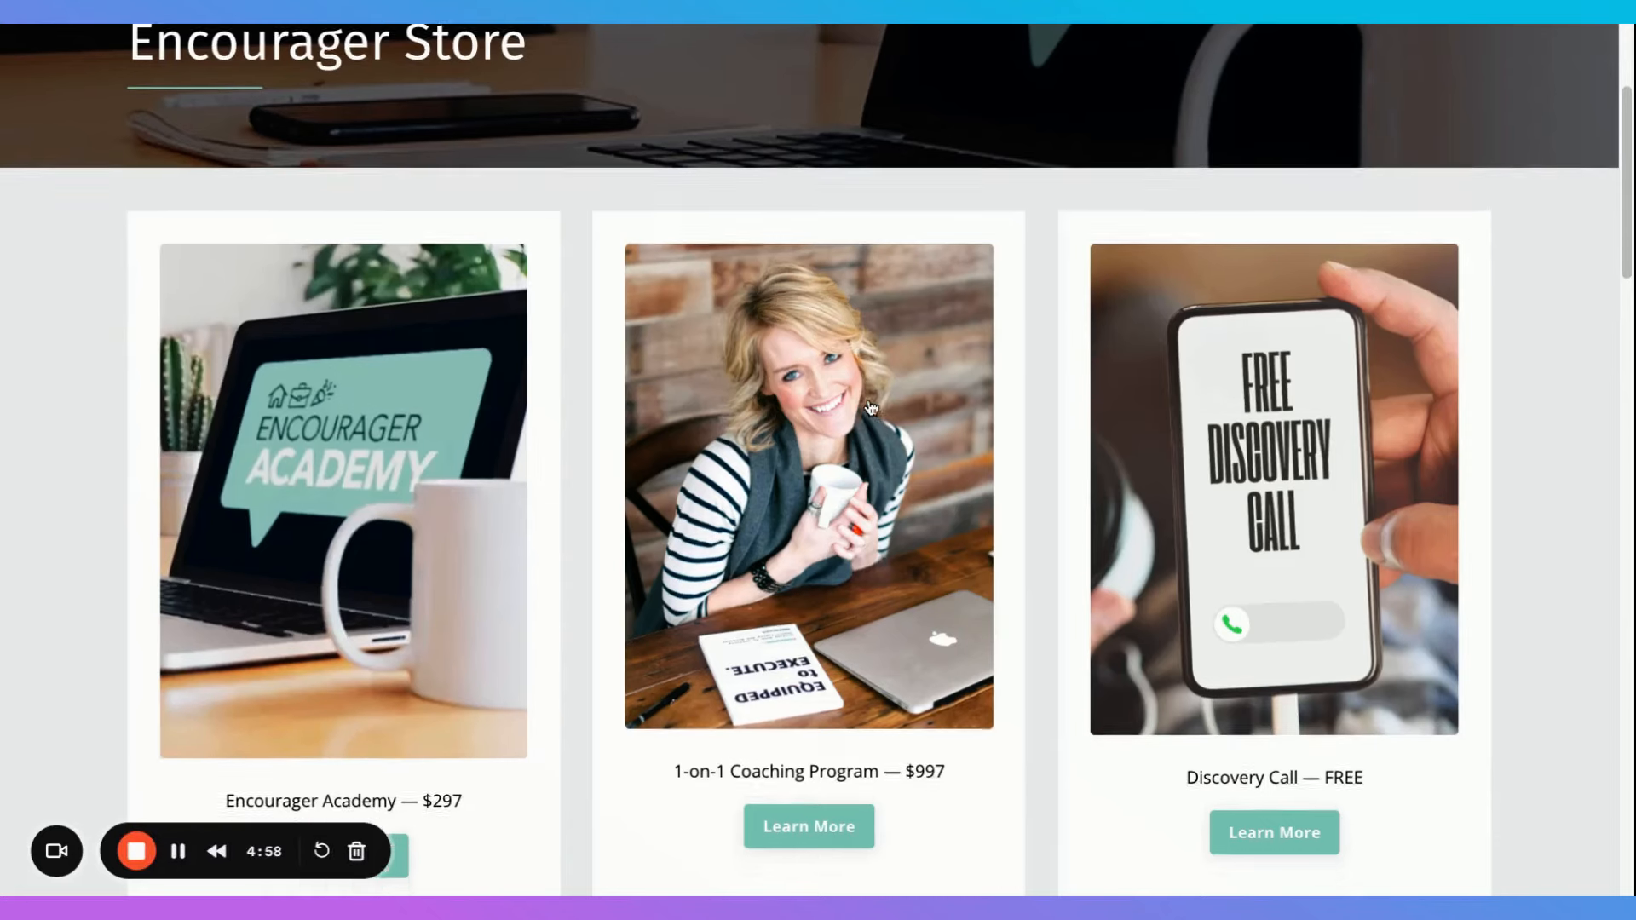
# Give the new three-column section a grey background colour in Section settings
pyautogui.scroll(-3)
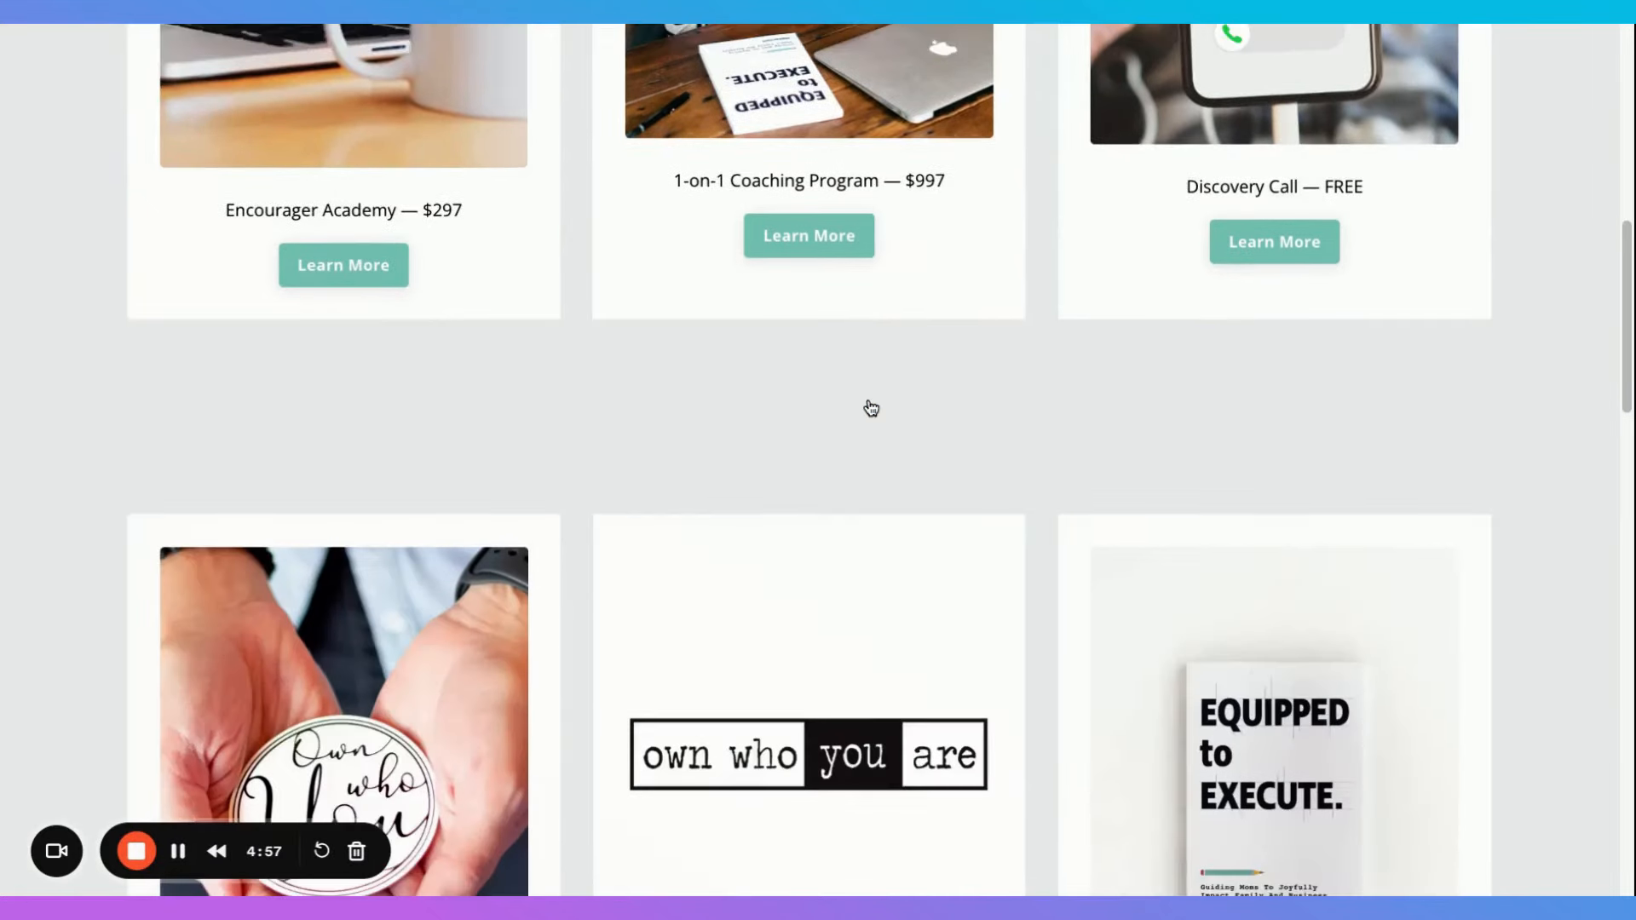
pyautogui.scroll(-3)
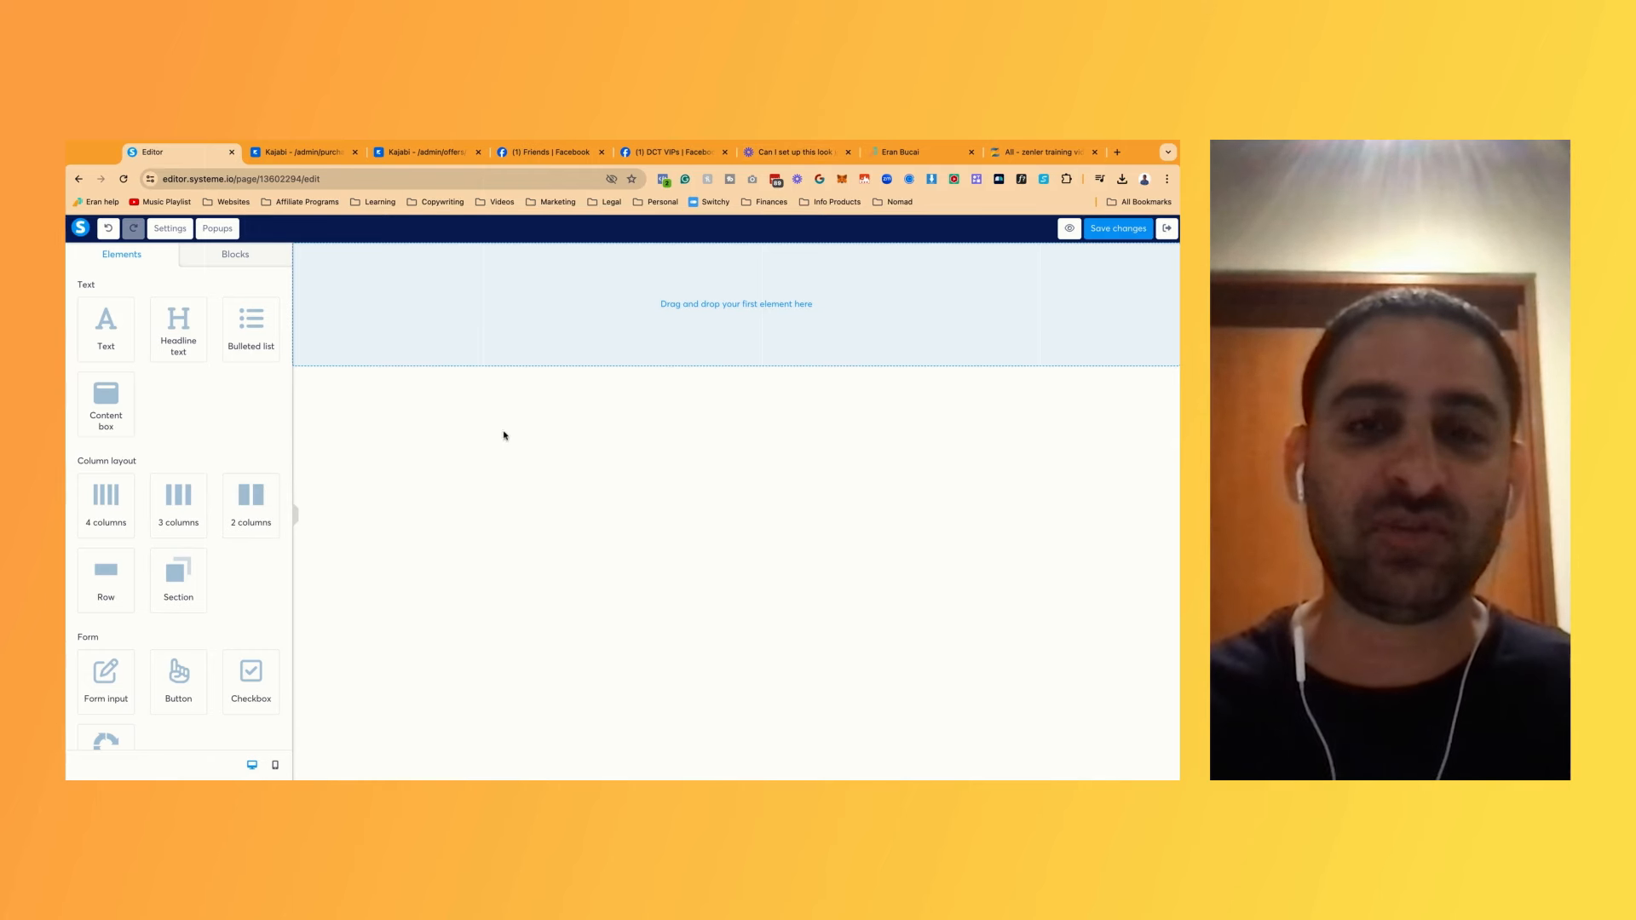
pyautogui.moveTo(428, 428)
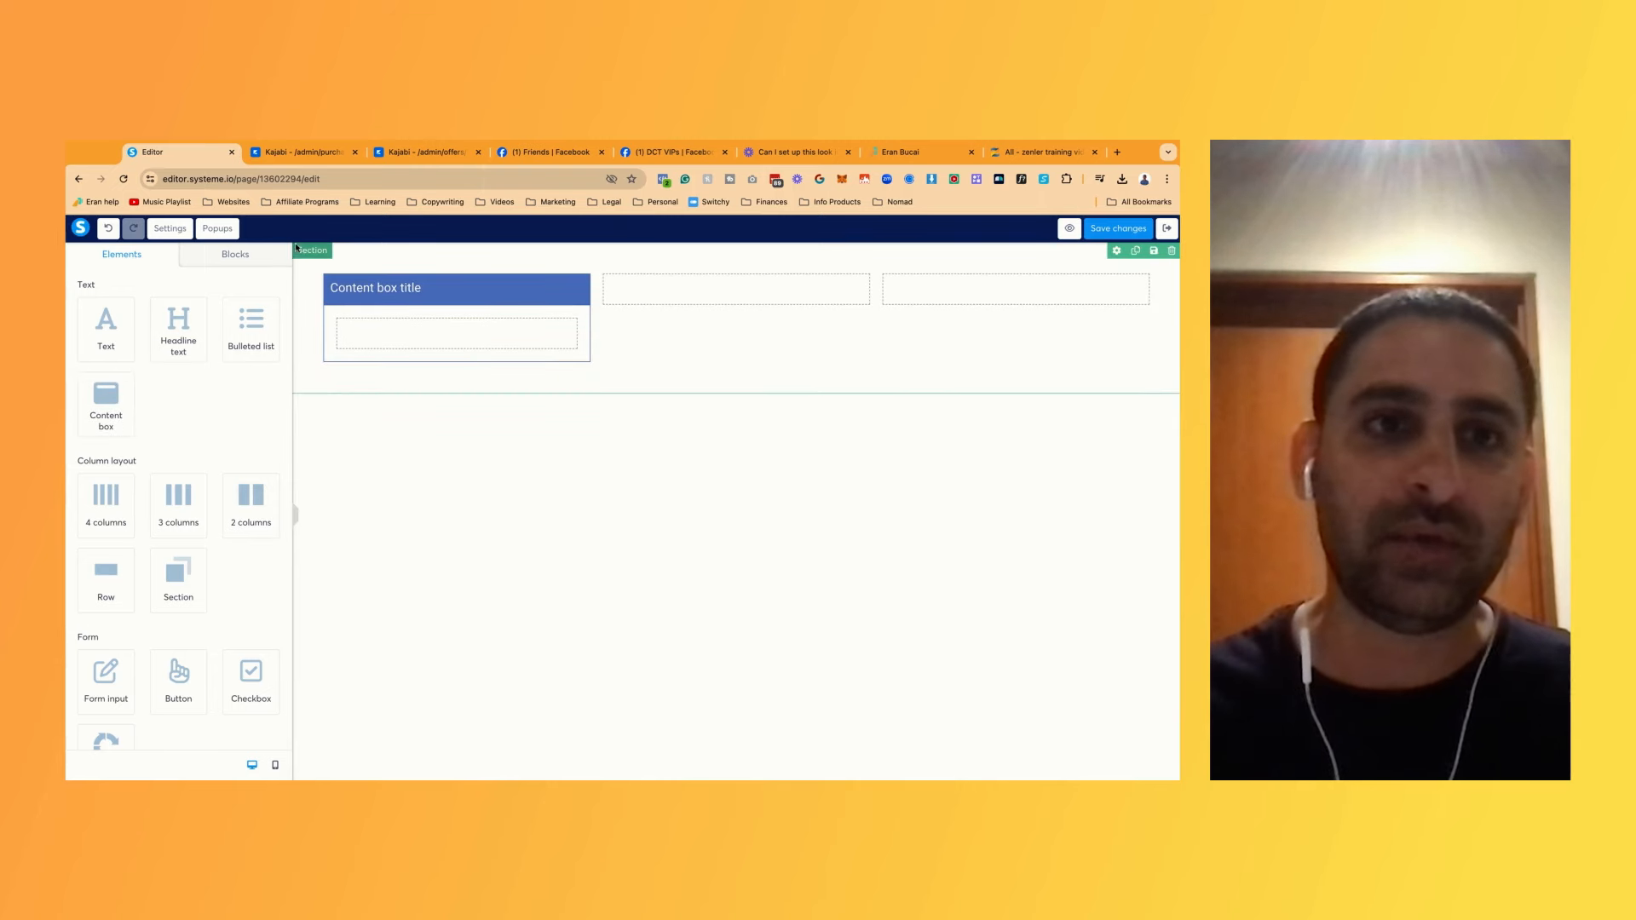
pyautogui.click(318, 228)
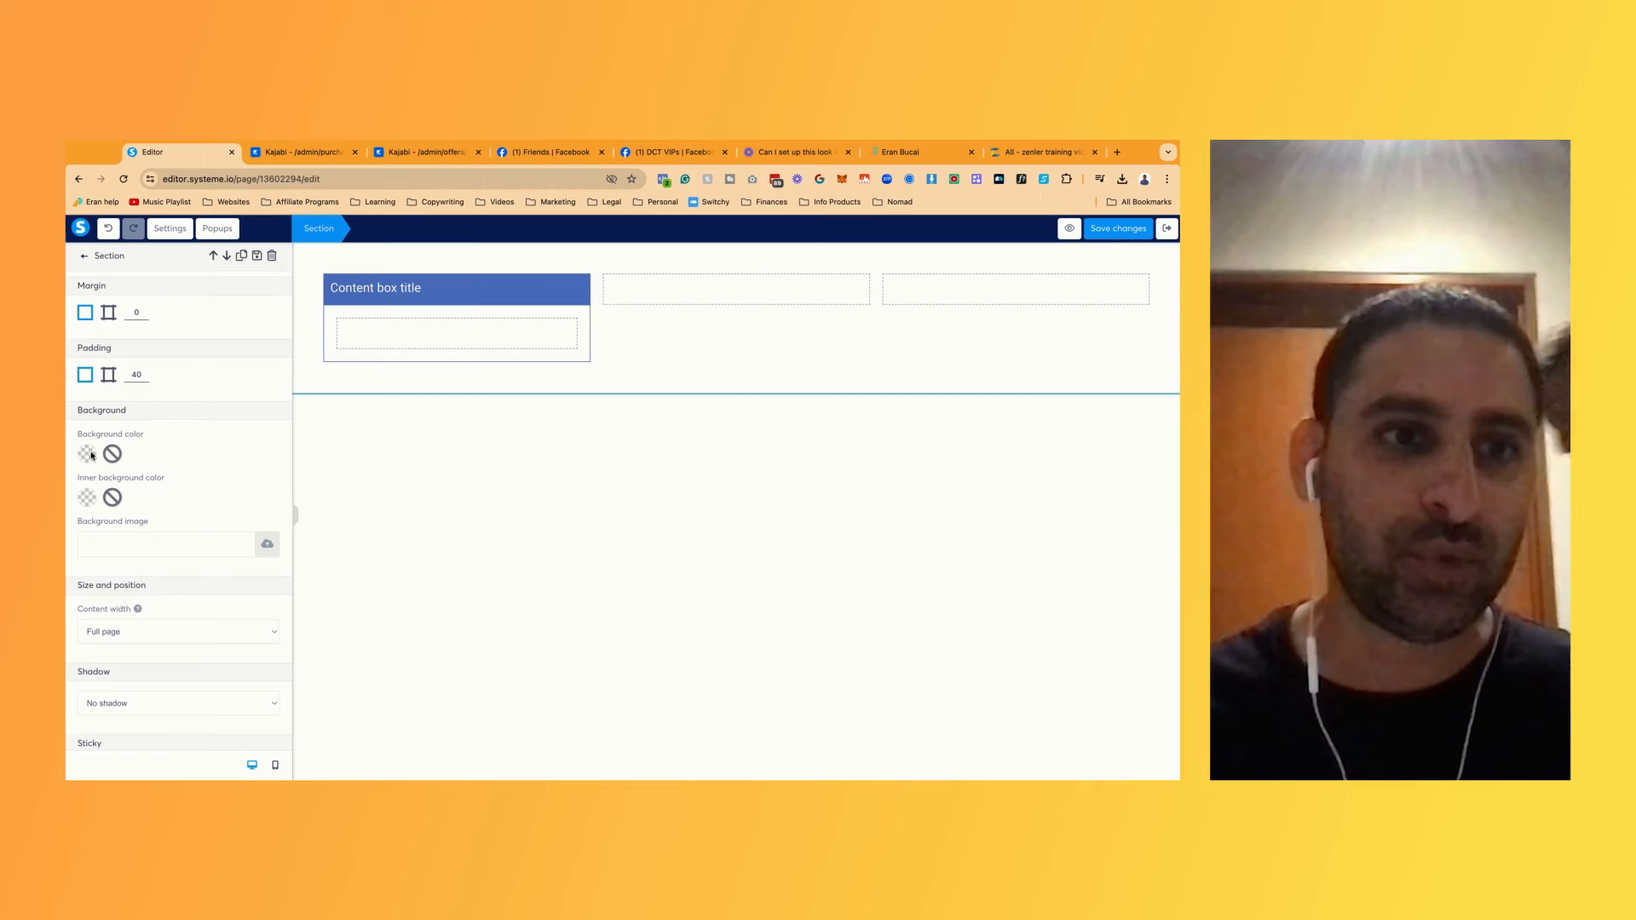
pyautogui.click(87, 453)
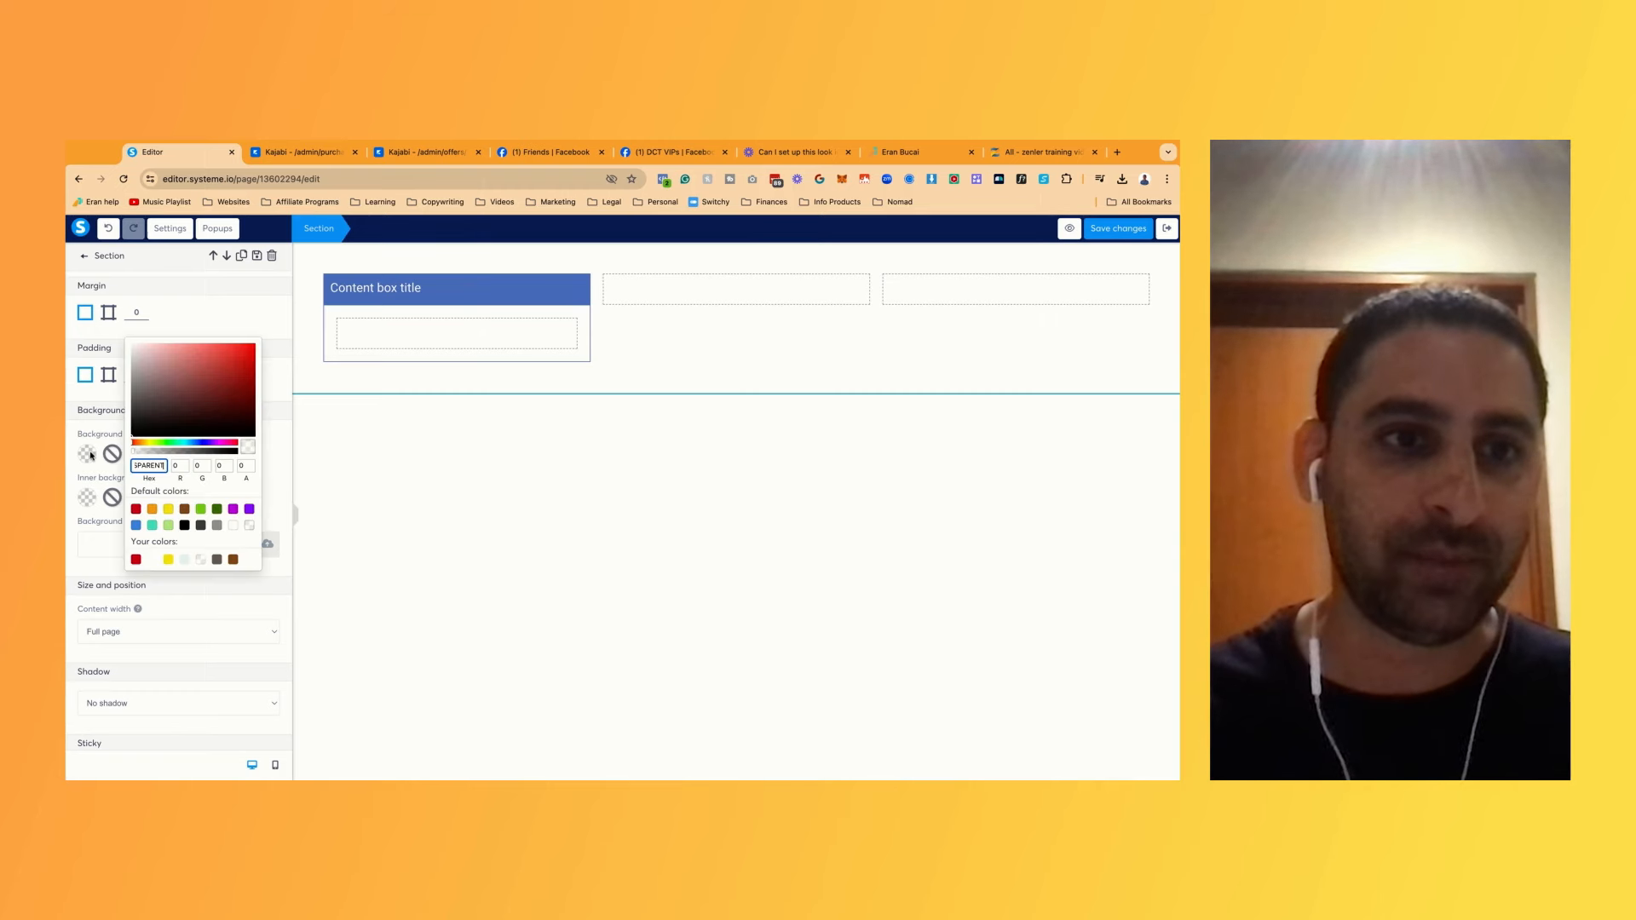
pyautogui.click(217, 525)
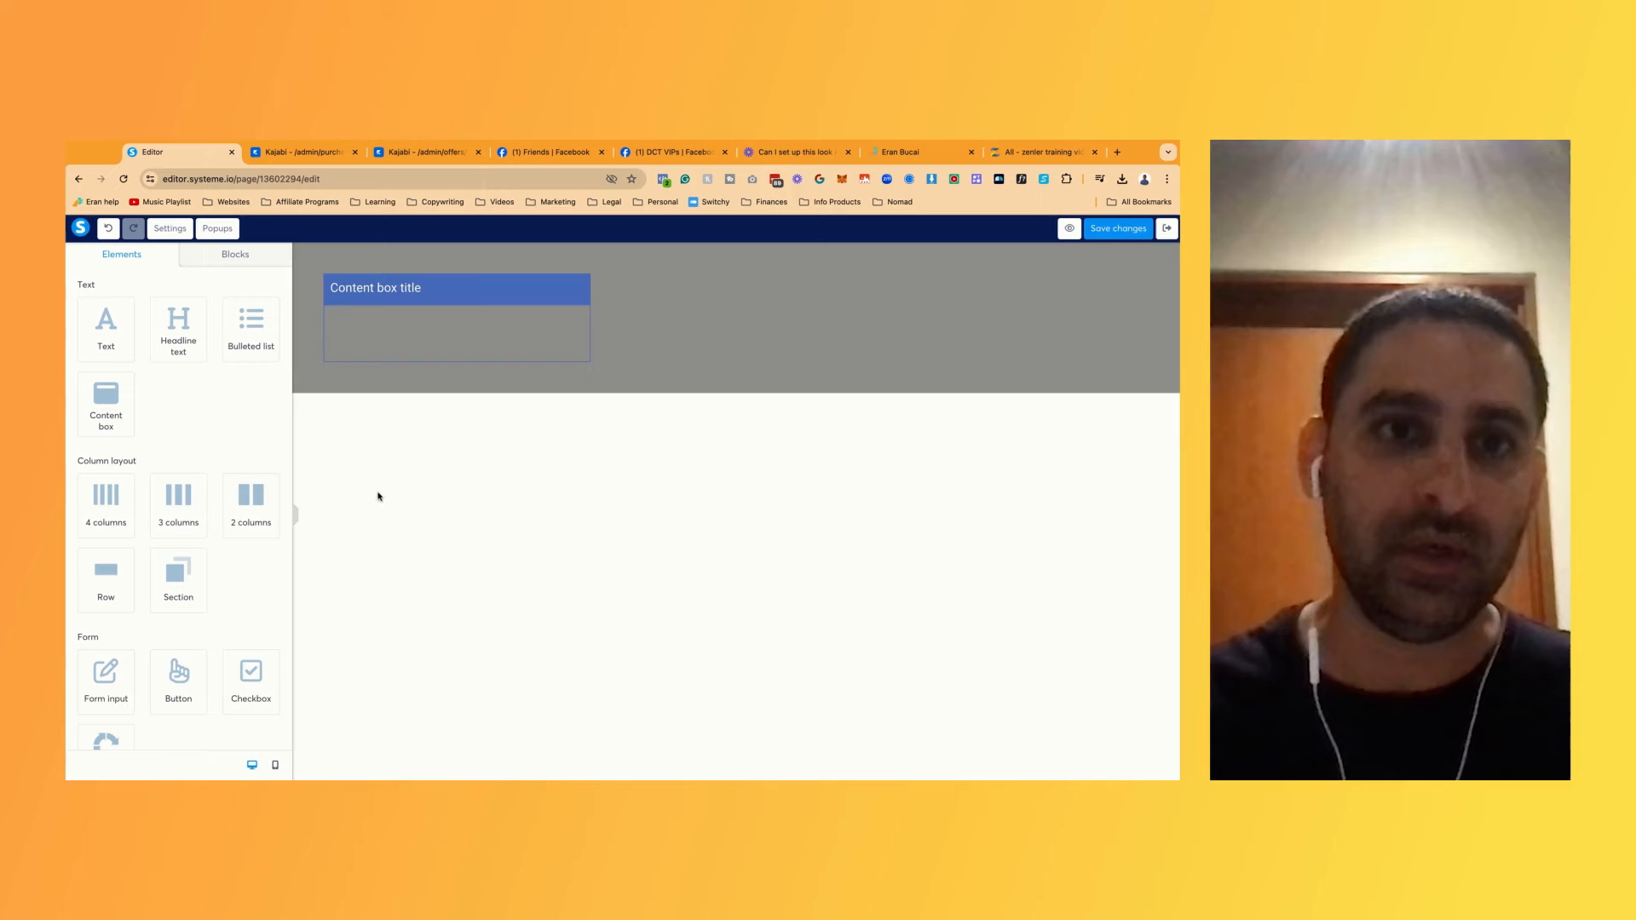
# Turn the content box's header visibility off, checking the reference video for the card layout
pyautogui.click(456, 319)
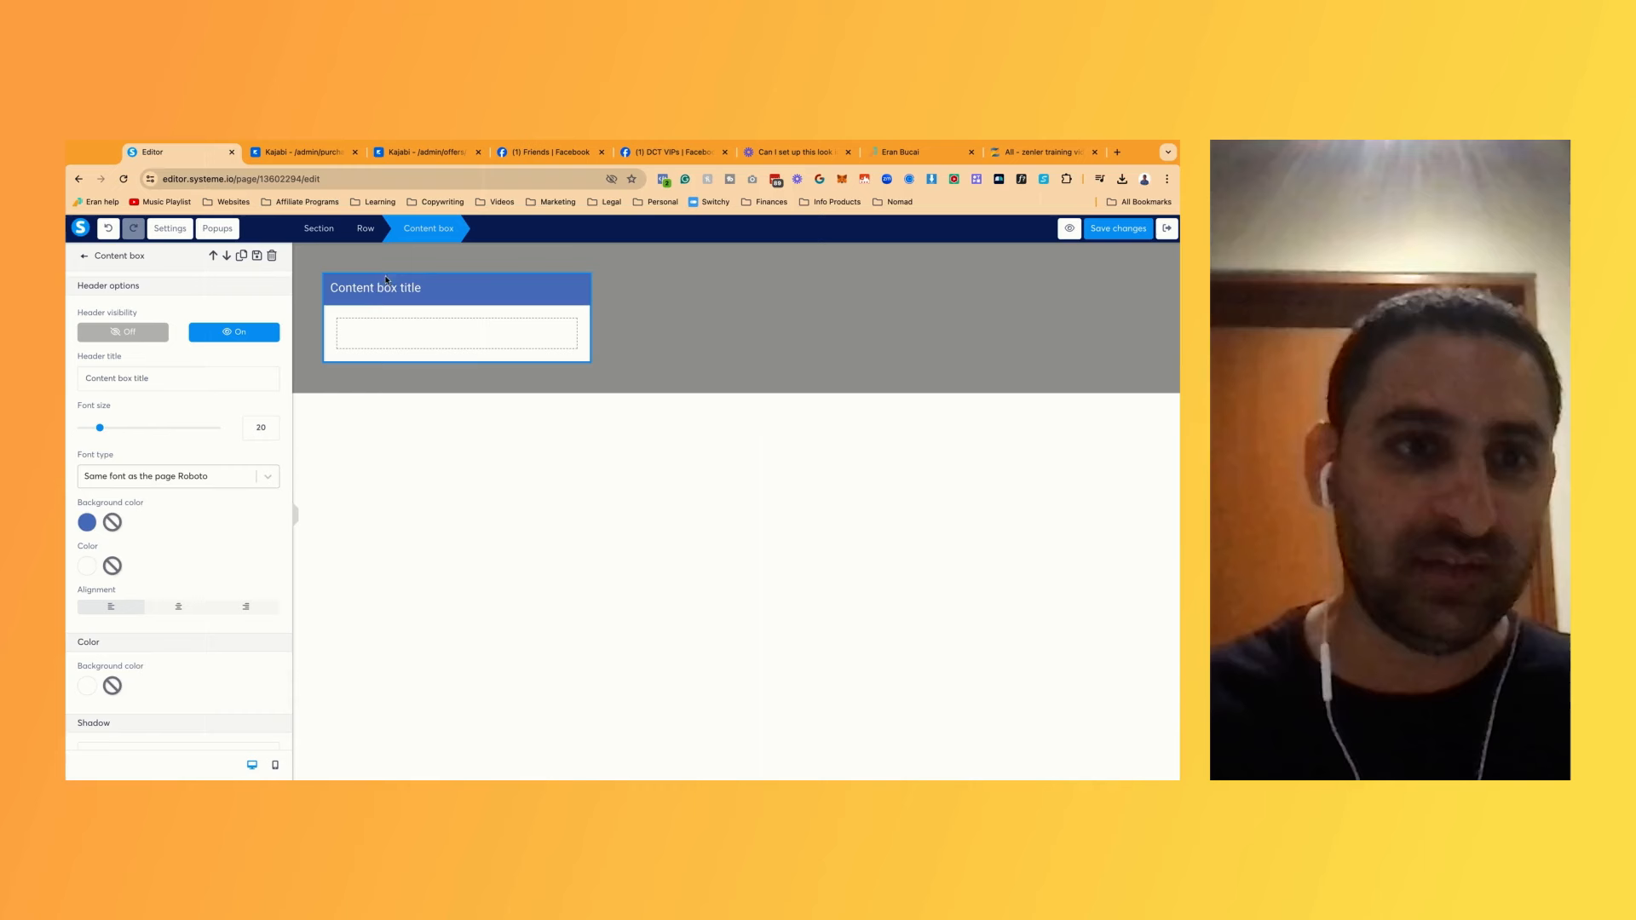
pyautogui.scroll(-3)
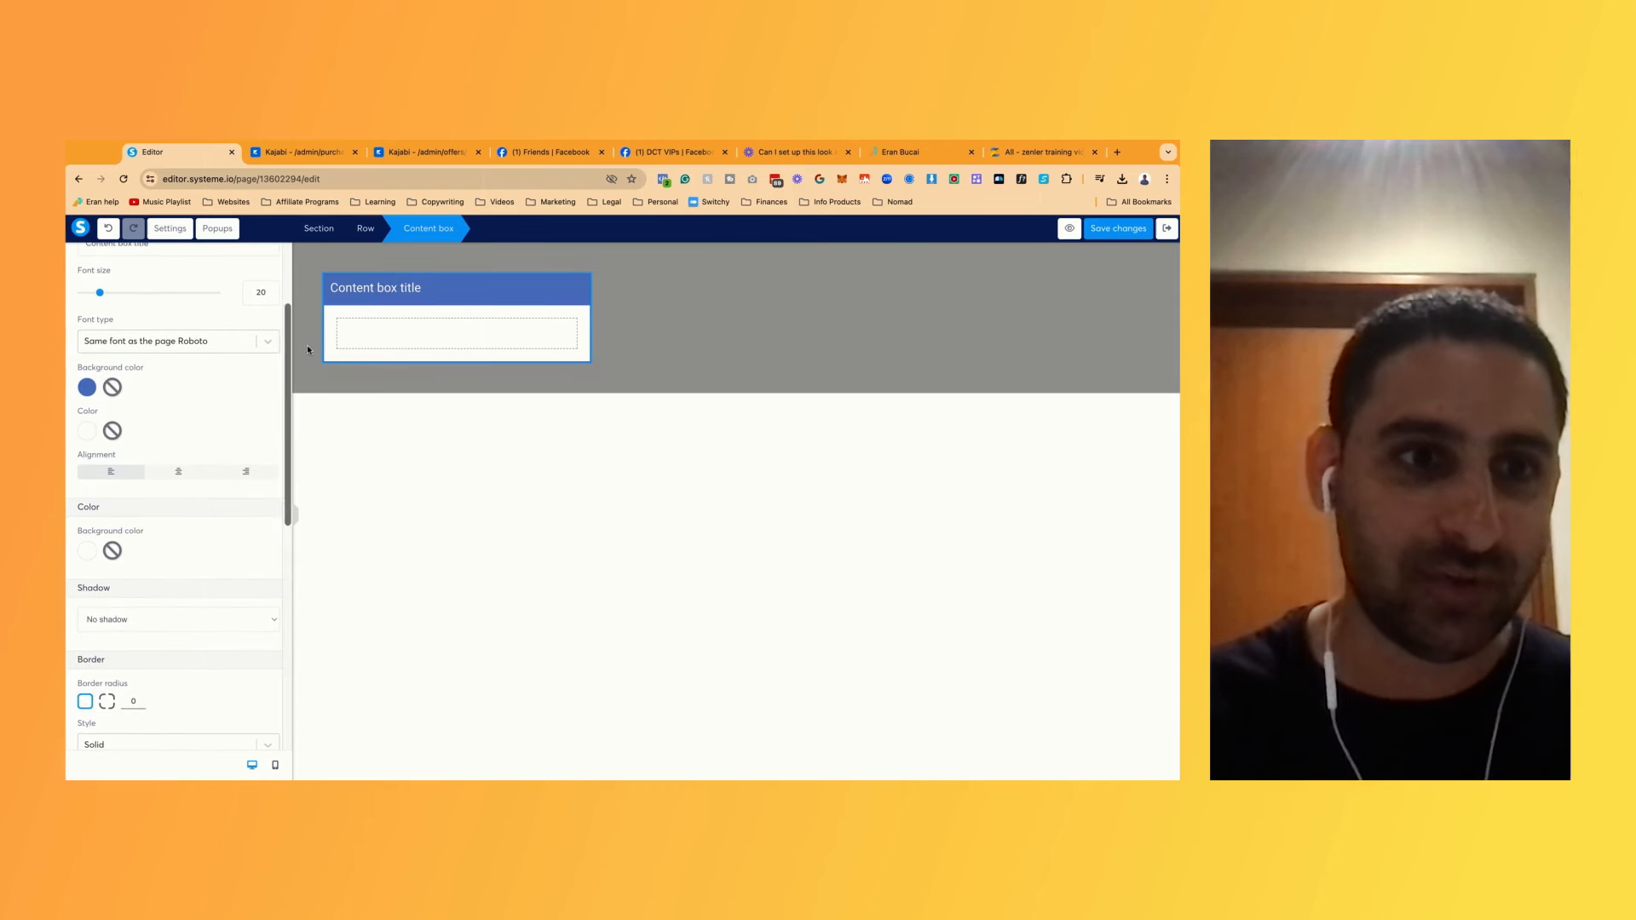
pyautogui.scroll(-3)
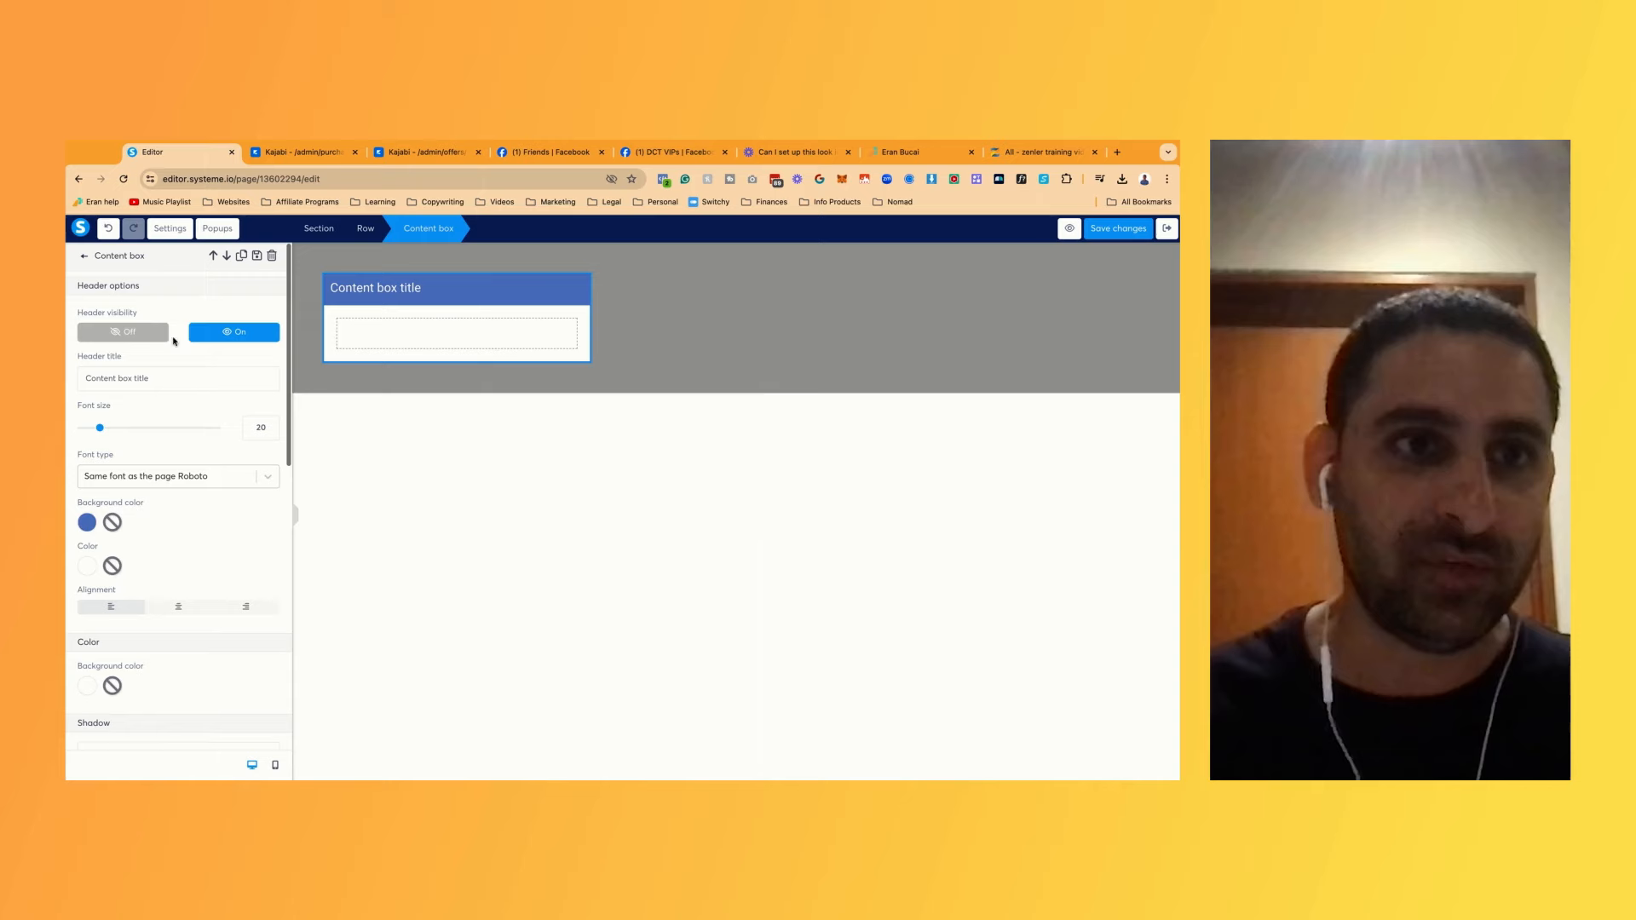
pyautogui.click(123, 332)
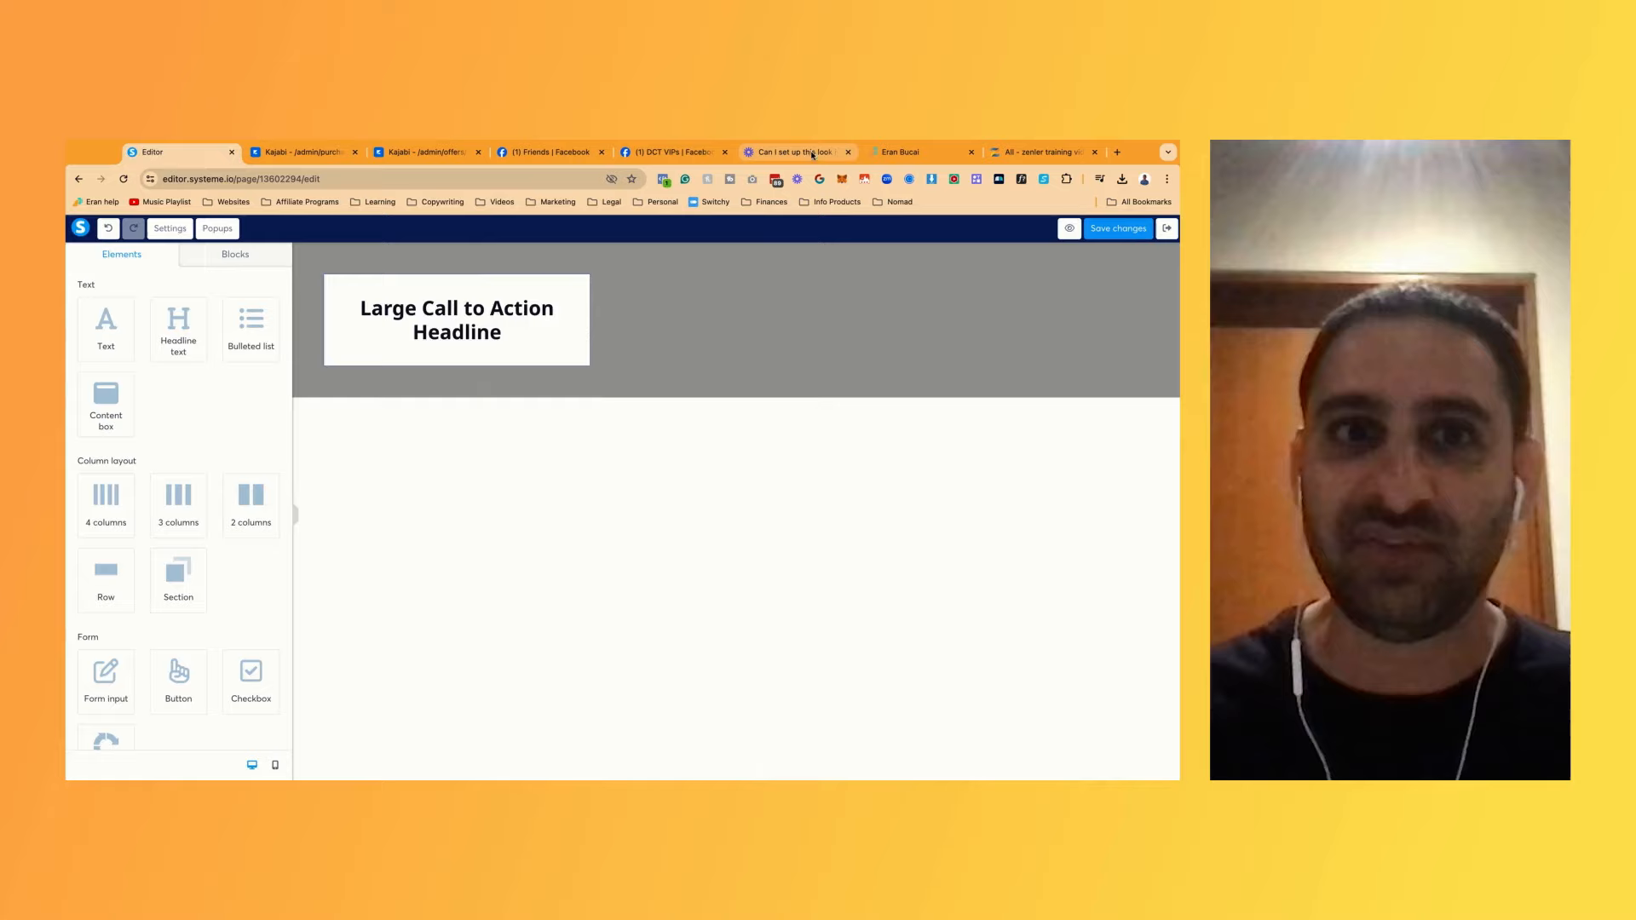
pyautogui.click(796, 152)
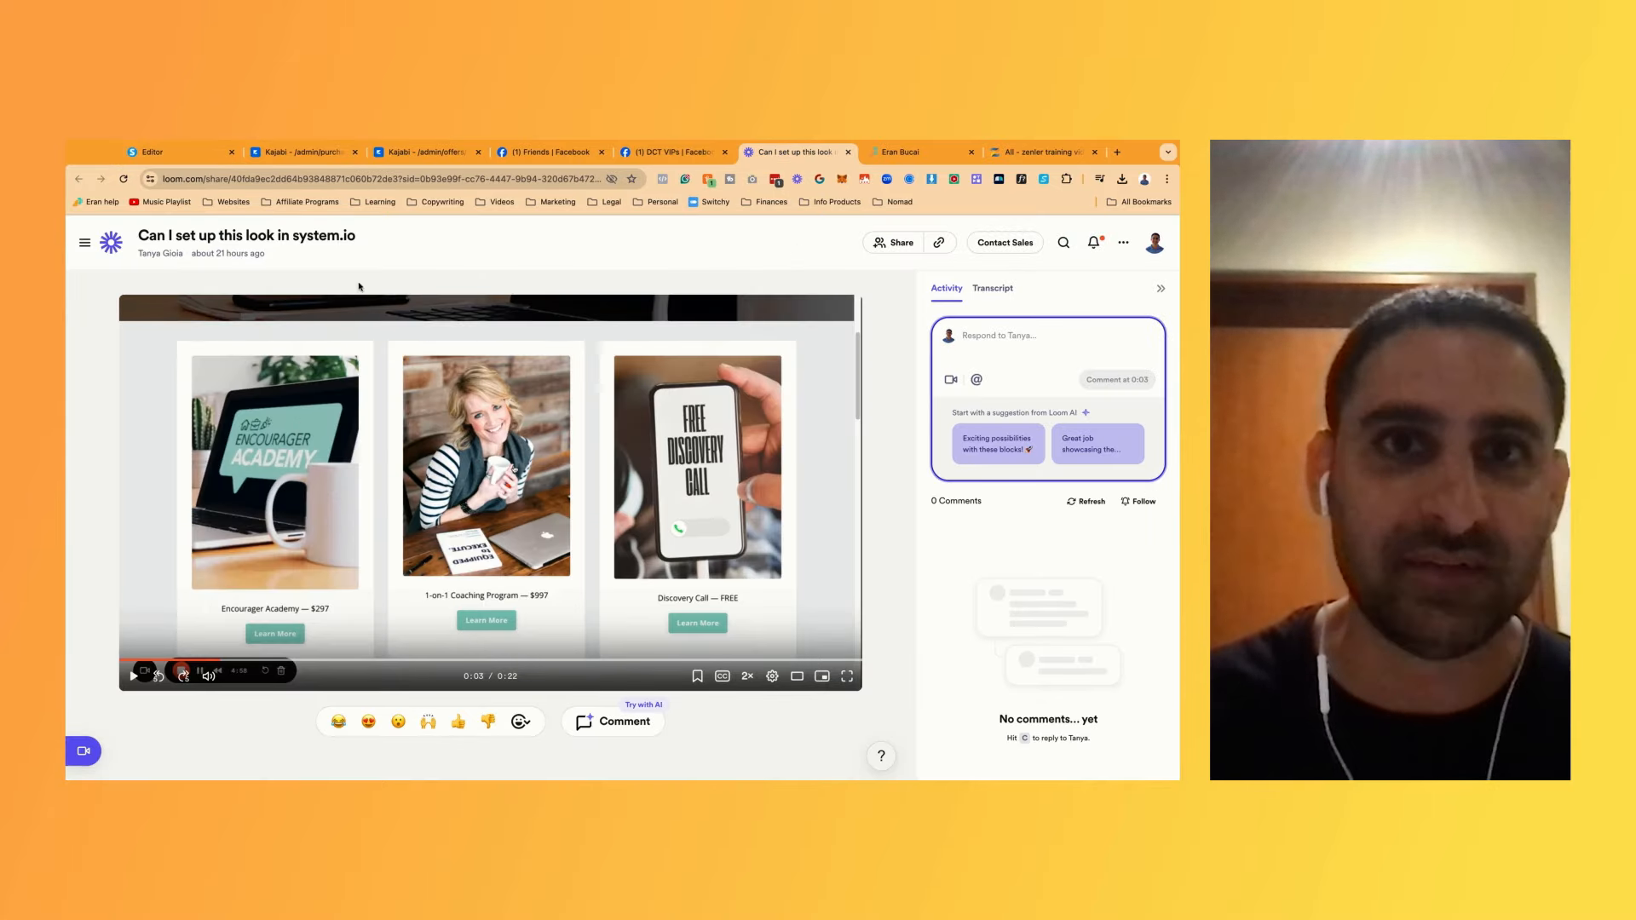
pyautogui.click(153, 152)
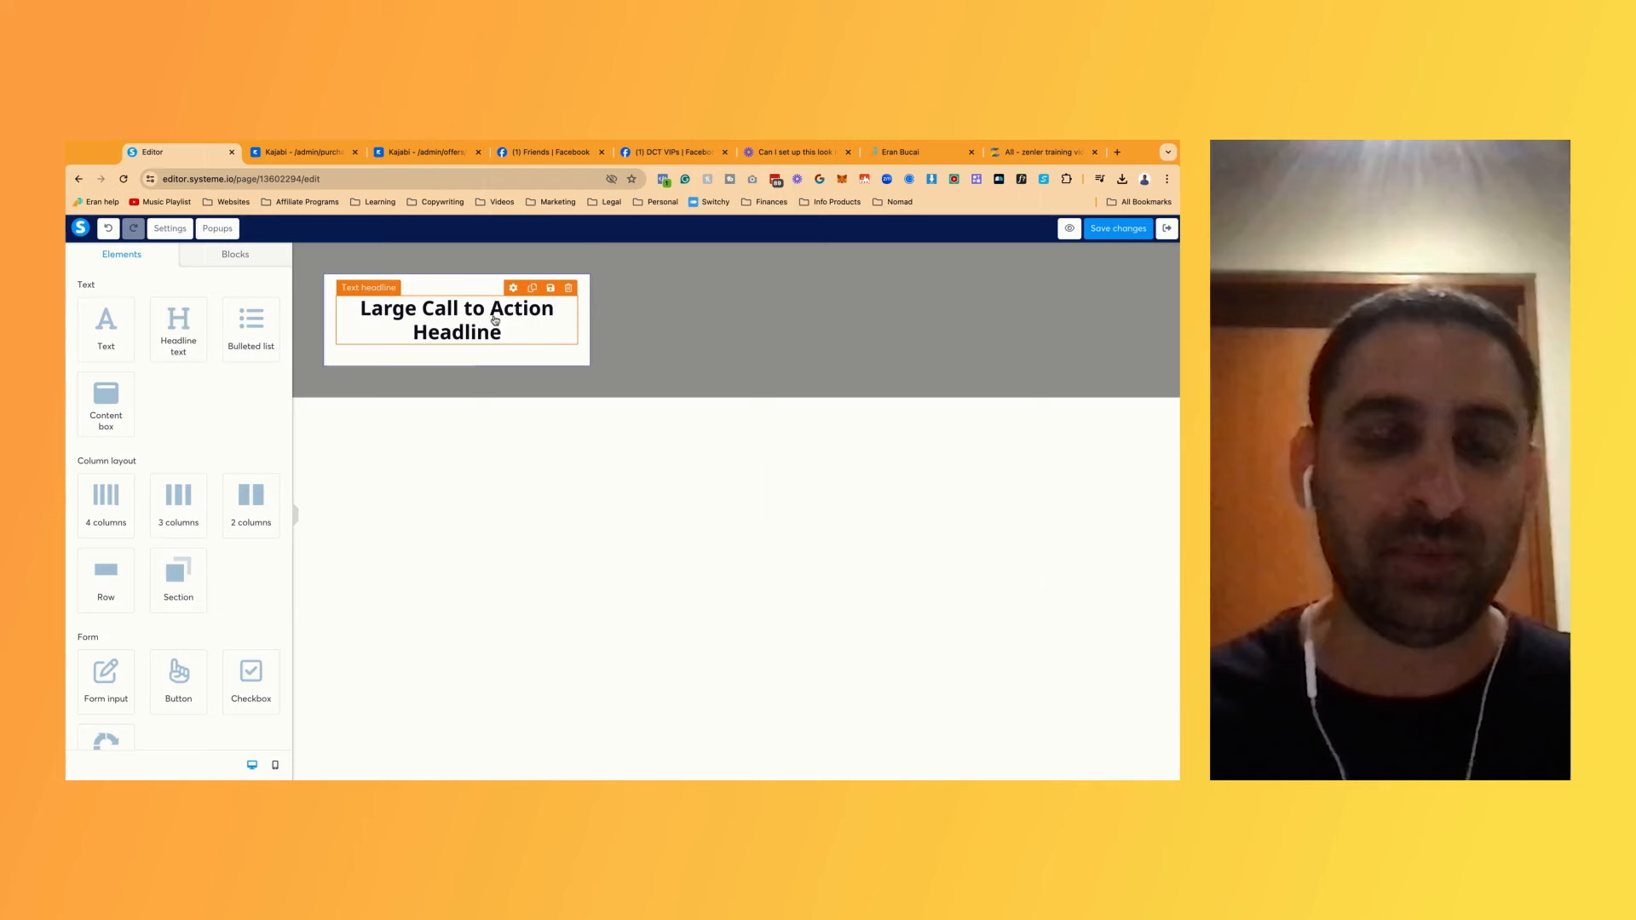
# Rewrite the headline text to read 'Landing Page in a Day'
pyautogui.click(457, 319)
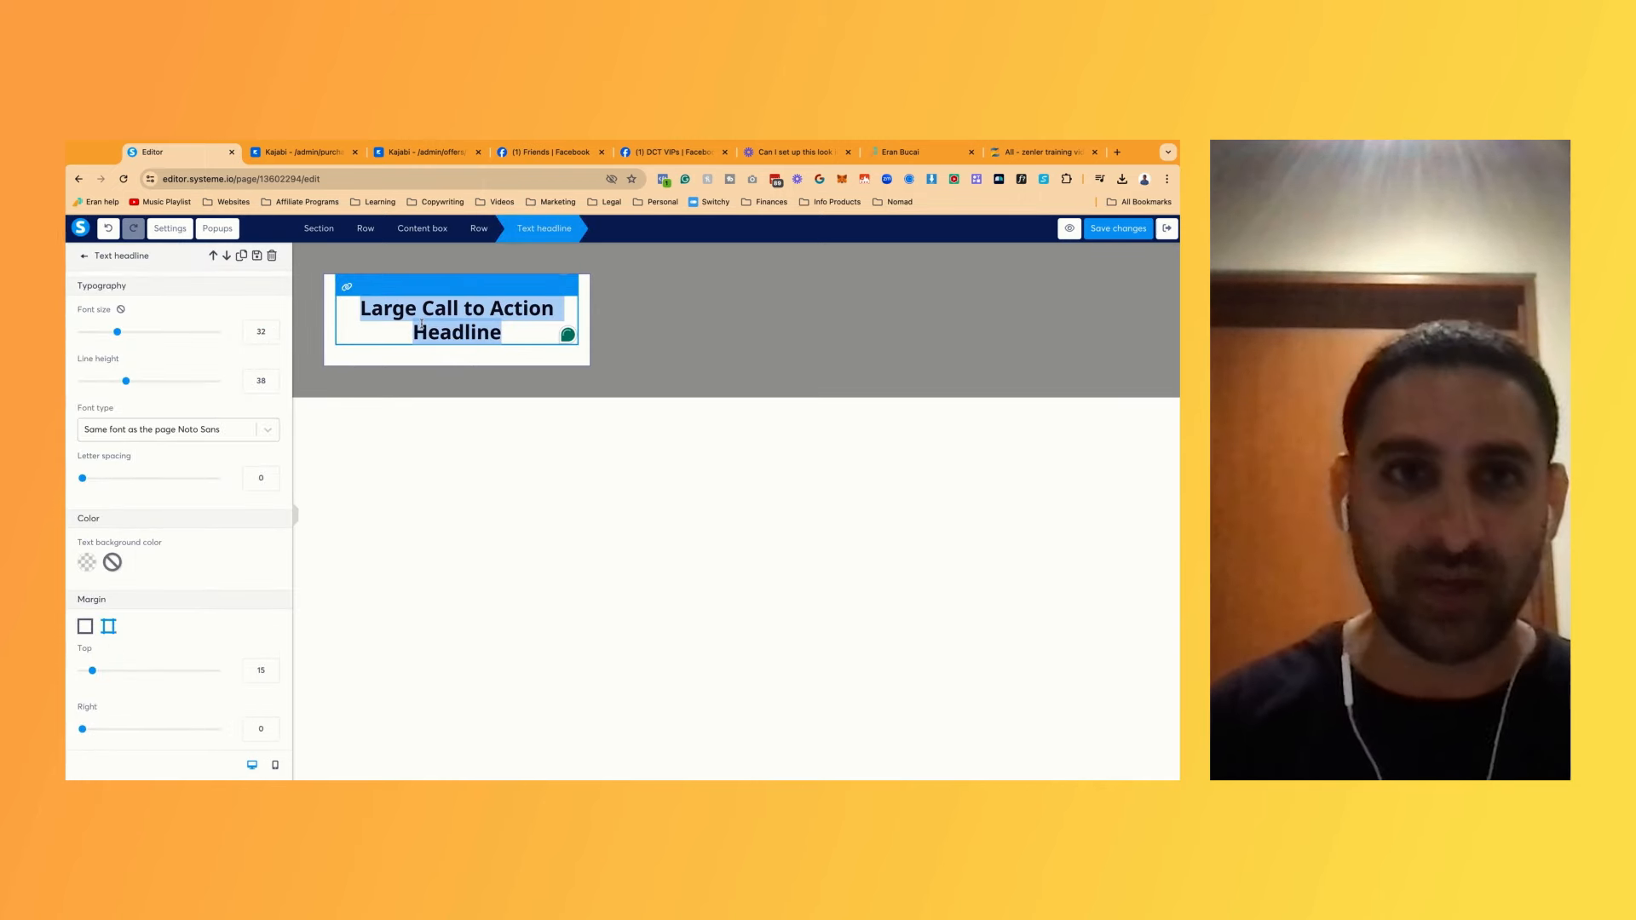
pyautogui.write('Landing Page ina')
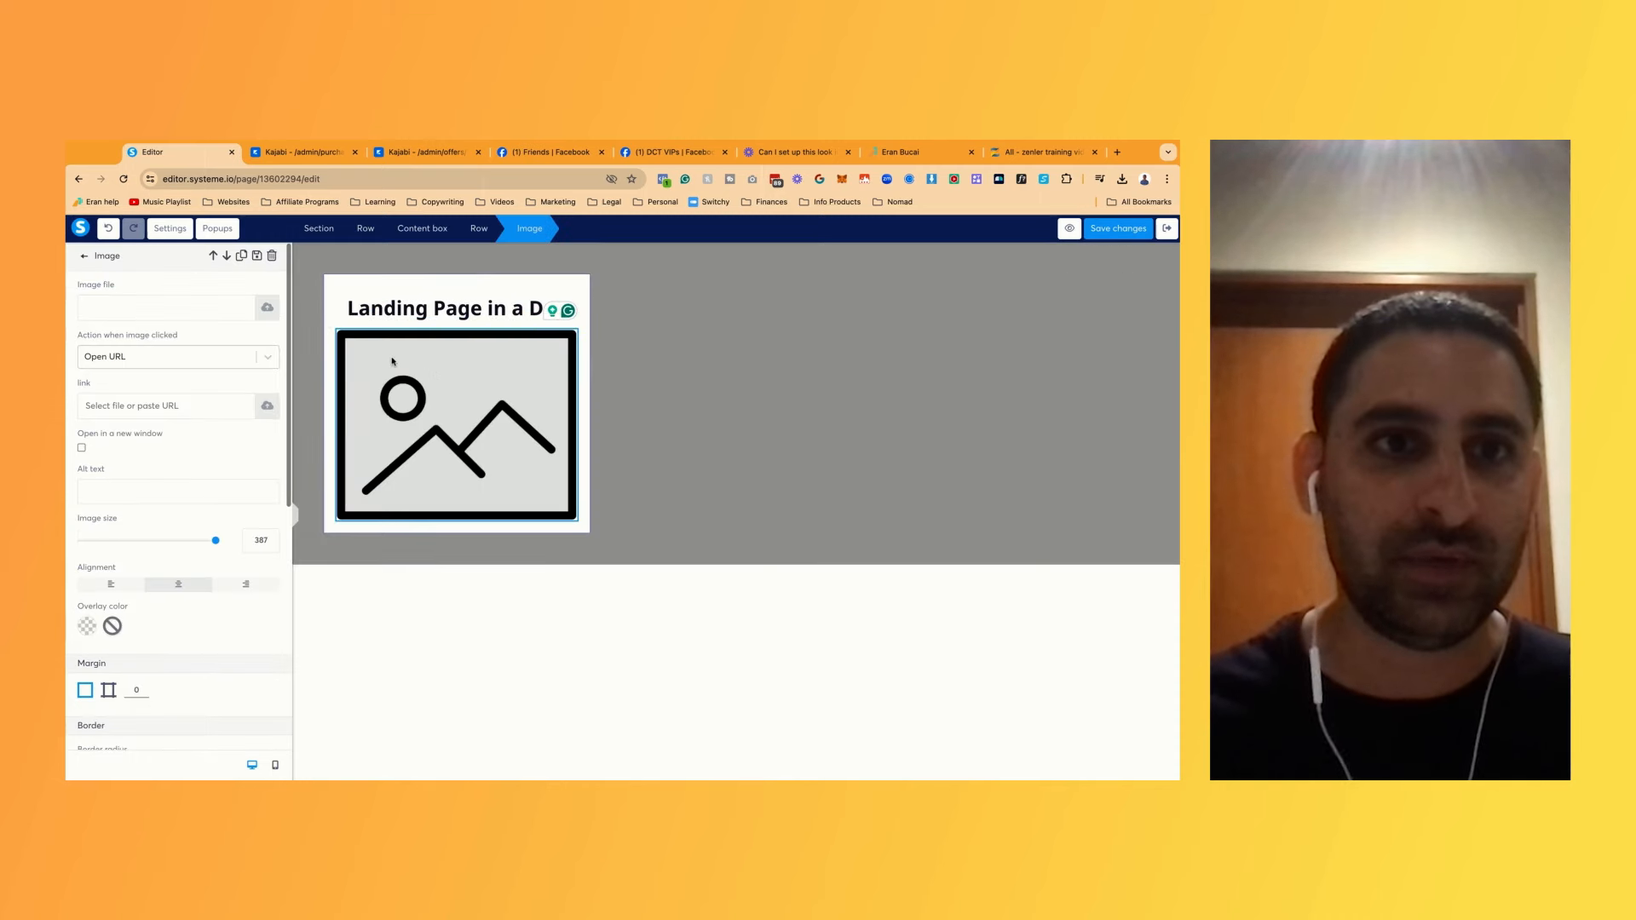
# Insert the 'Landing Page in a Day' mockup from Your Images, found by searching 'landing'
pyautogui.click(267, 306)
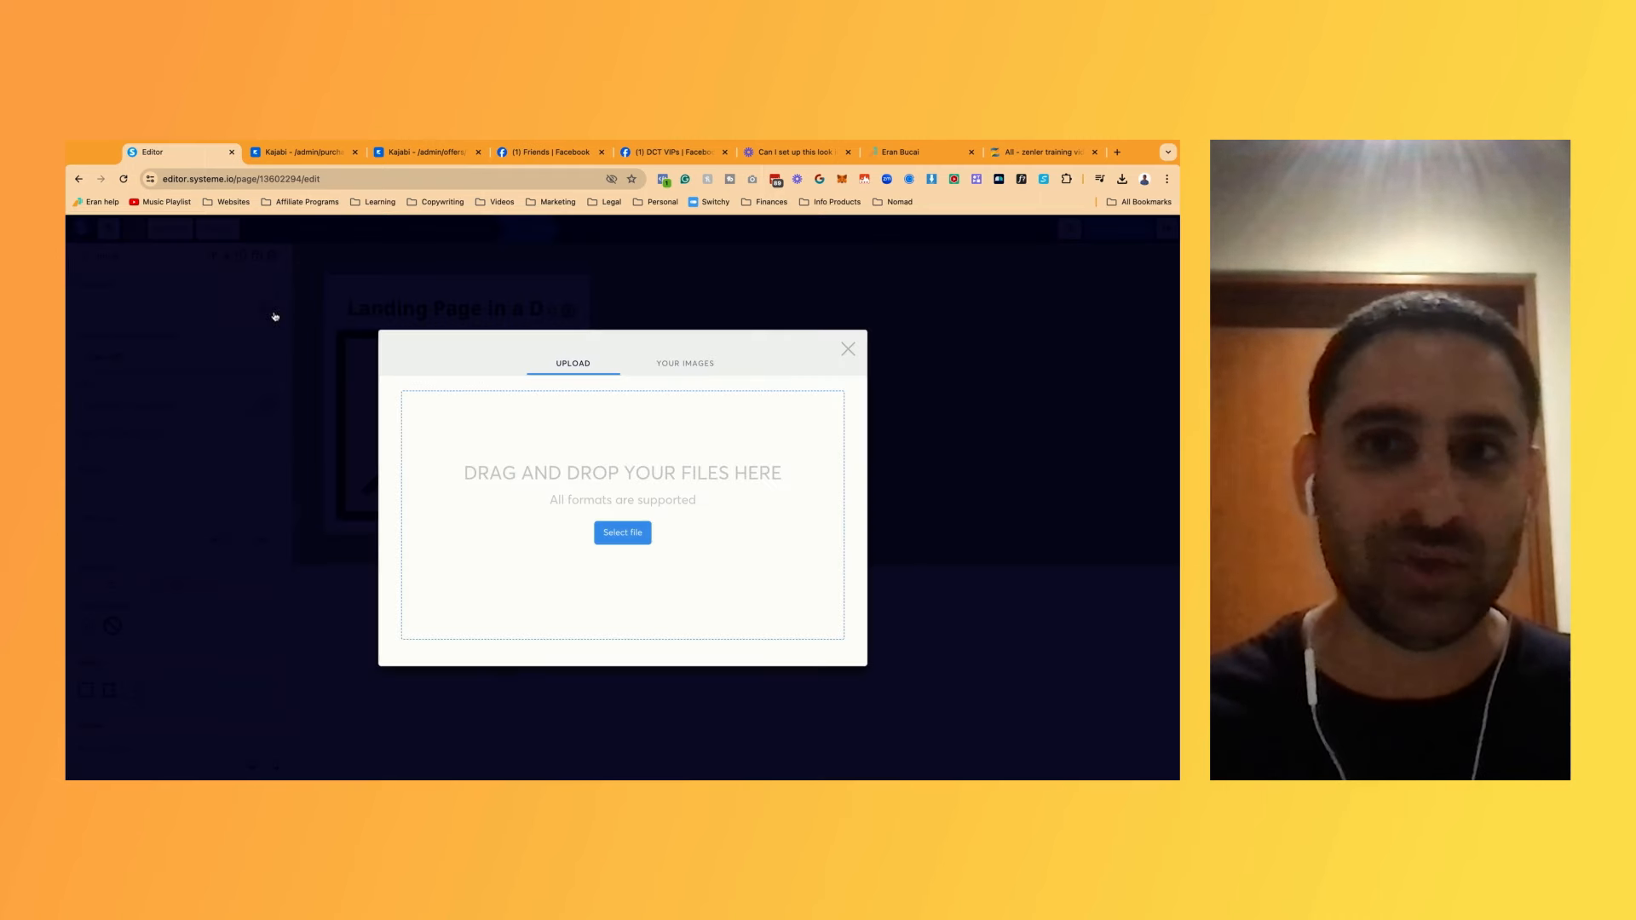
pyautogui.click(685, 363)
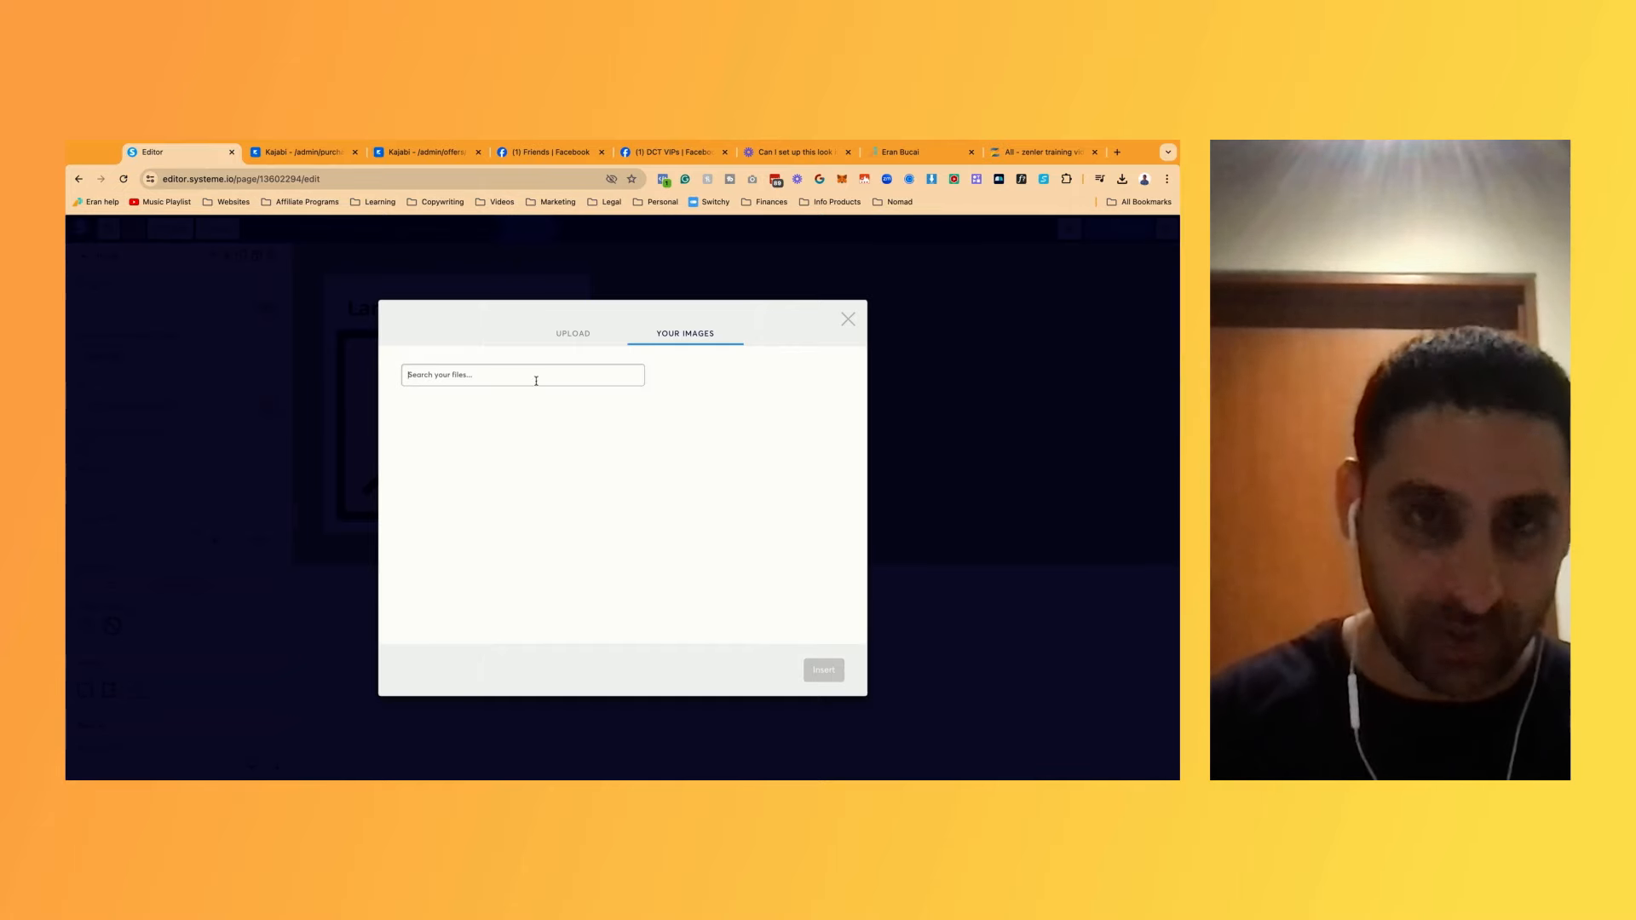
pyautogui.write('landing p')
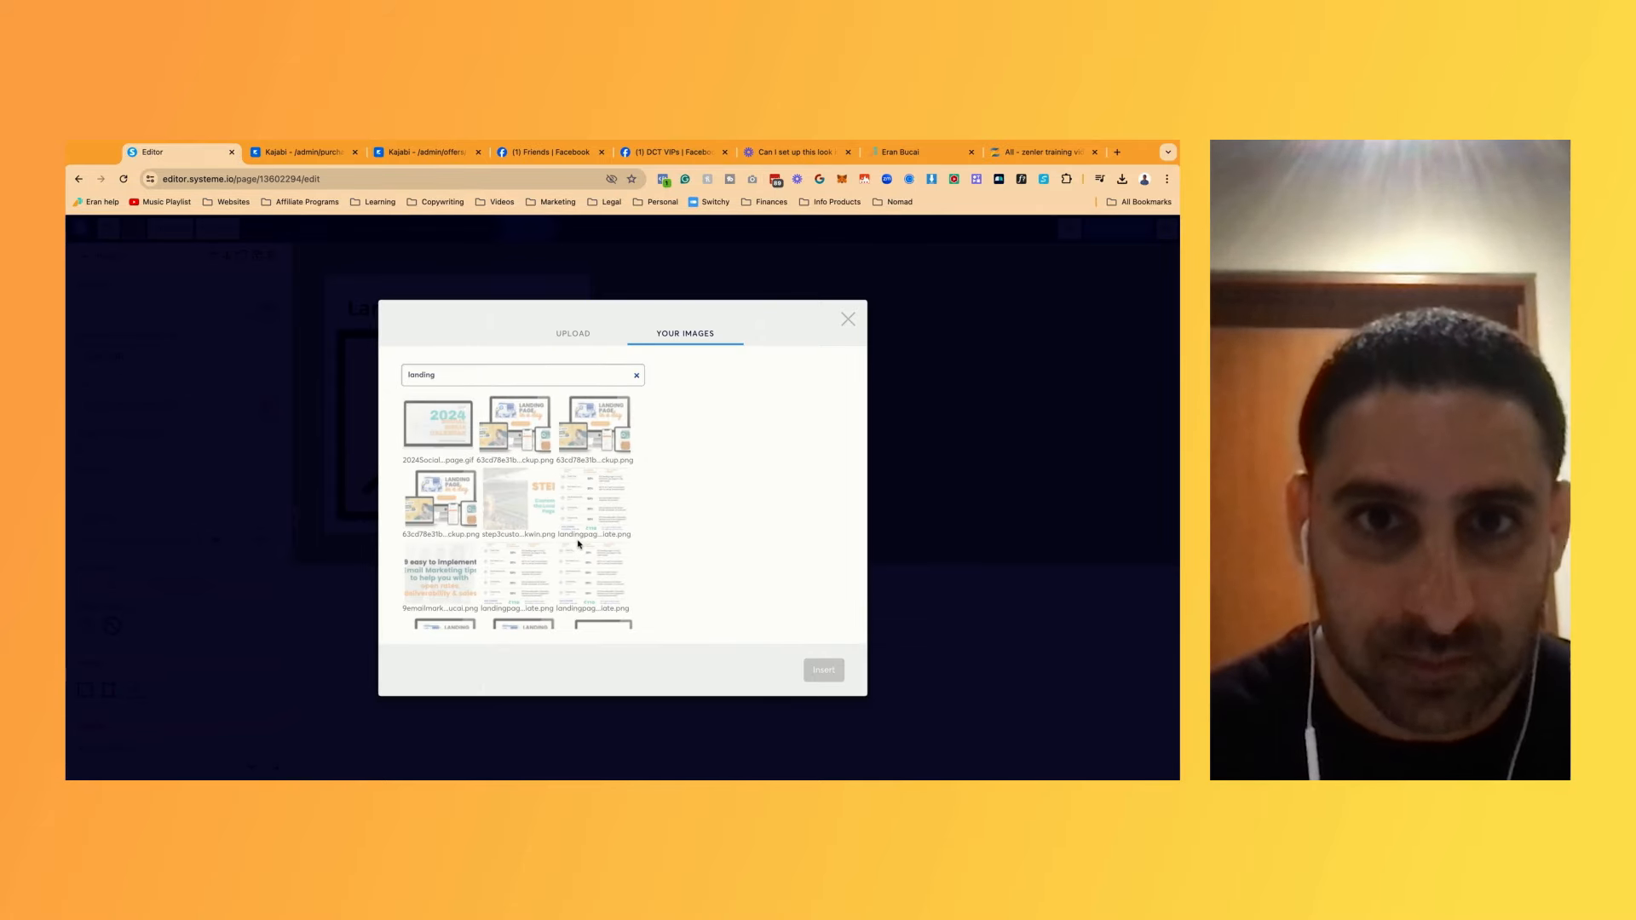
pyautogui.click(594, 423)
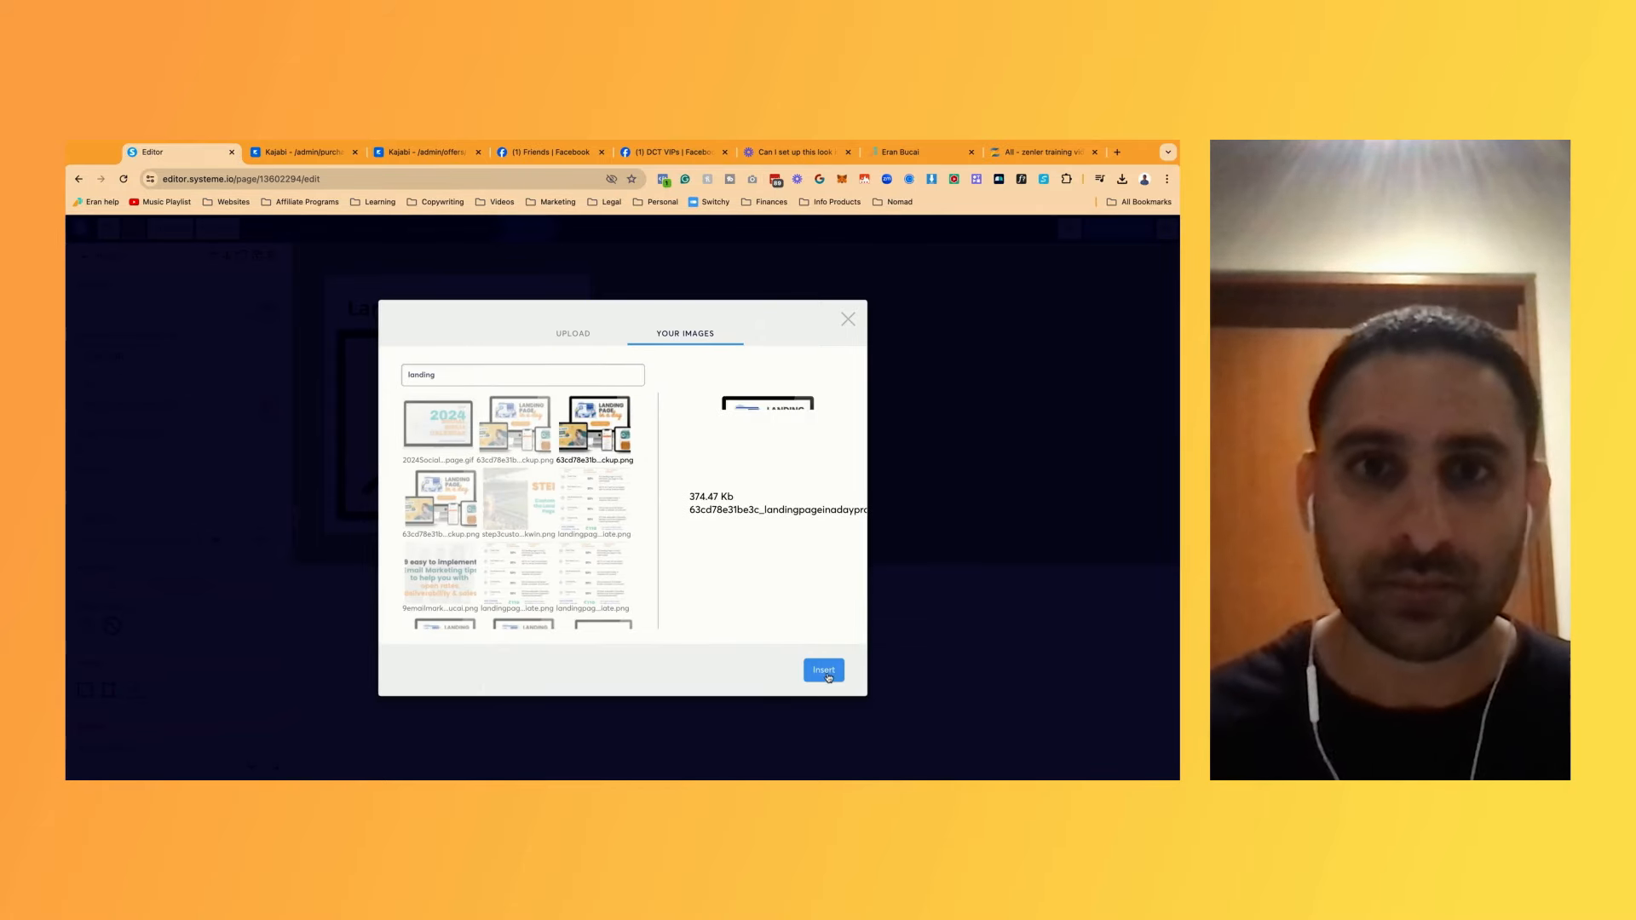
pyautogui.click(823, 670)
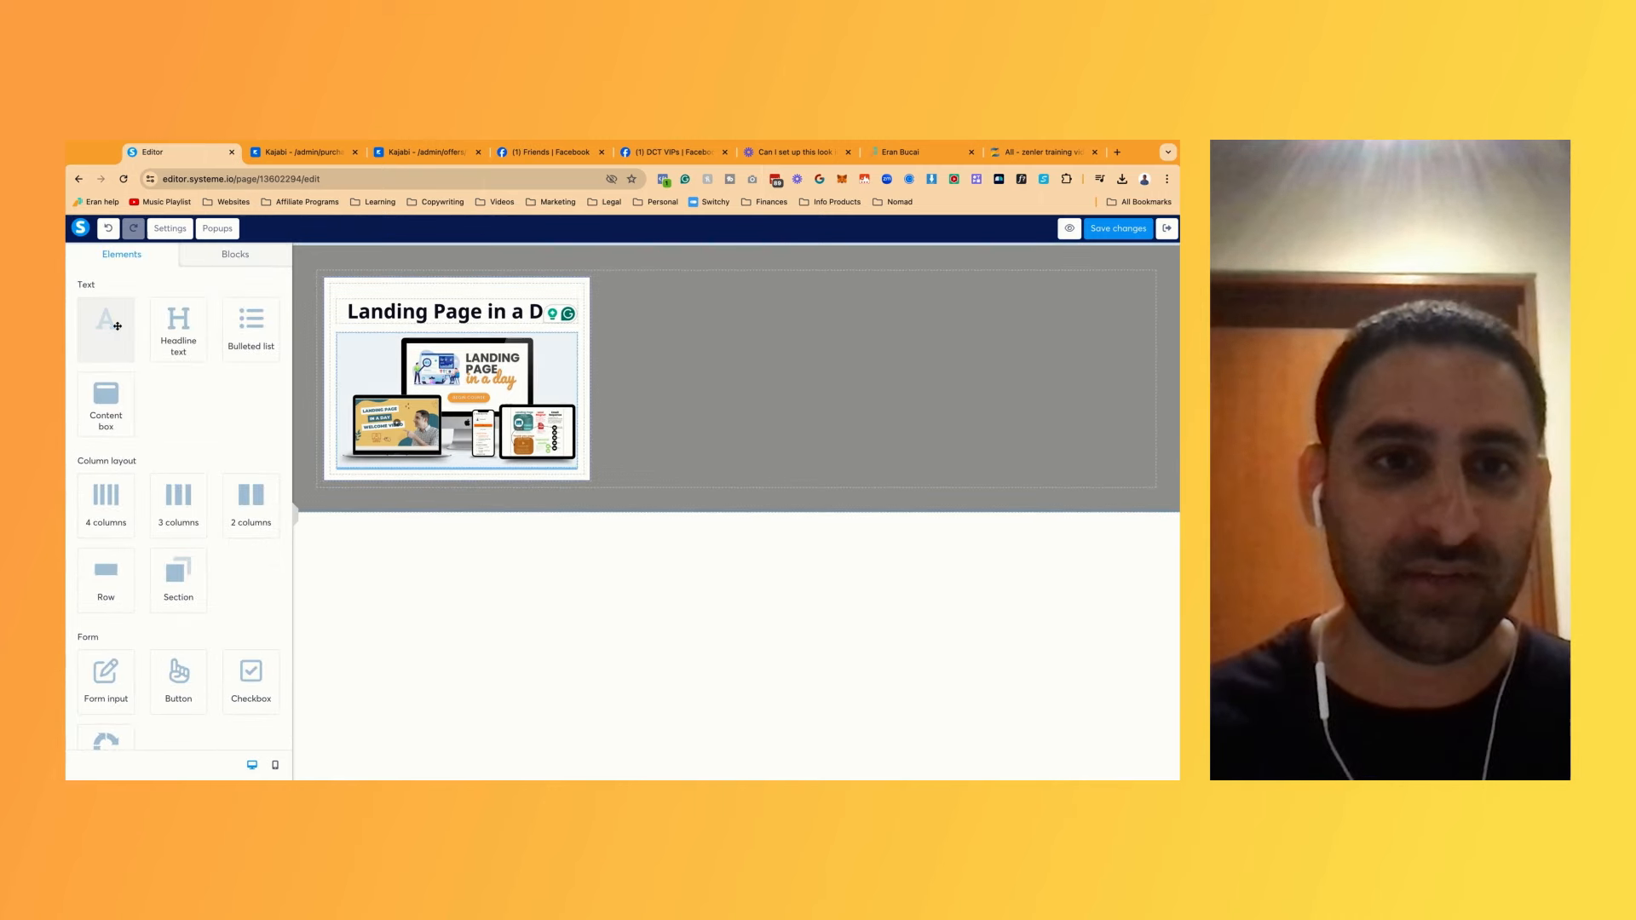
# Replace the lorem ipsum with the course description ending 'so you can start building an email list!'
pyautogui.click(106, 319)
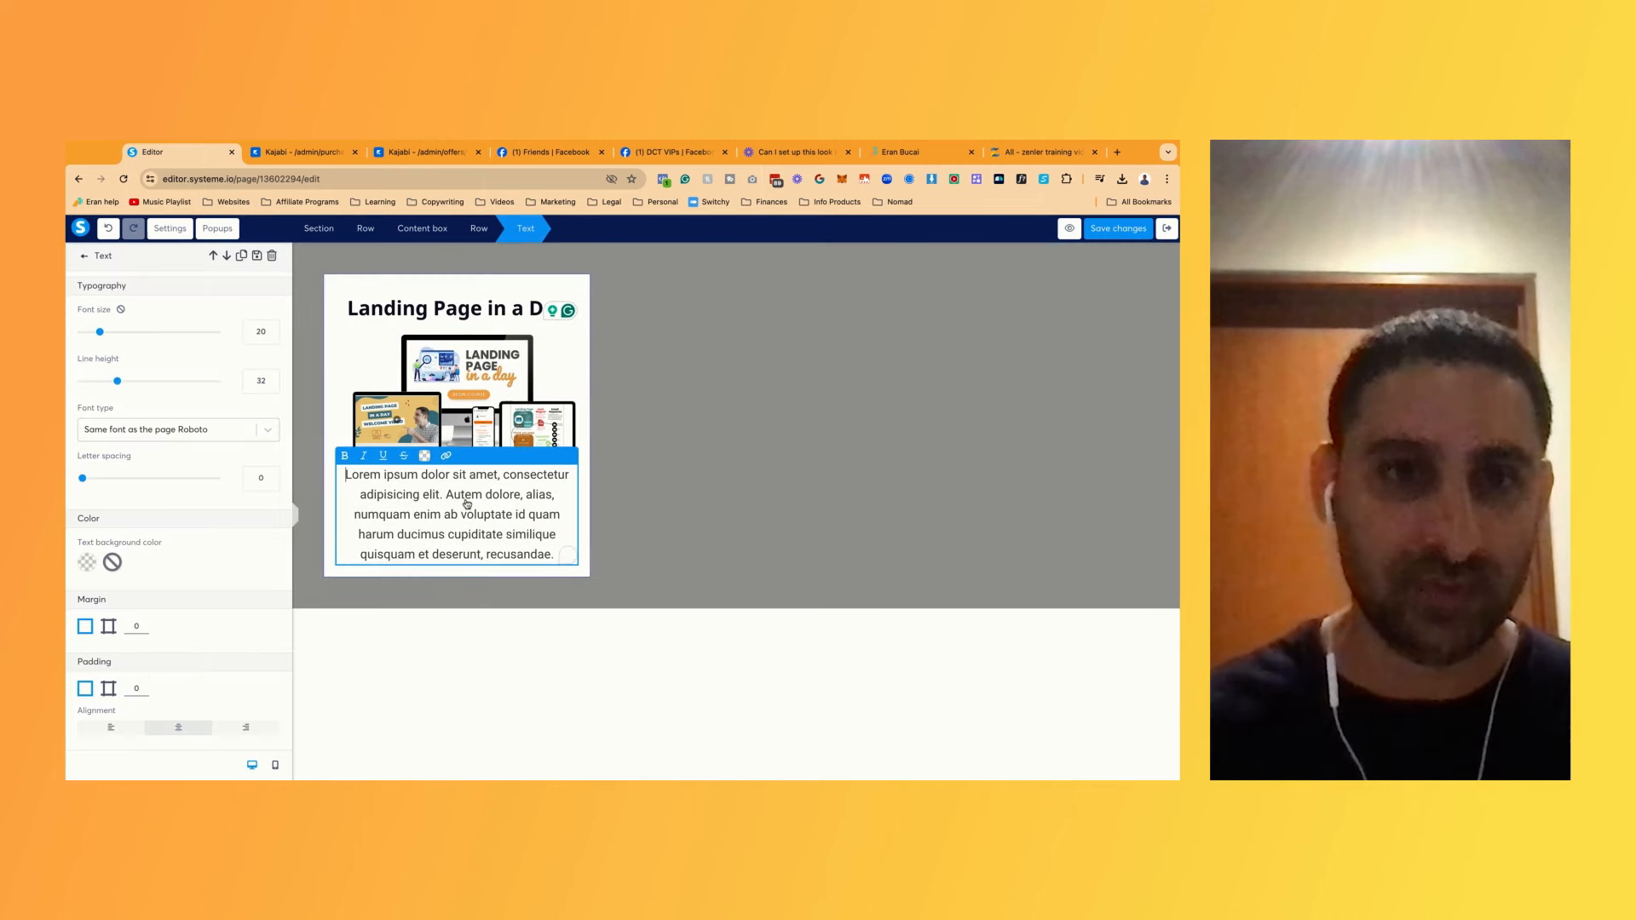
pyautogui.write('This course is going to take you through from A to Z')
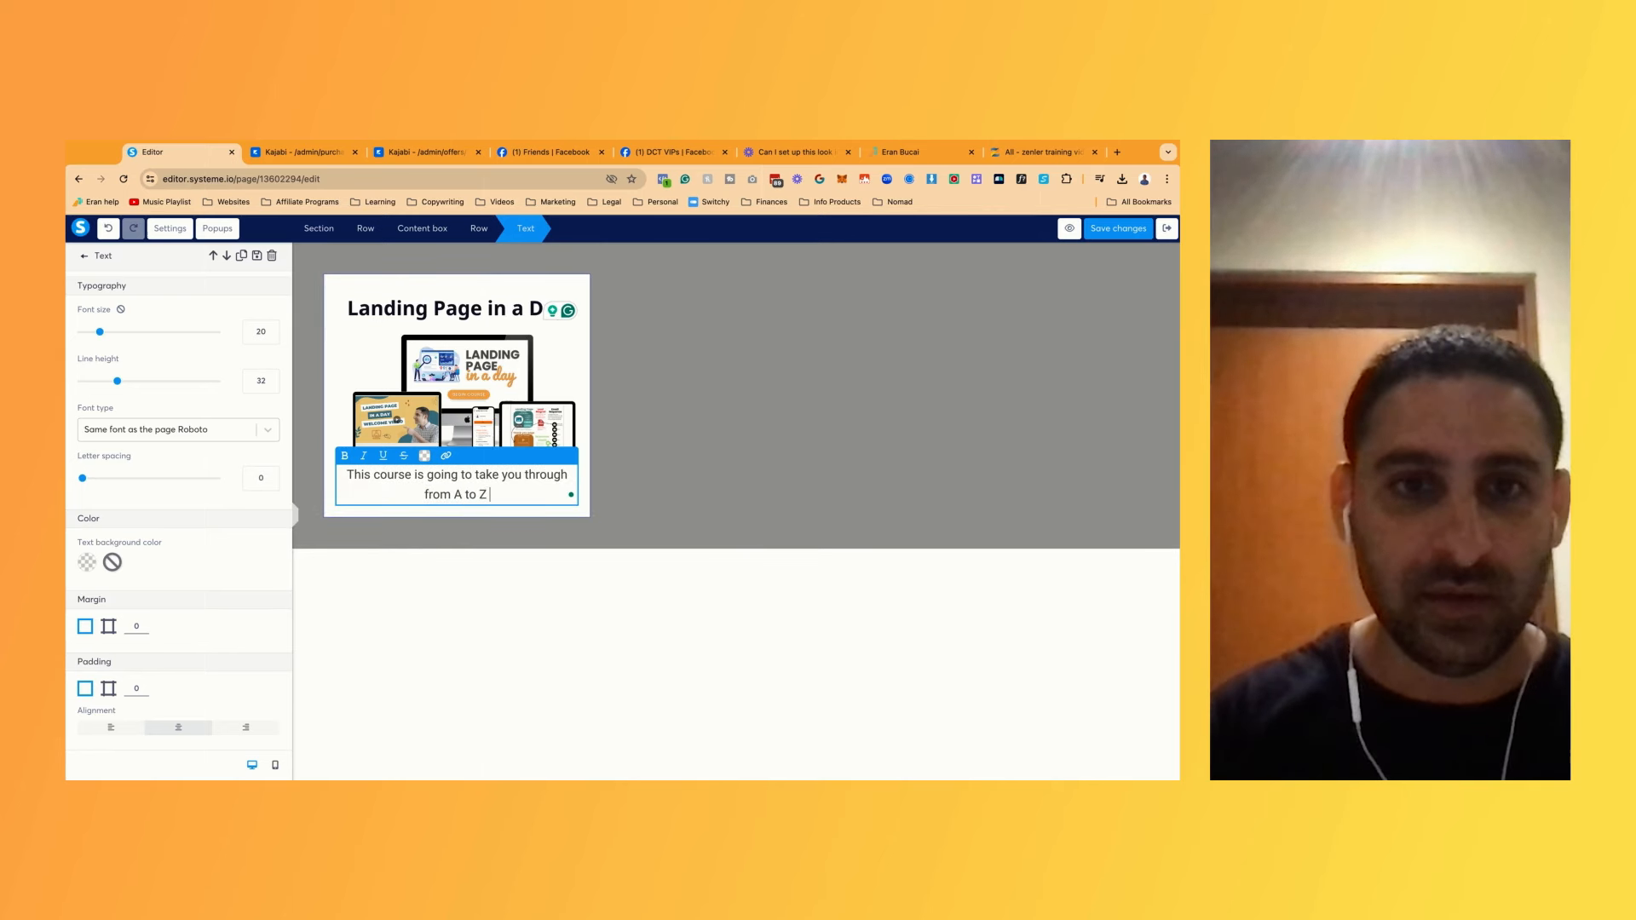
pyautogui.write('how to set up a')
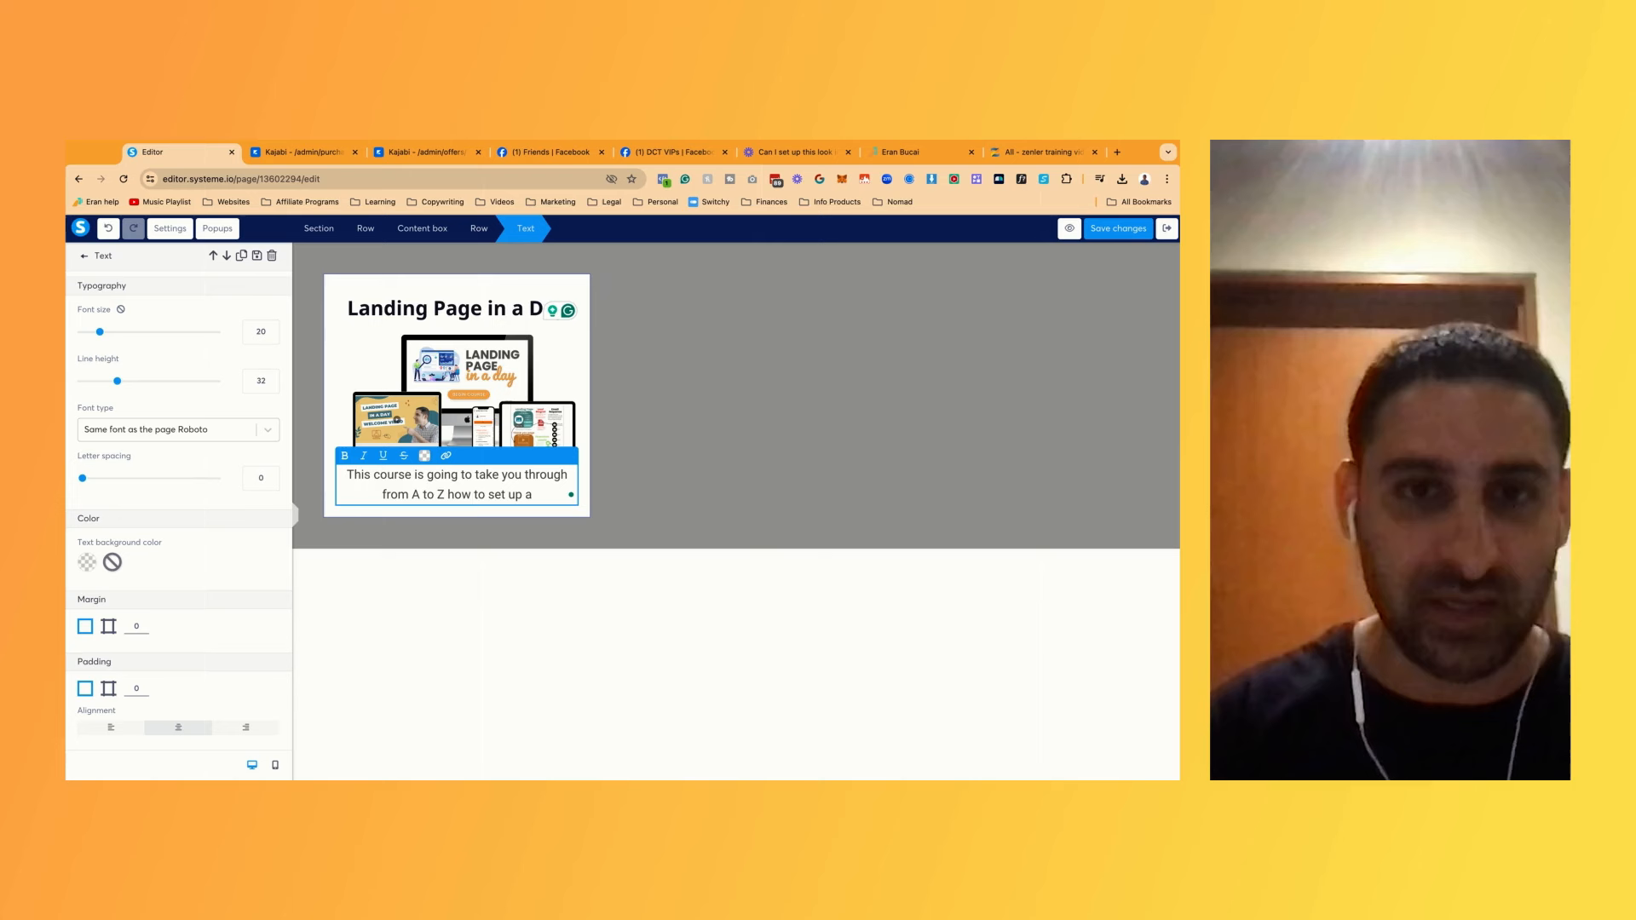
pyautogui.write('a list building opt')
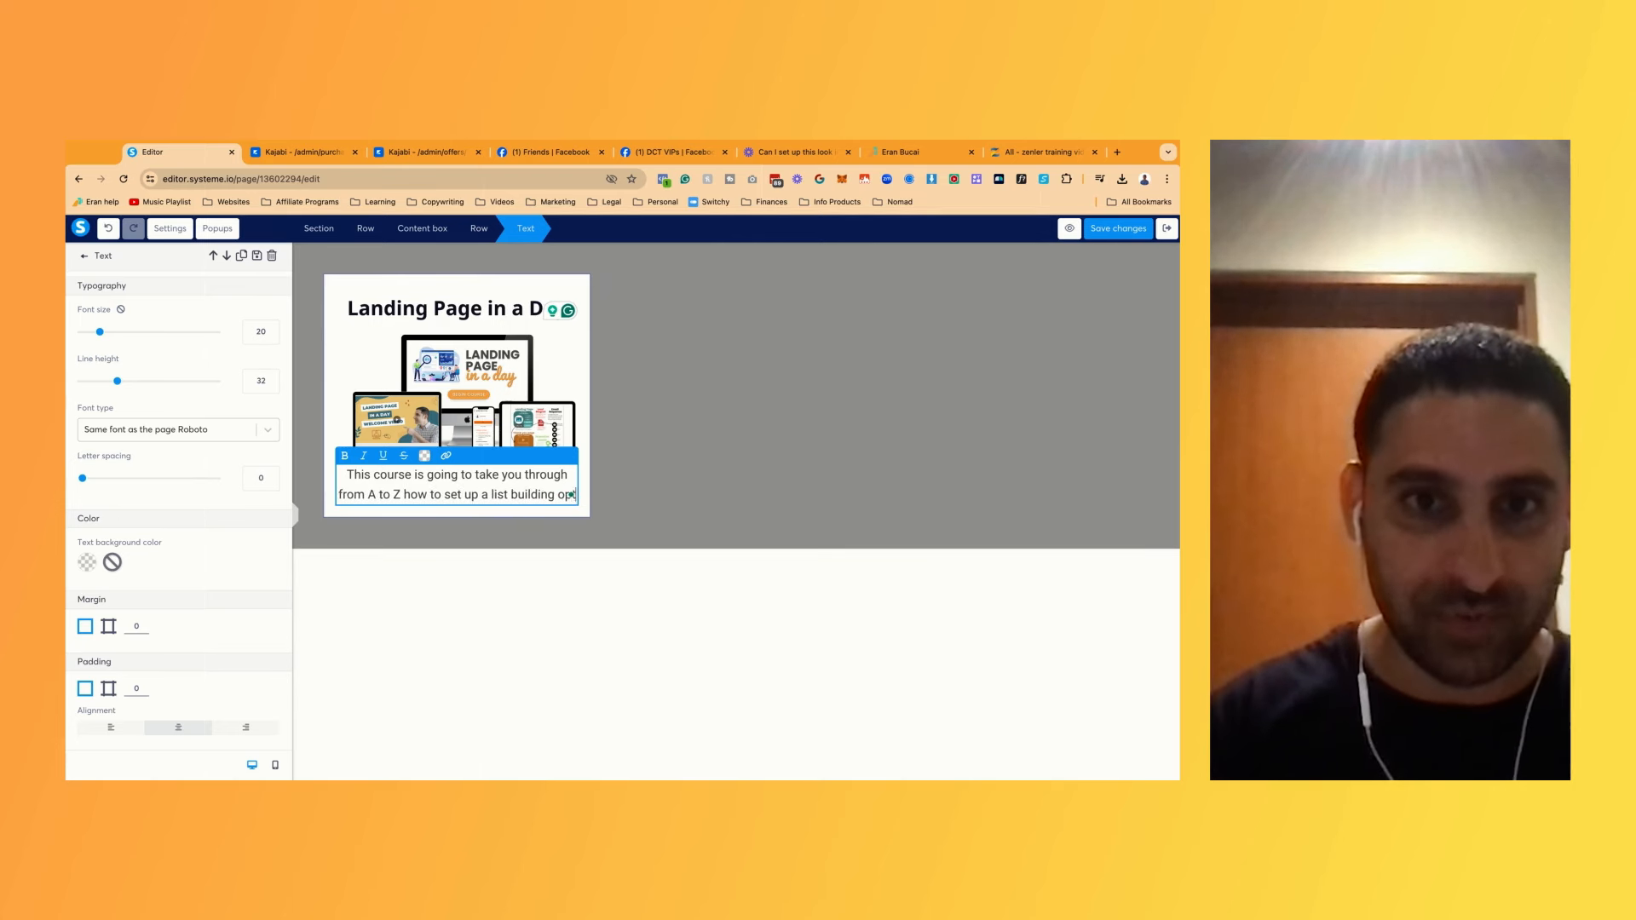
pyautogui.write('optin page so you')
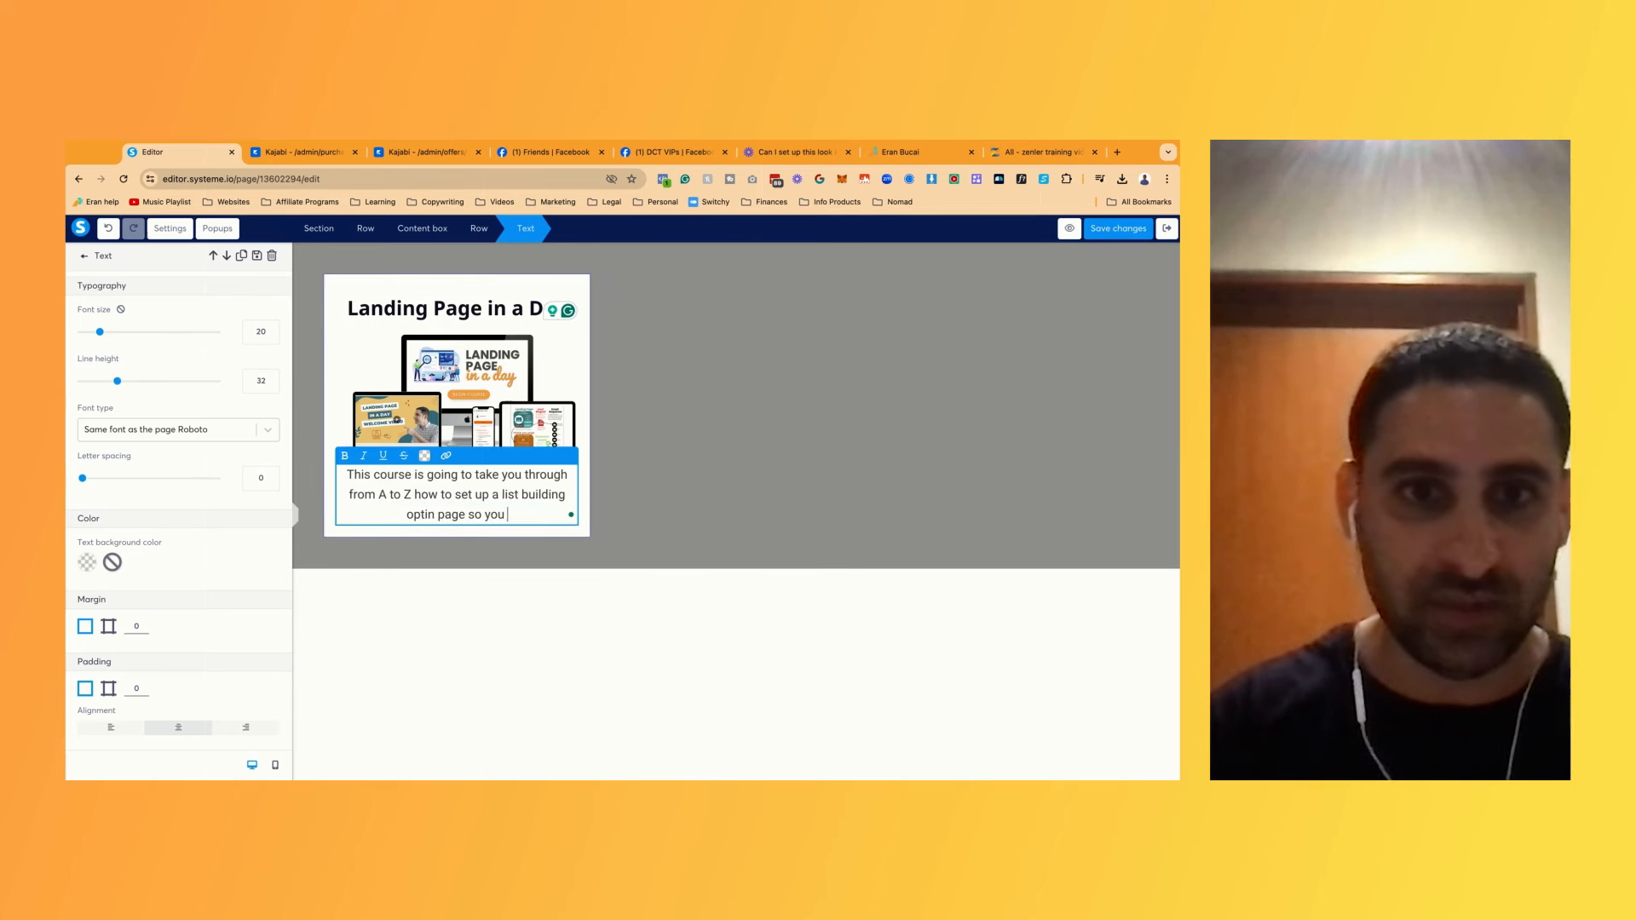
pyautogui.write('can start building an e')
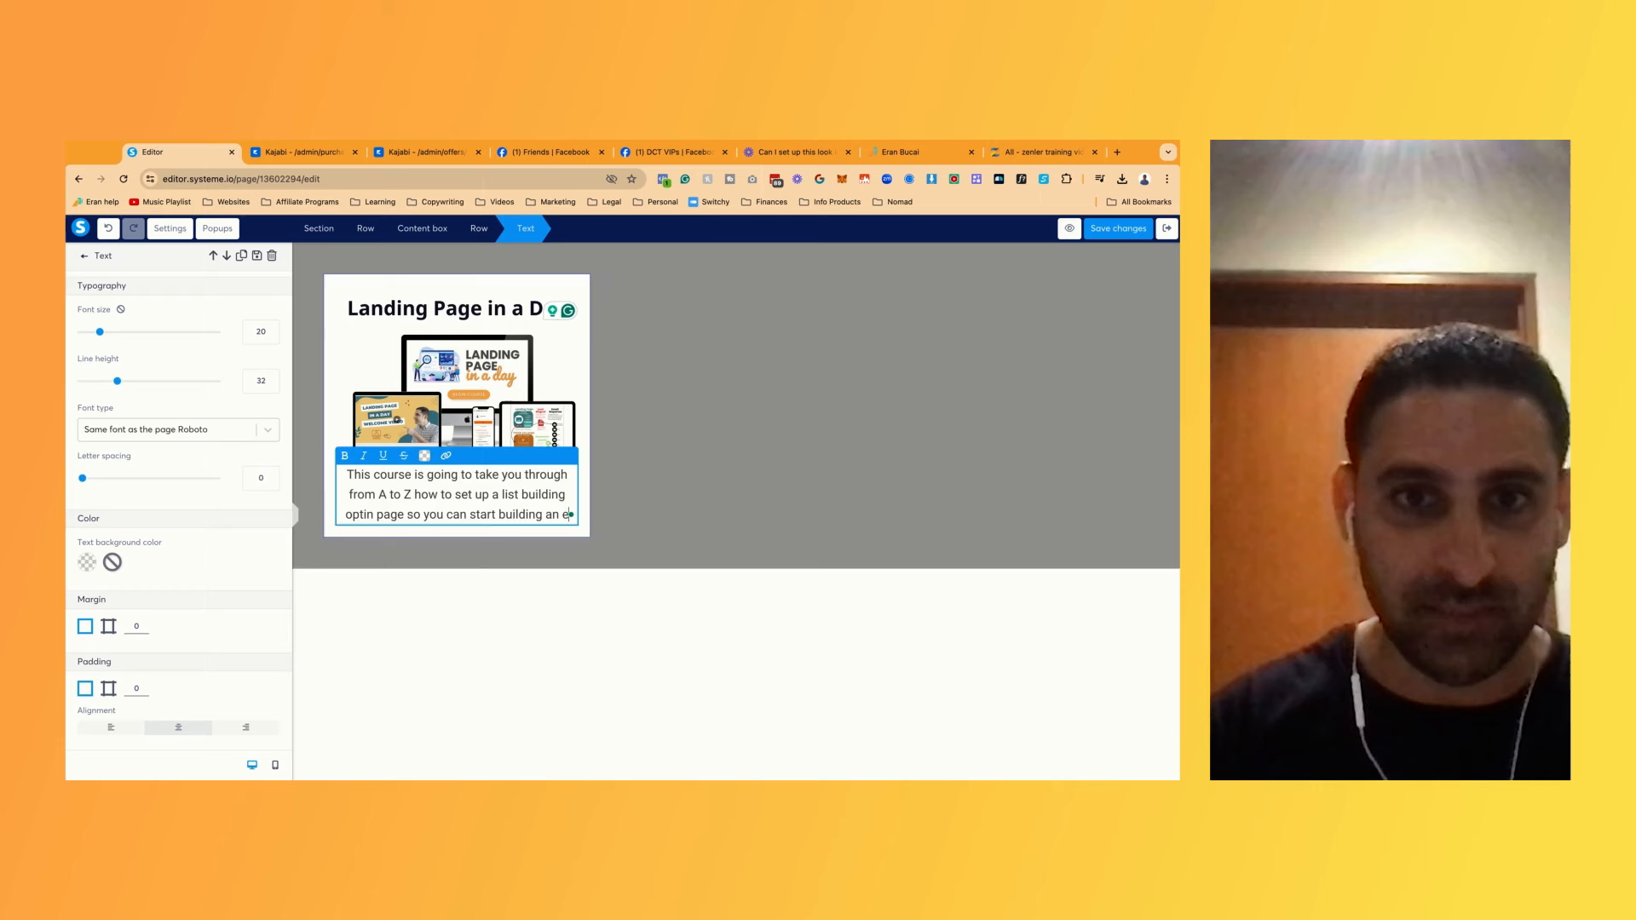
pyautogui.write('email list!')
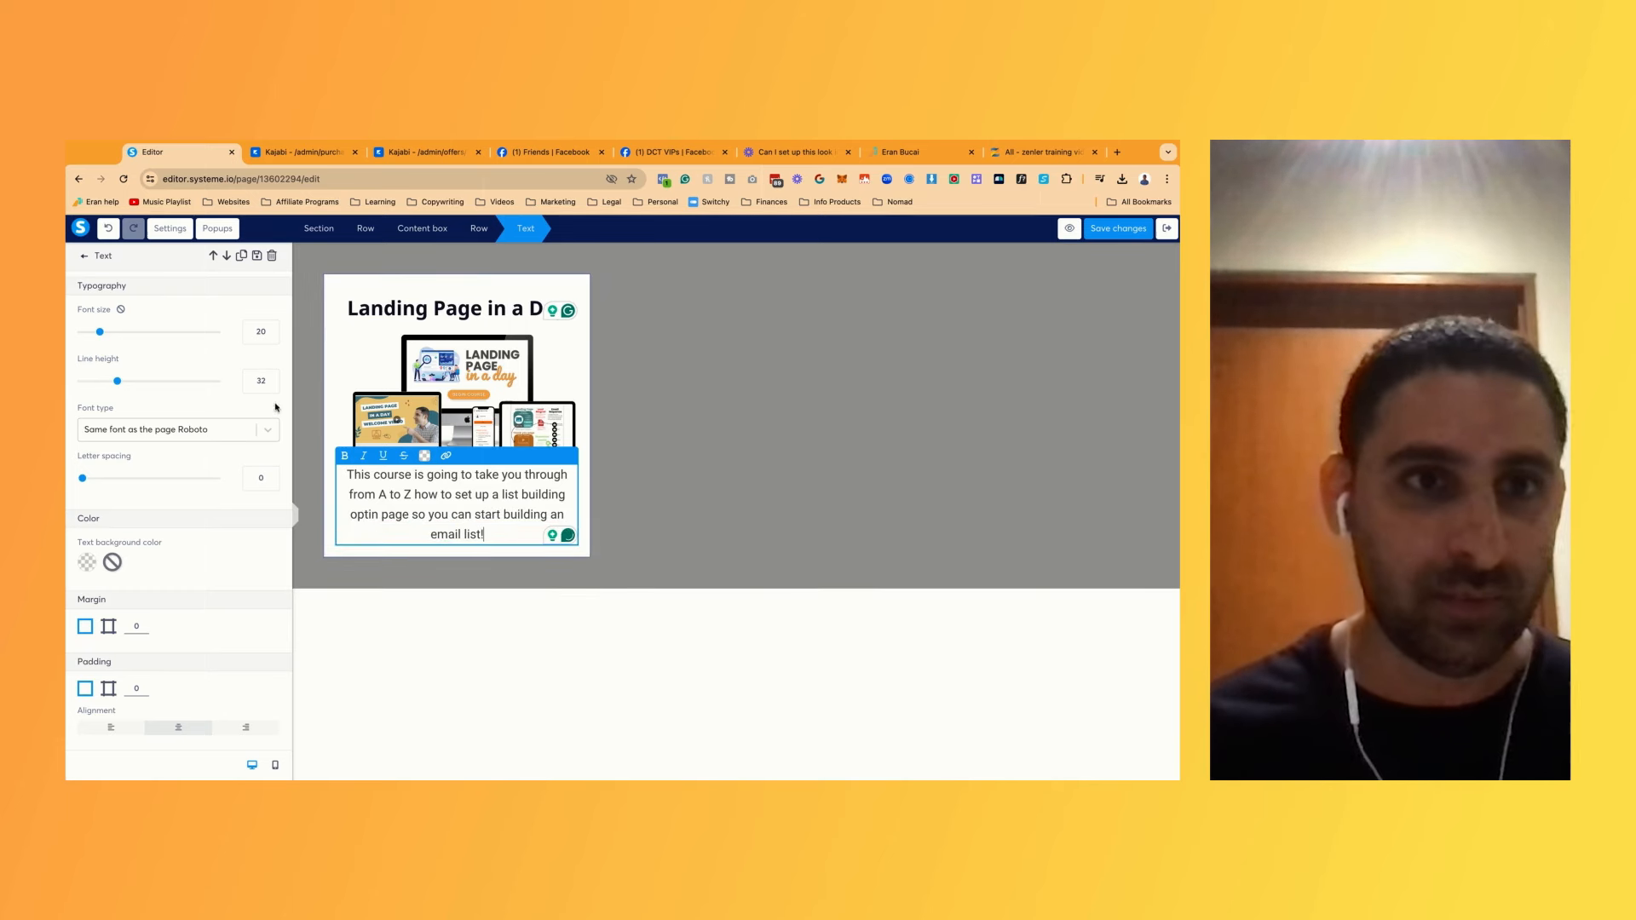
pyautogui.moveTo(267, 359)
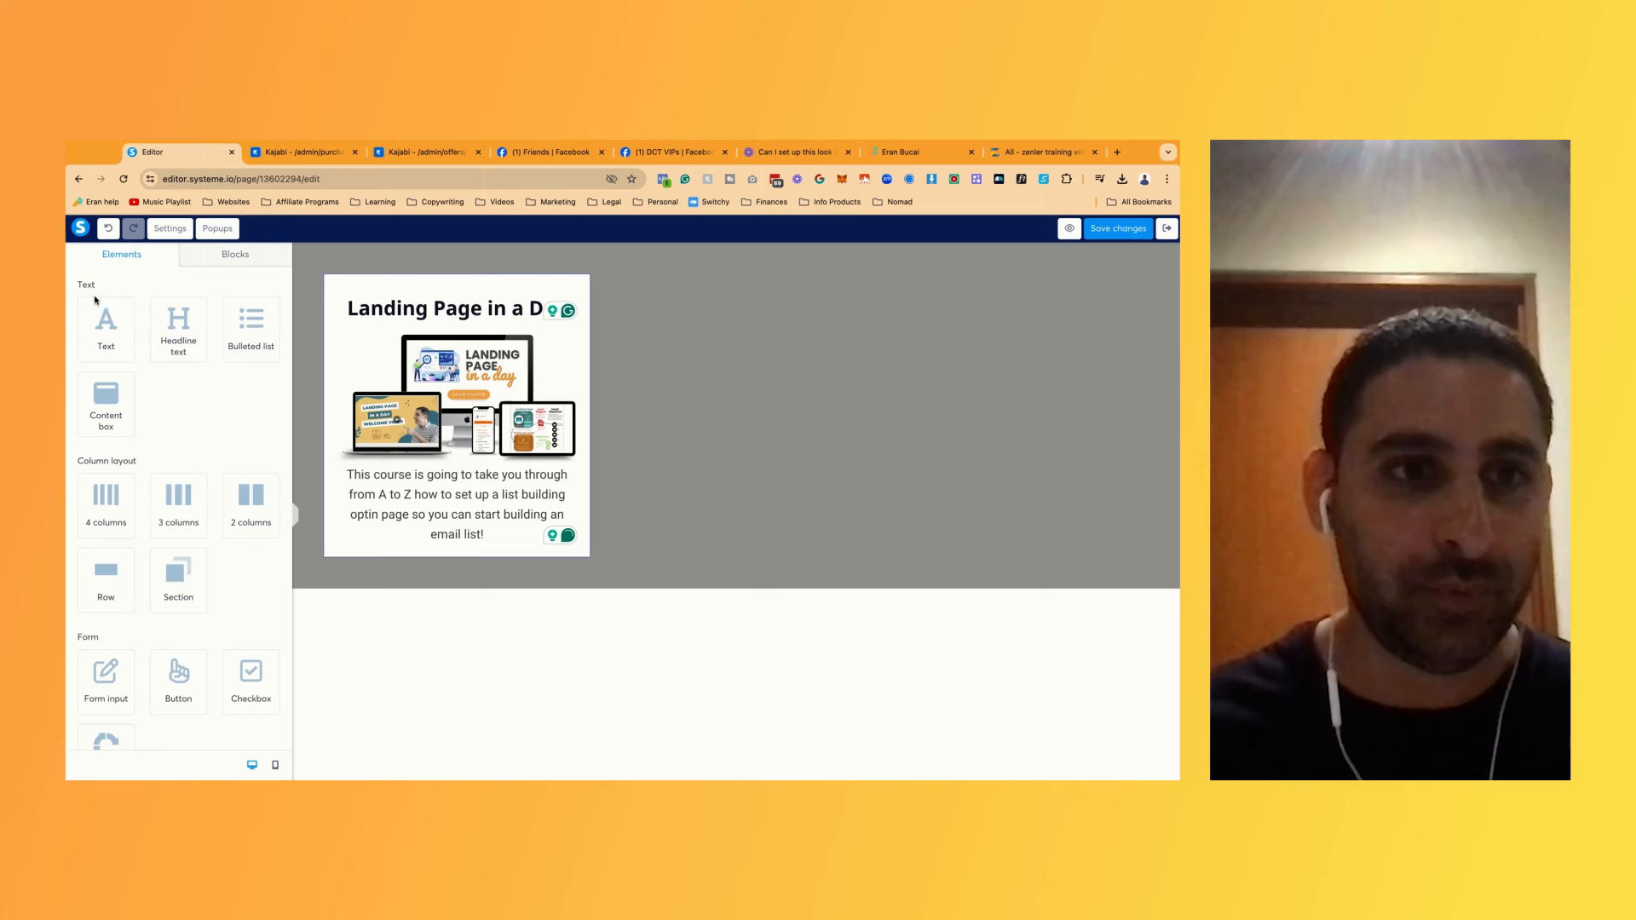
# Set the button's click action to Open URL, then open a new browser tab for the link
pyautogui.scroll(-3)
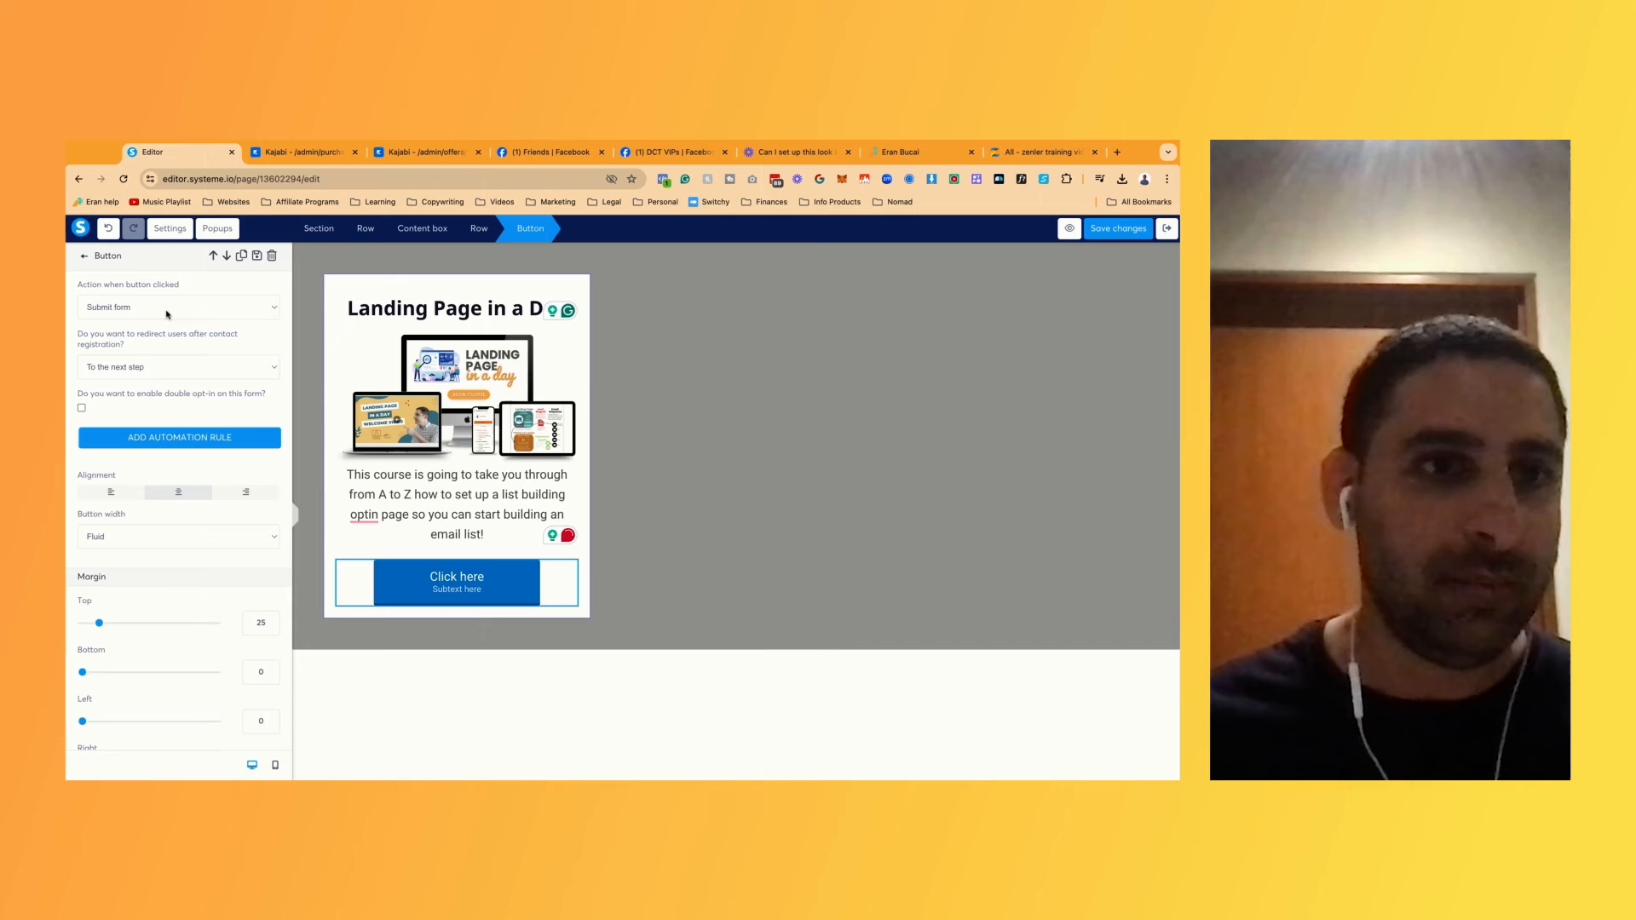
pyautogui.click(178, 306)
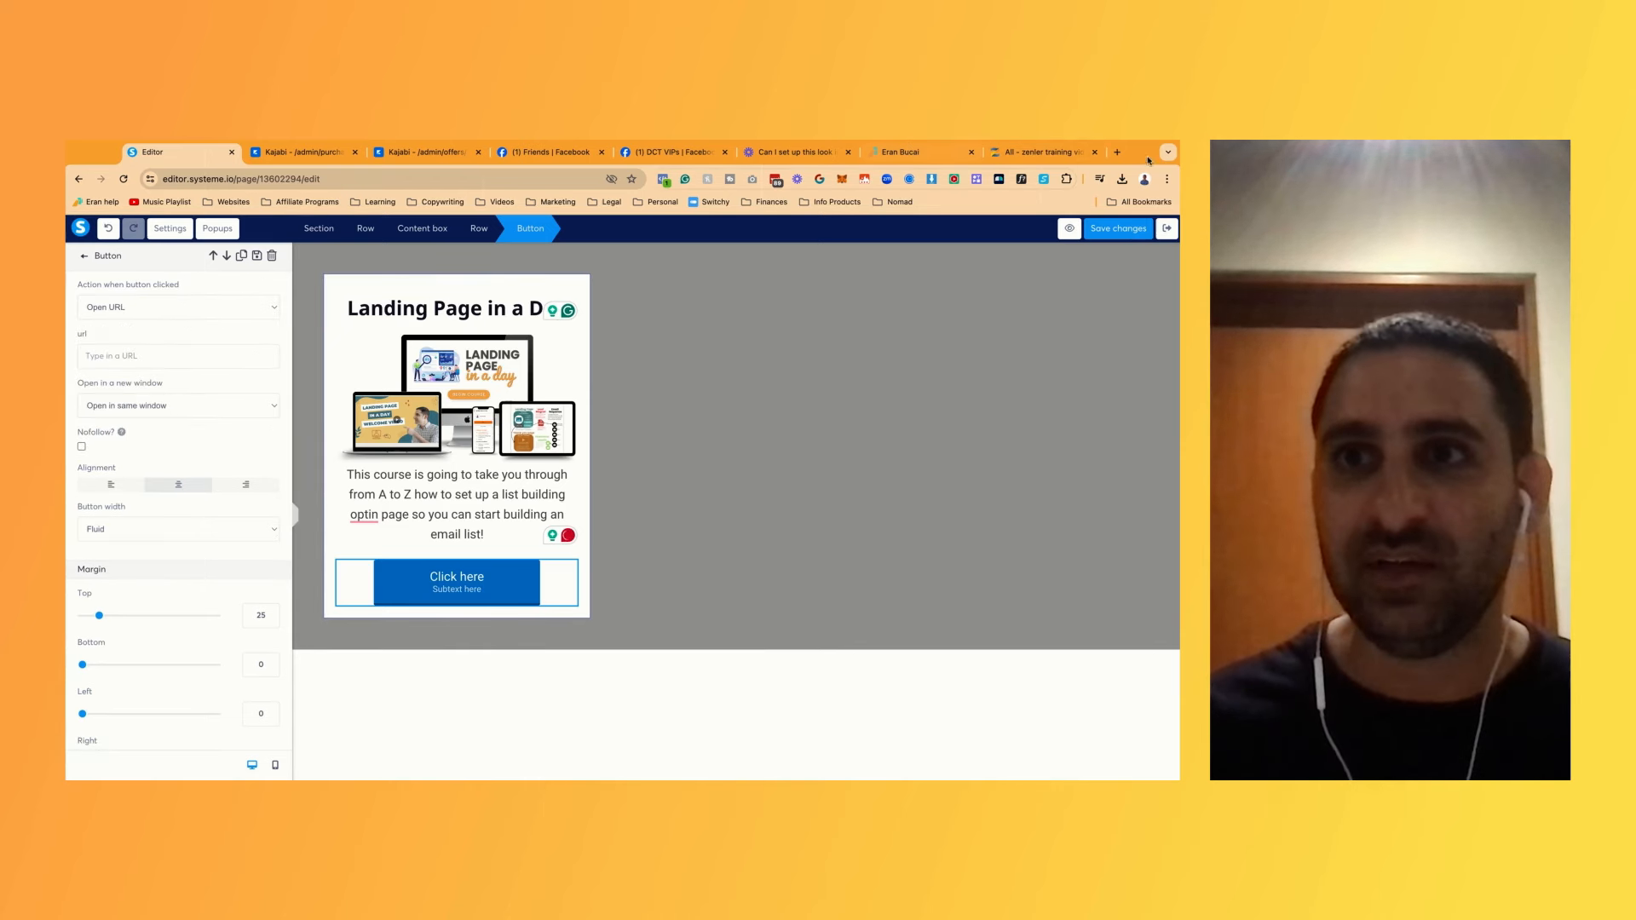
pyautogui.click(1118, 152)
pyautogui.write('eran.link/lp')
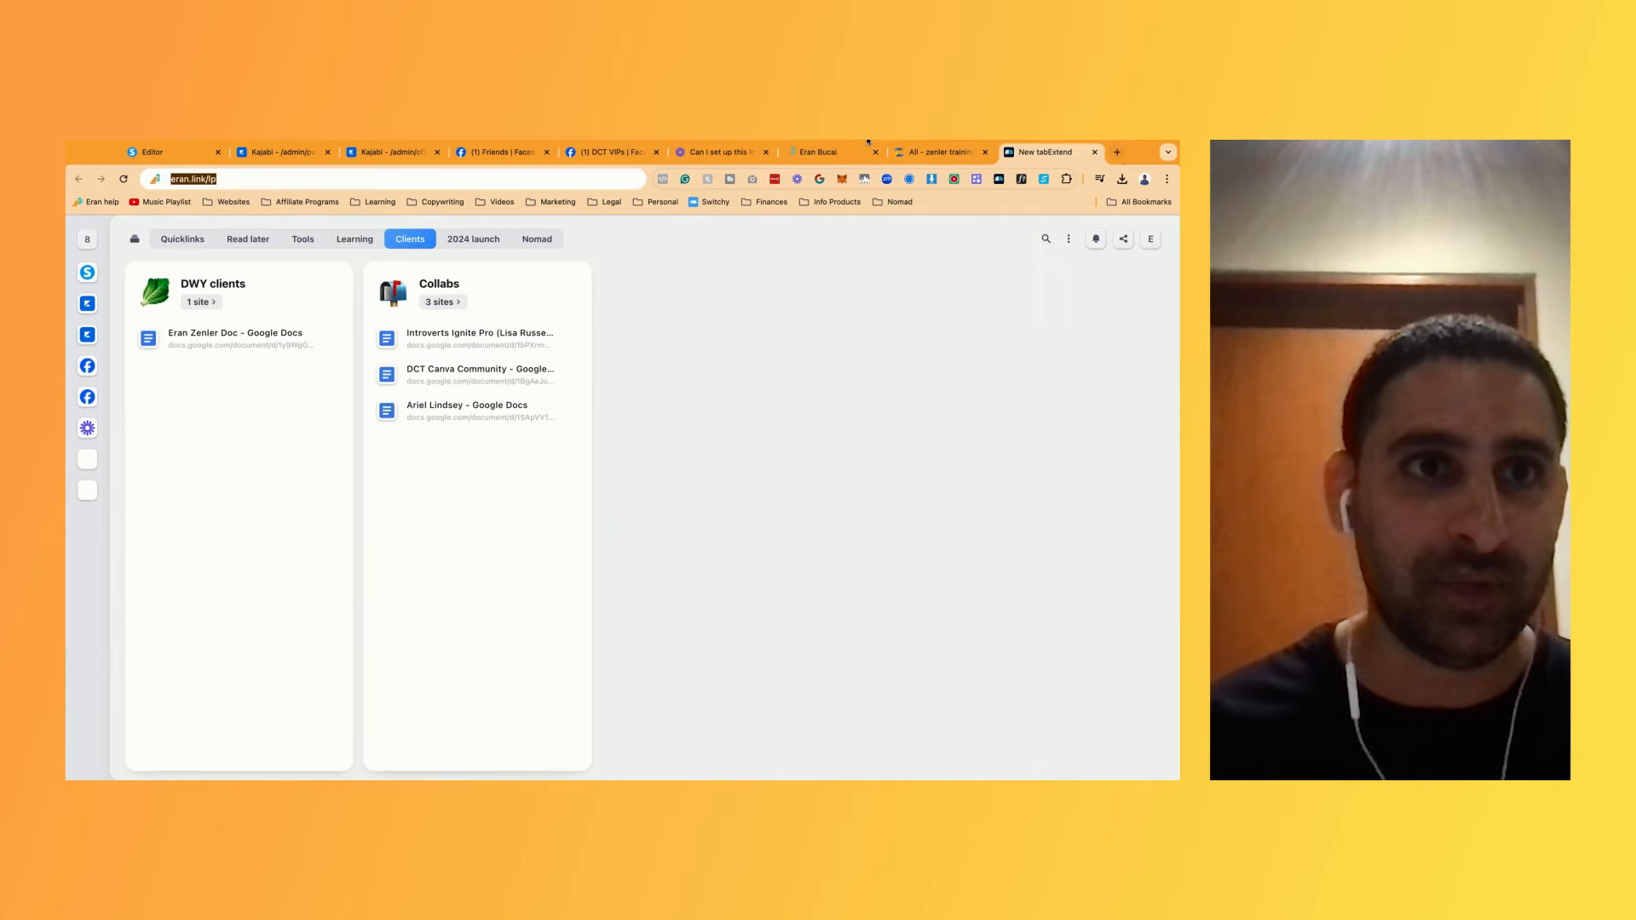
pyautogui.click(167, 151)
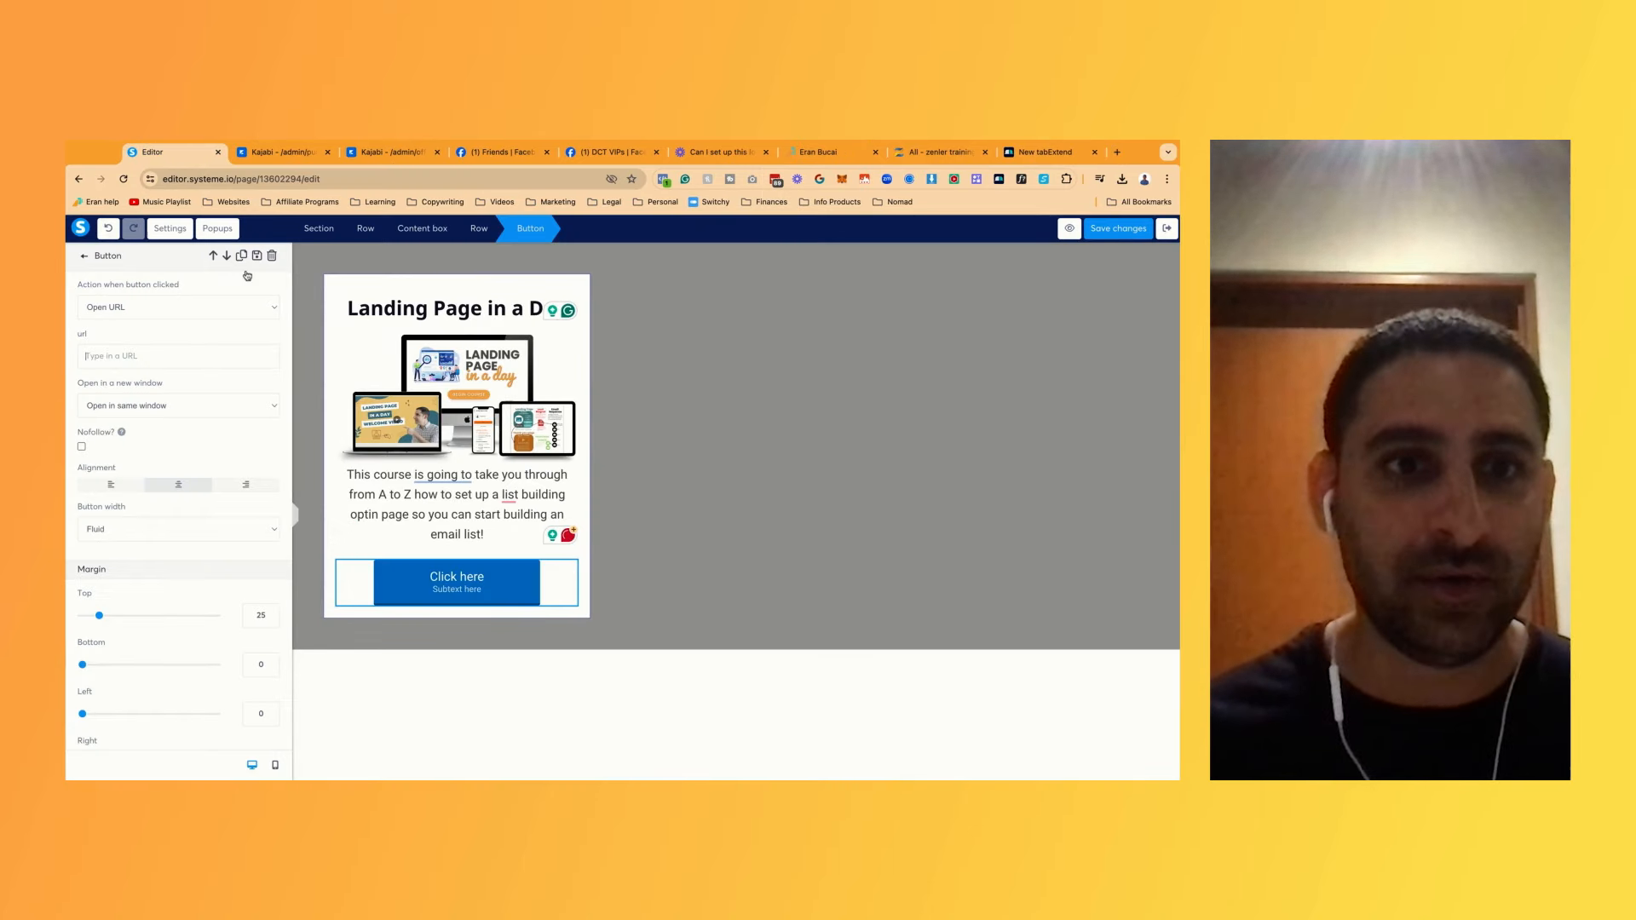
pyautogui.write('https://eran.link/lp')
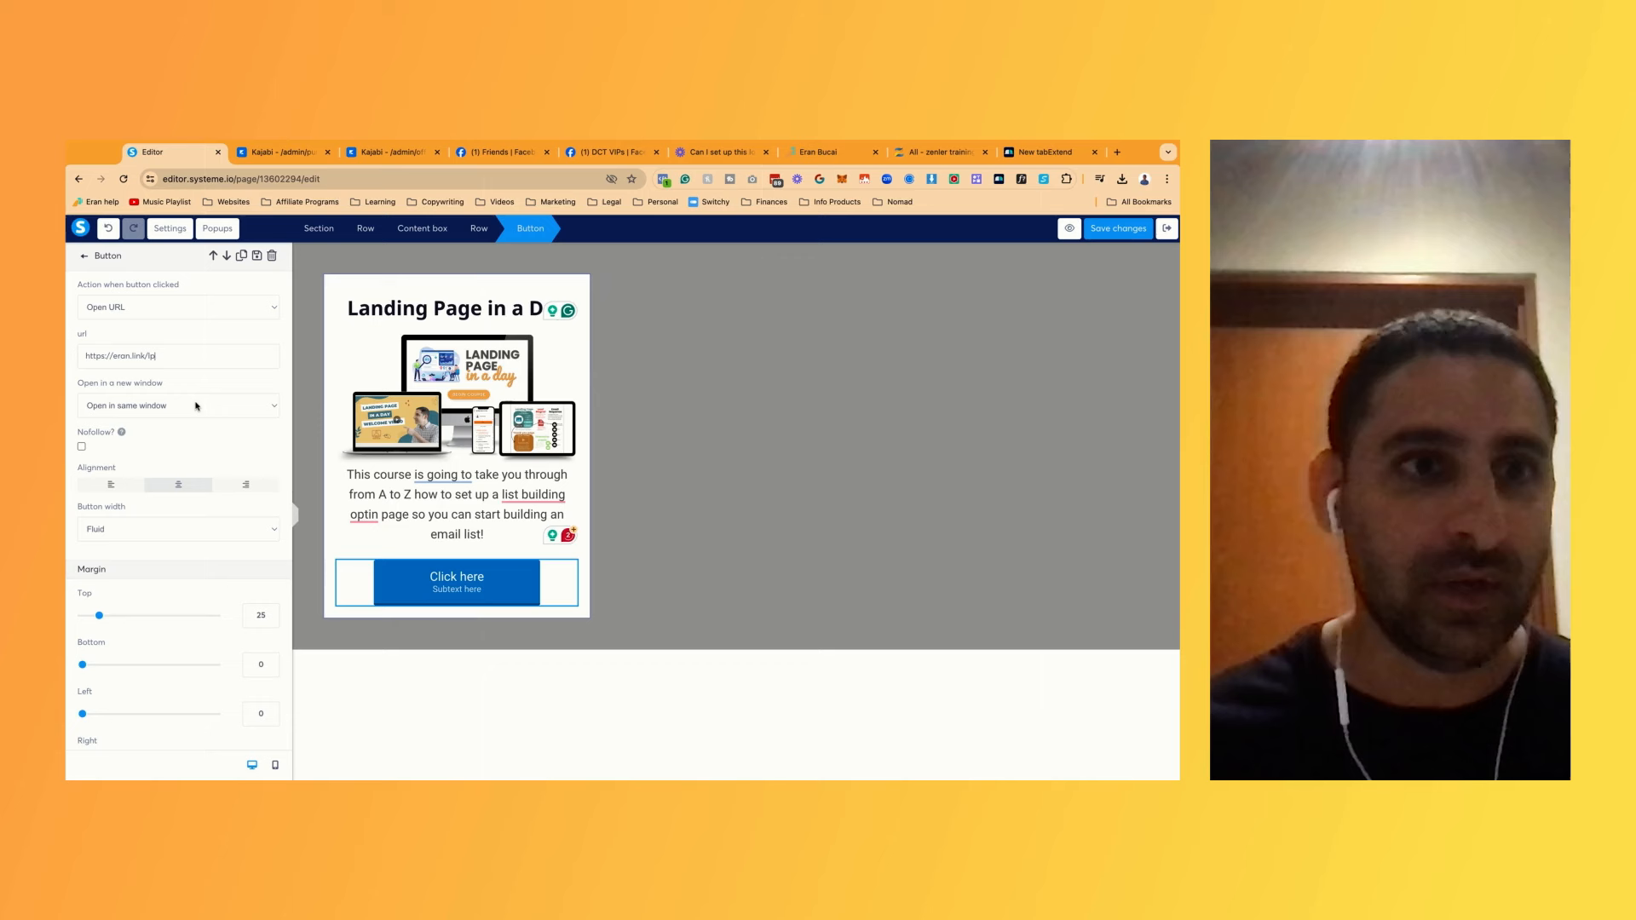
pyautogui.click(178, 406)
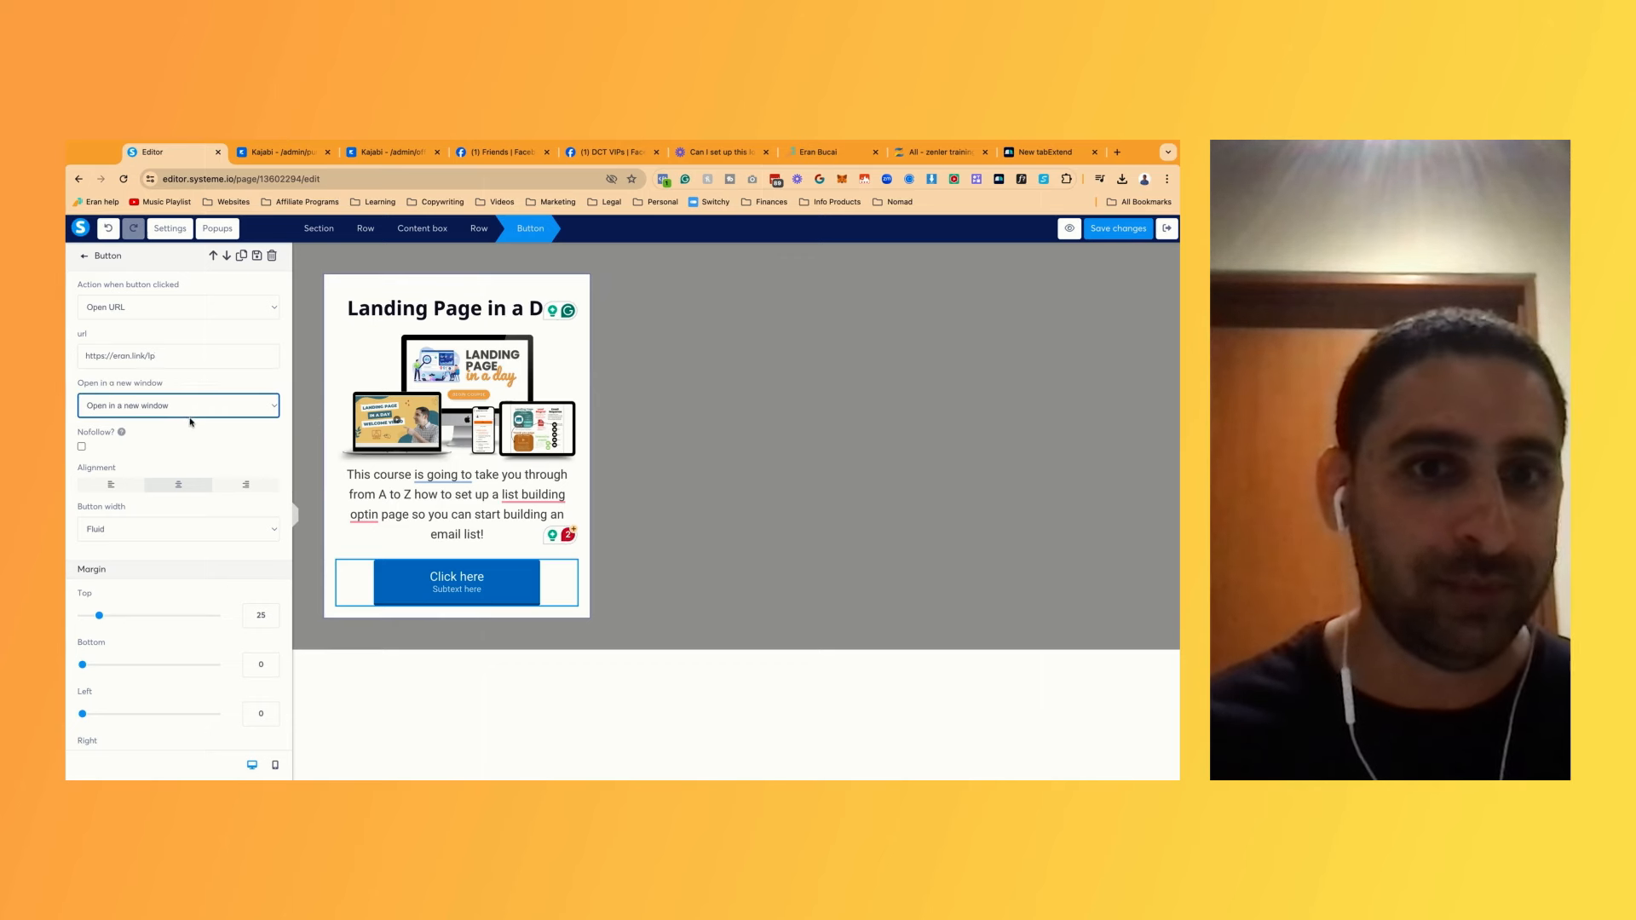
pyautogui.scroll(-3)
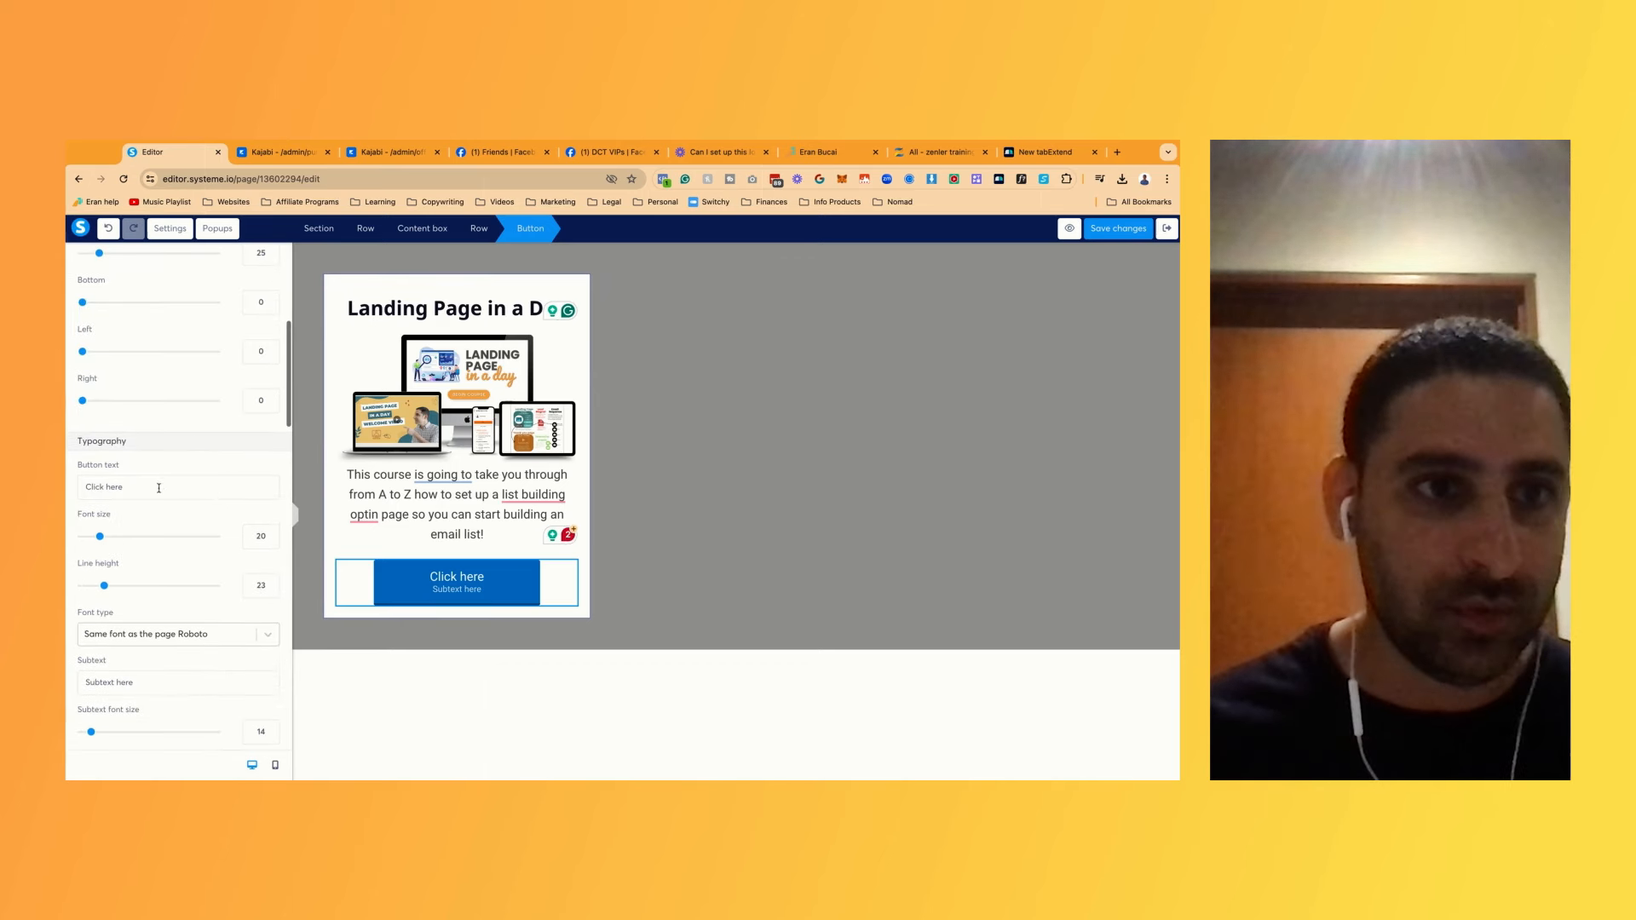
# Relabel the button 'Learn more' and give it an orange background colour
pyautogui.write('Learn more')
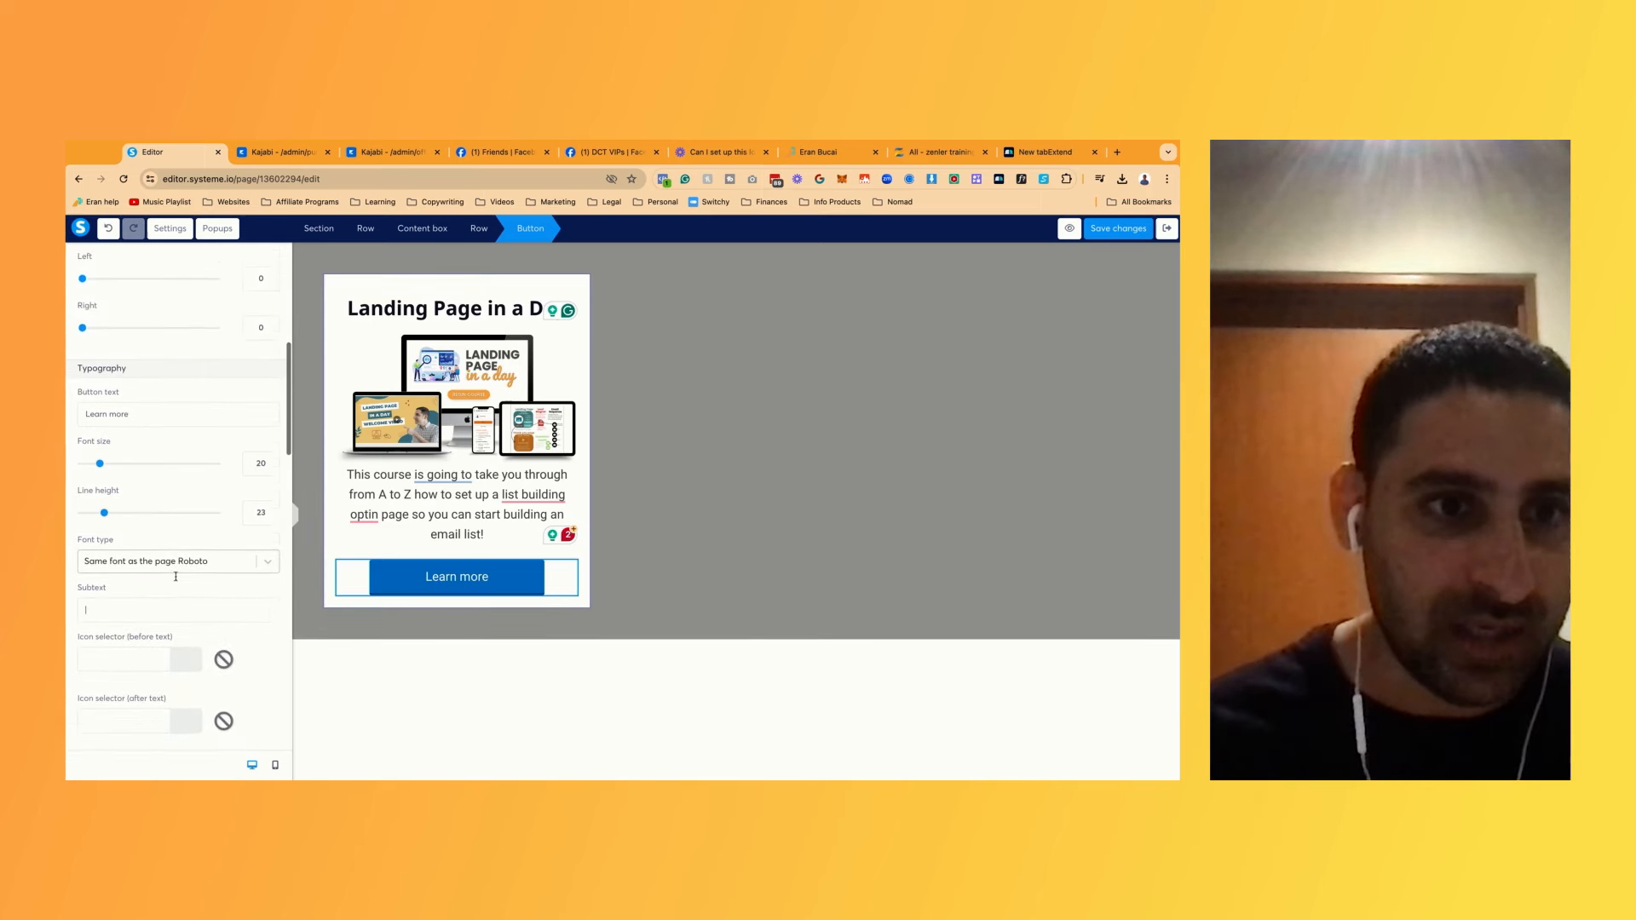
pyautogui.scroll(-3)
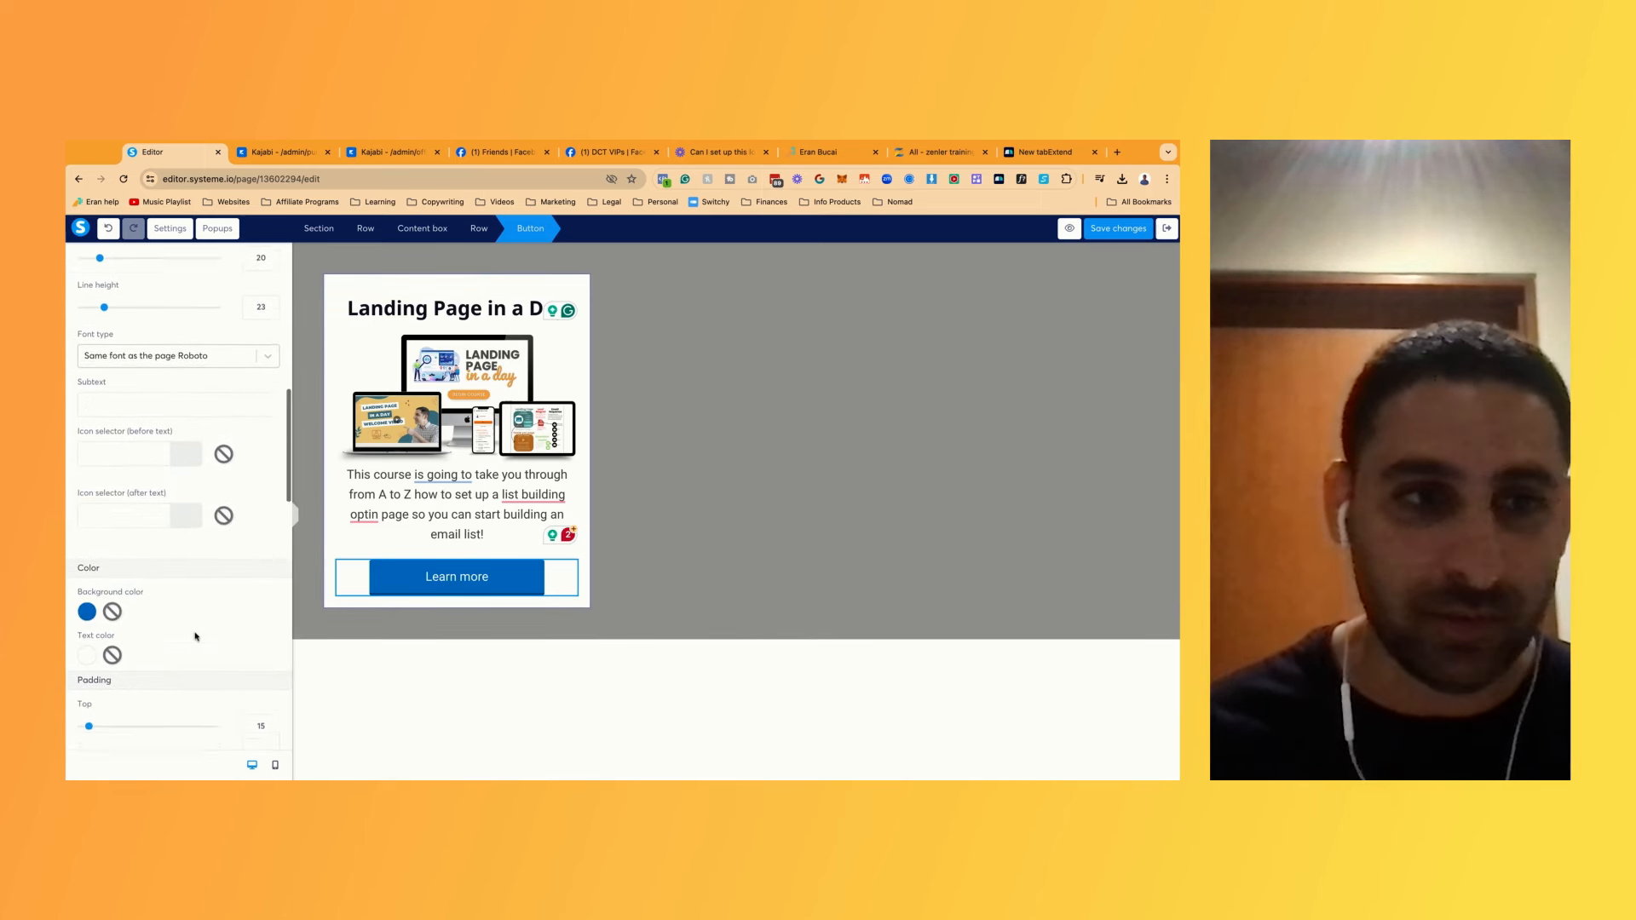
pyautogui.click(86, 612)
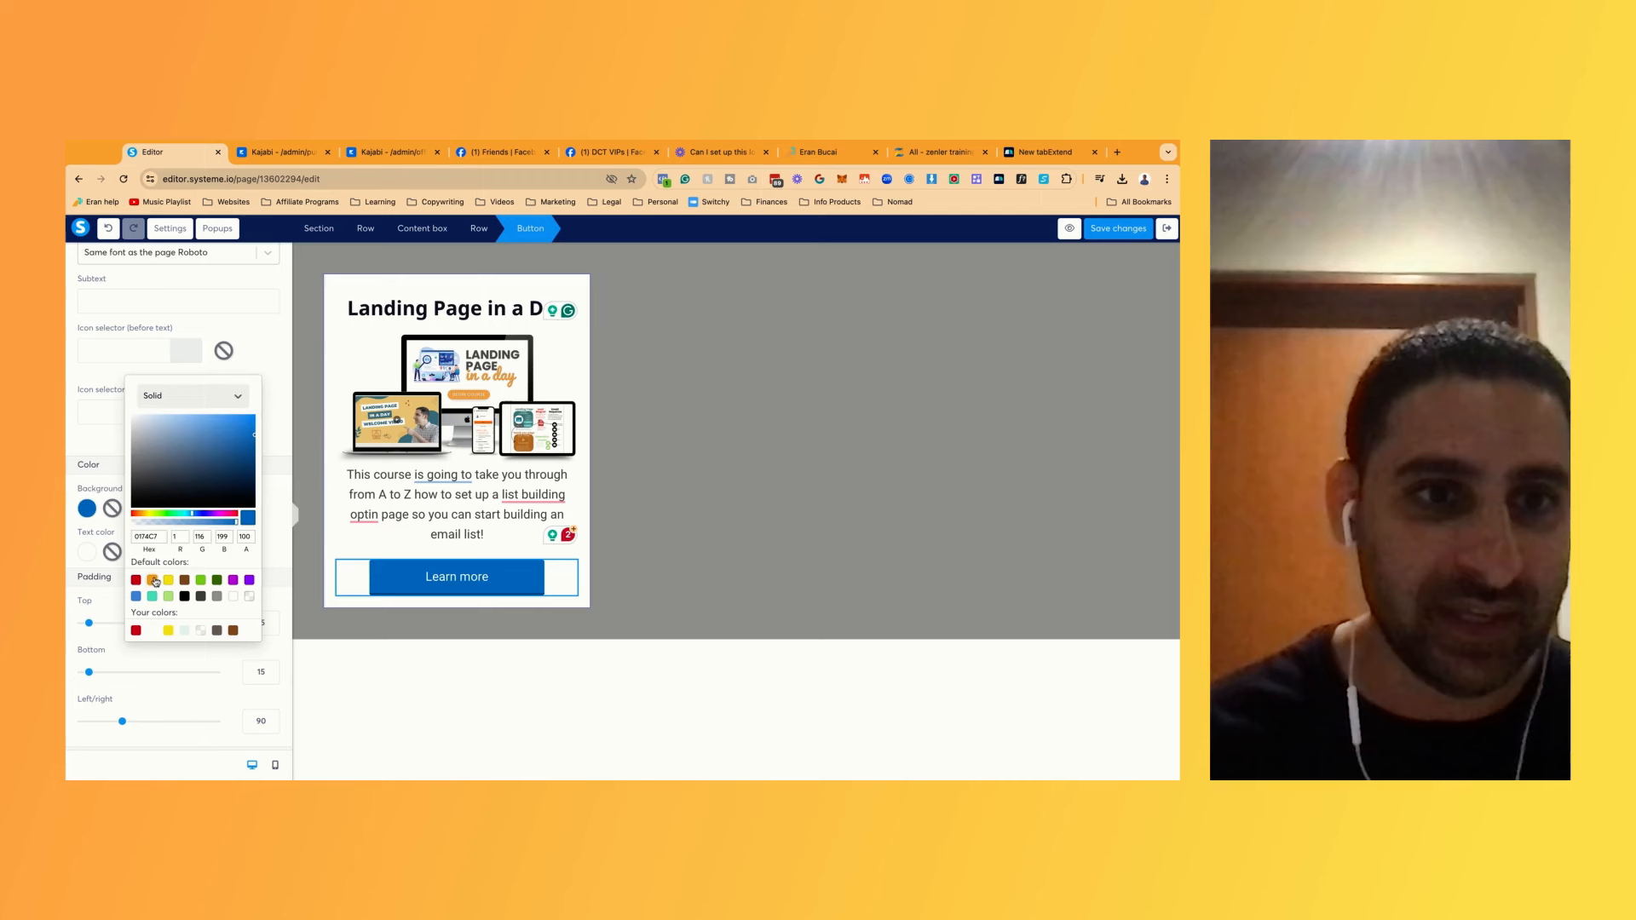
pyautogui.click(167, 579)
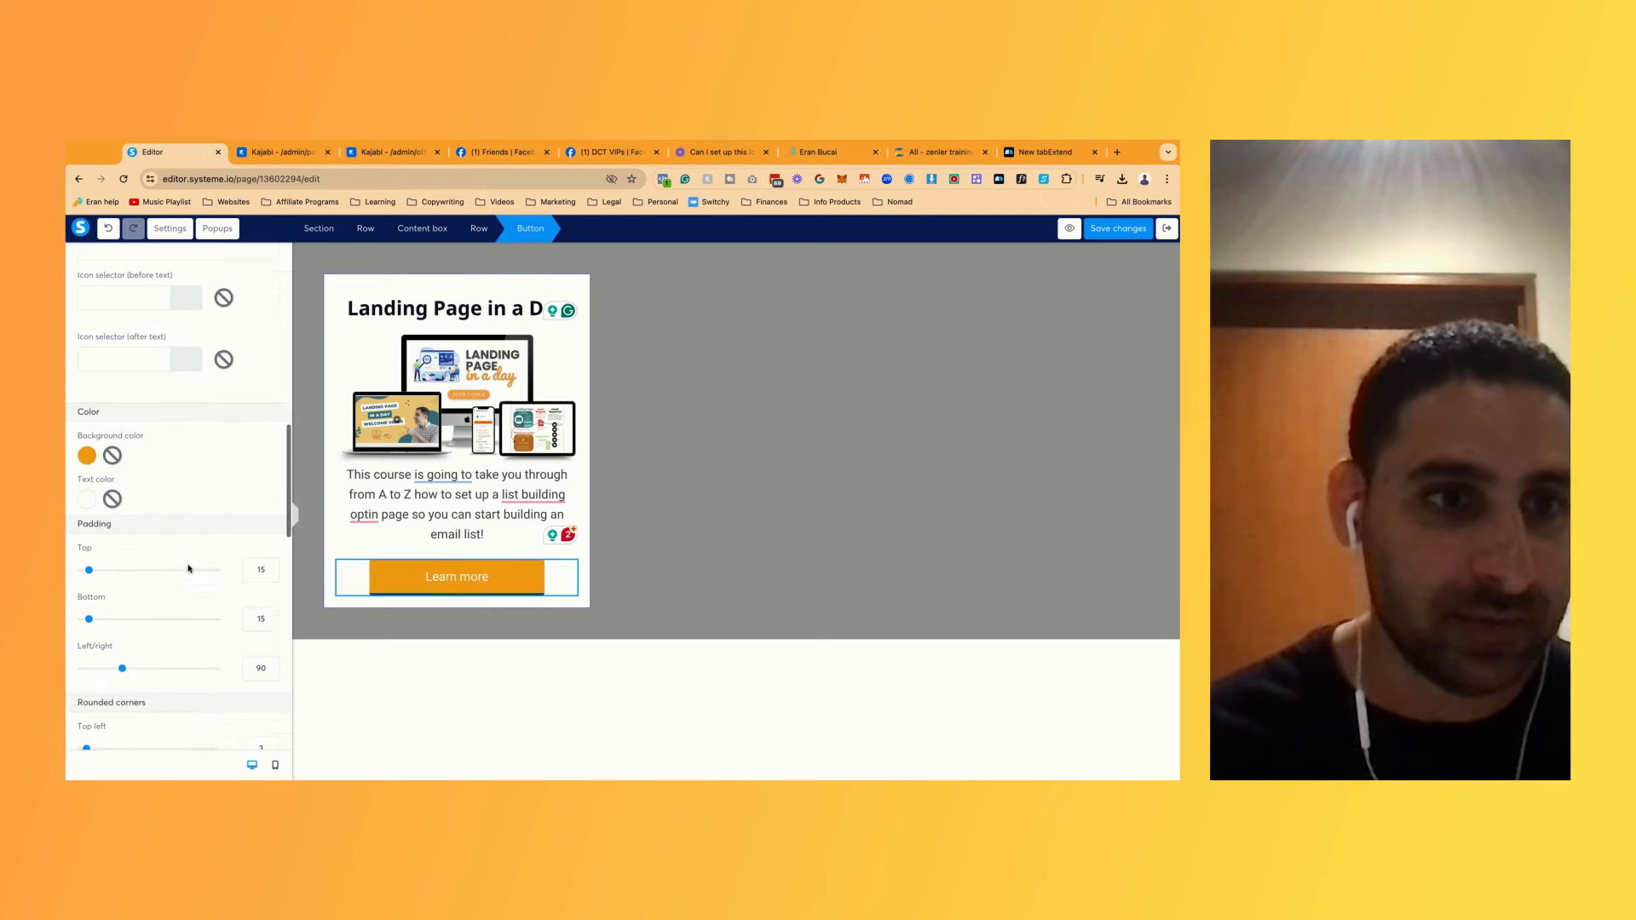
pyautogui.scroll(-3)
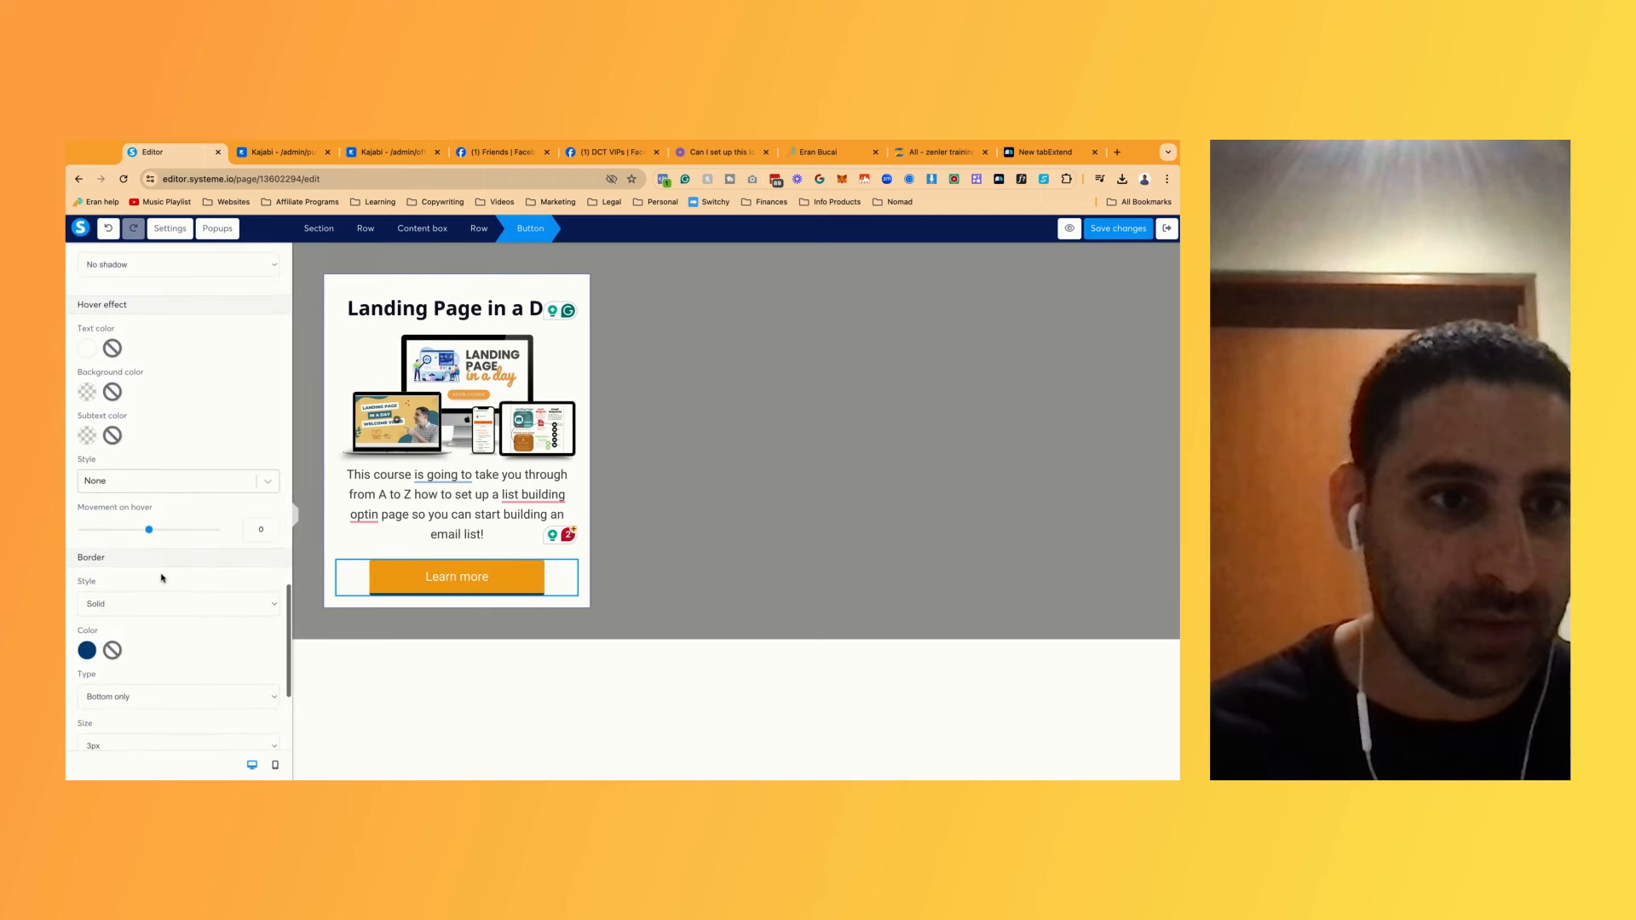
pyautogui.scroll(-3)
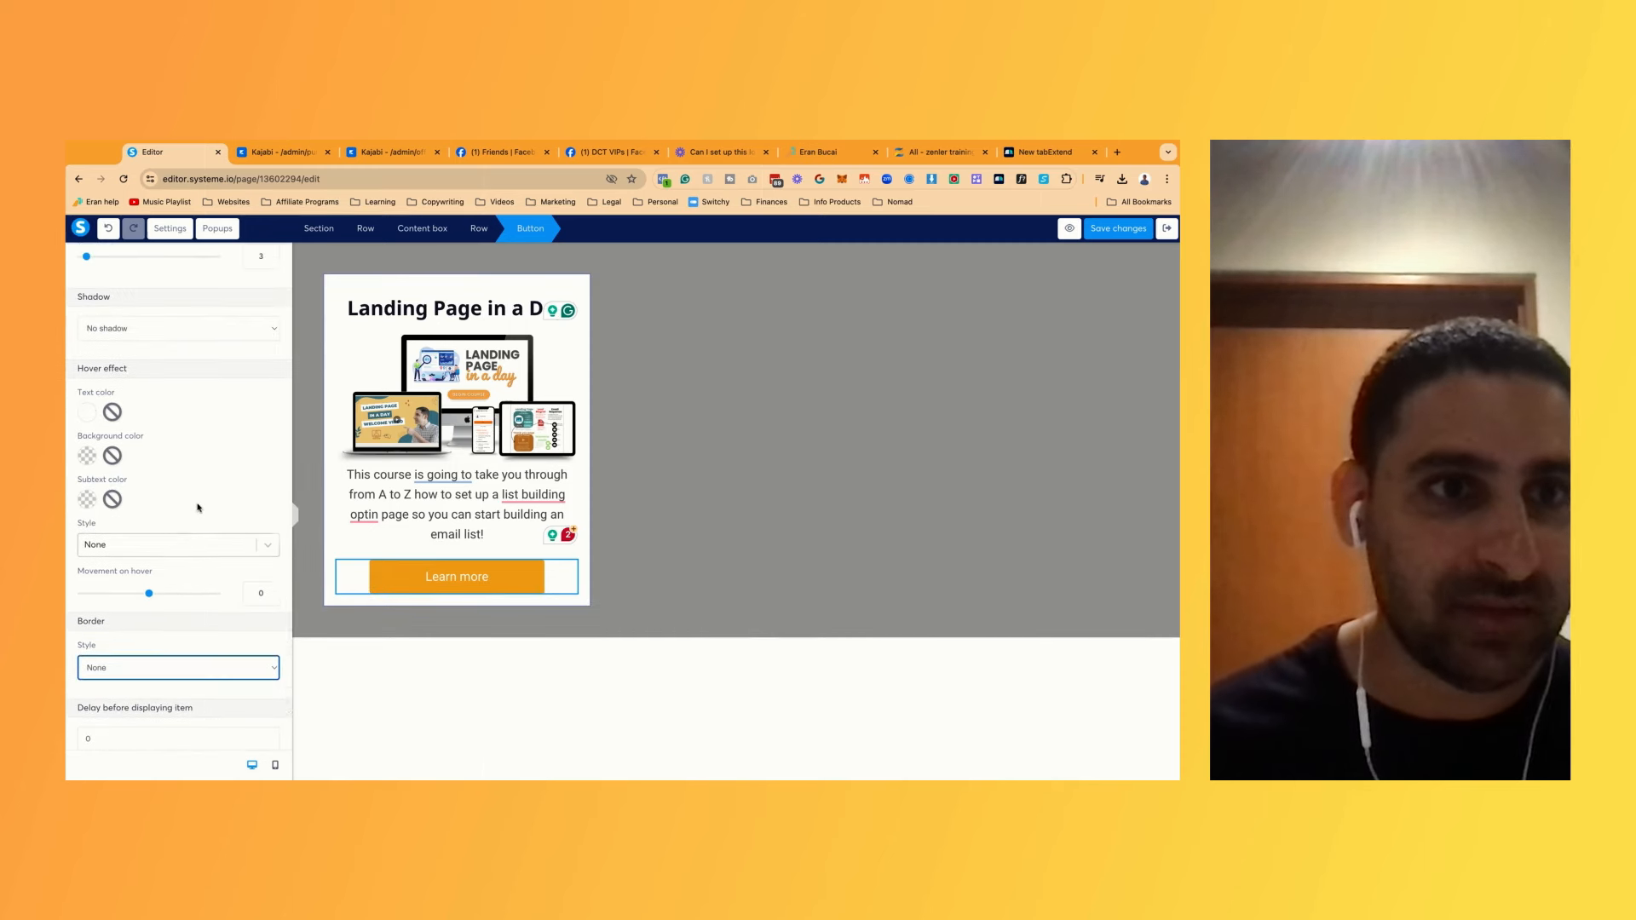
pyautogui.scroll(3)
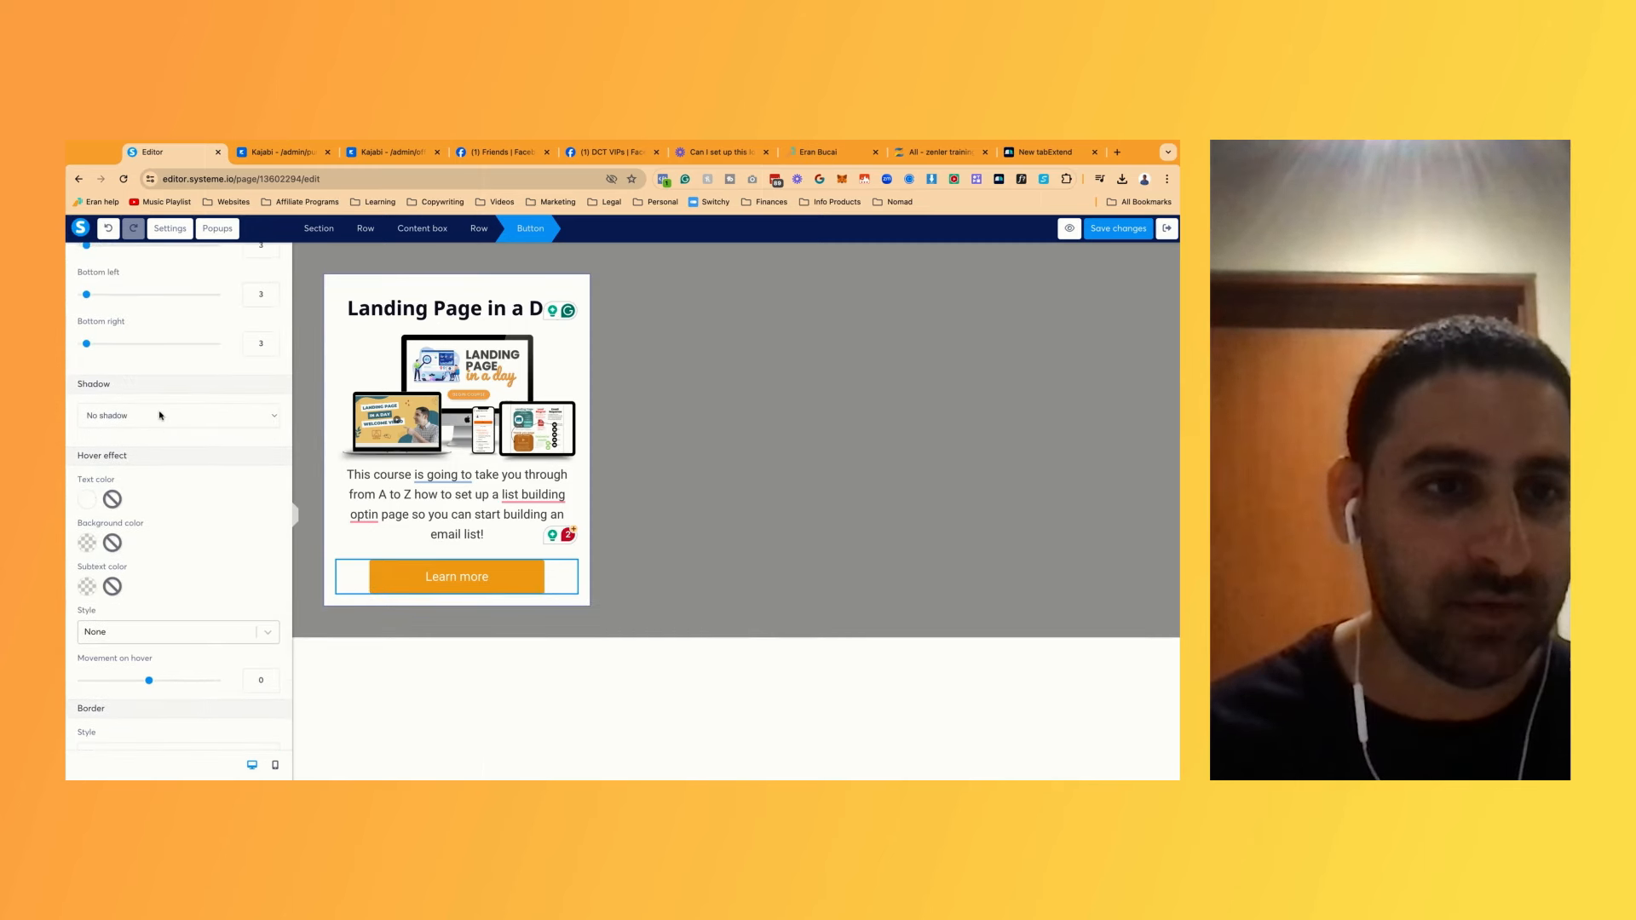
pyautogui.scroll(3)
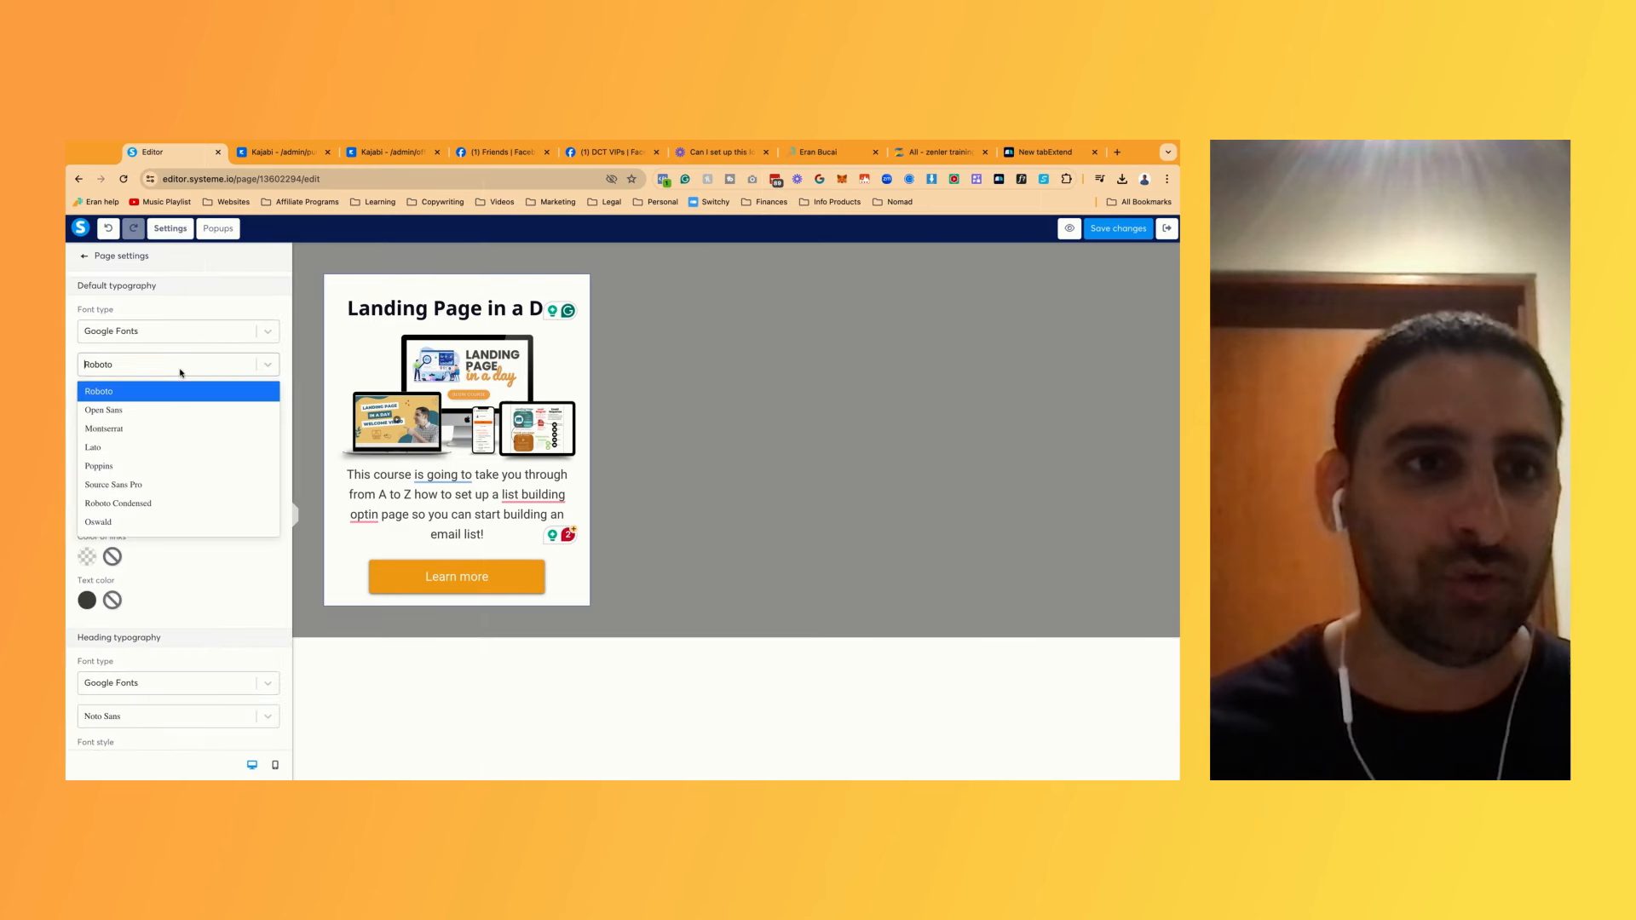
# Set default typography to Poppins with black text and heading typography to Poppins
pyautogui.click(99, 467)
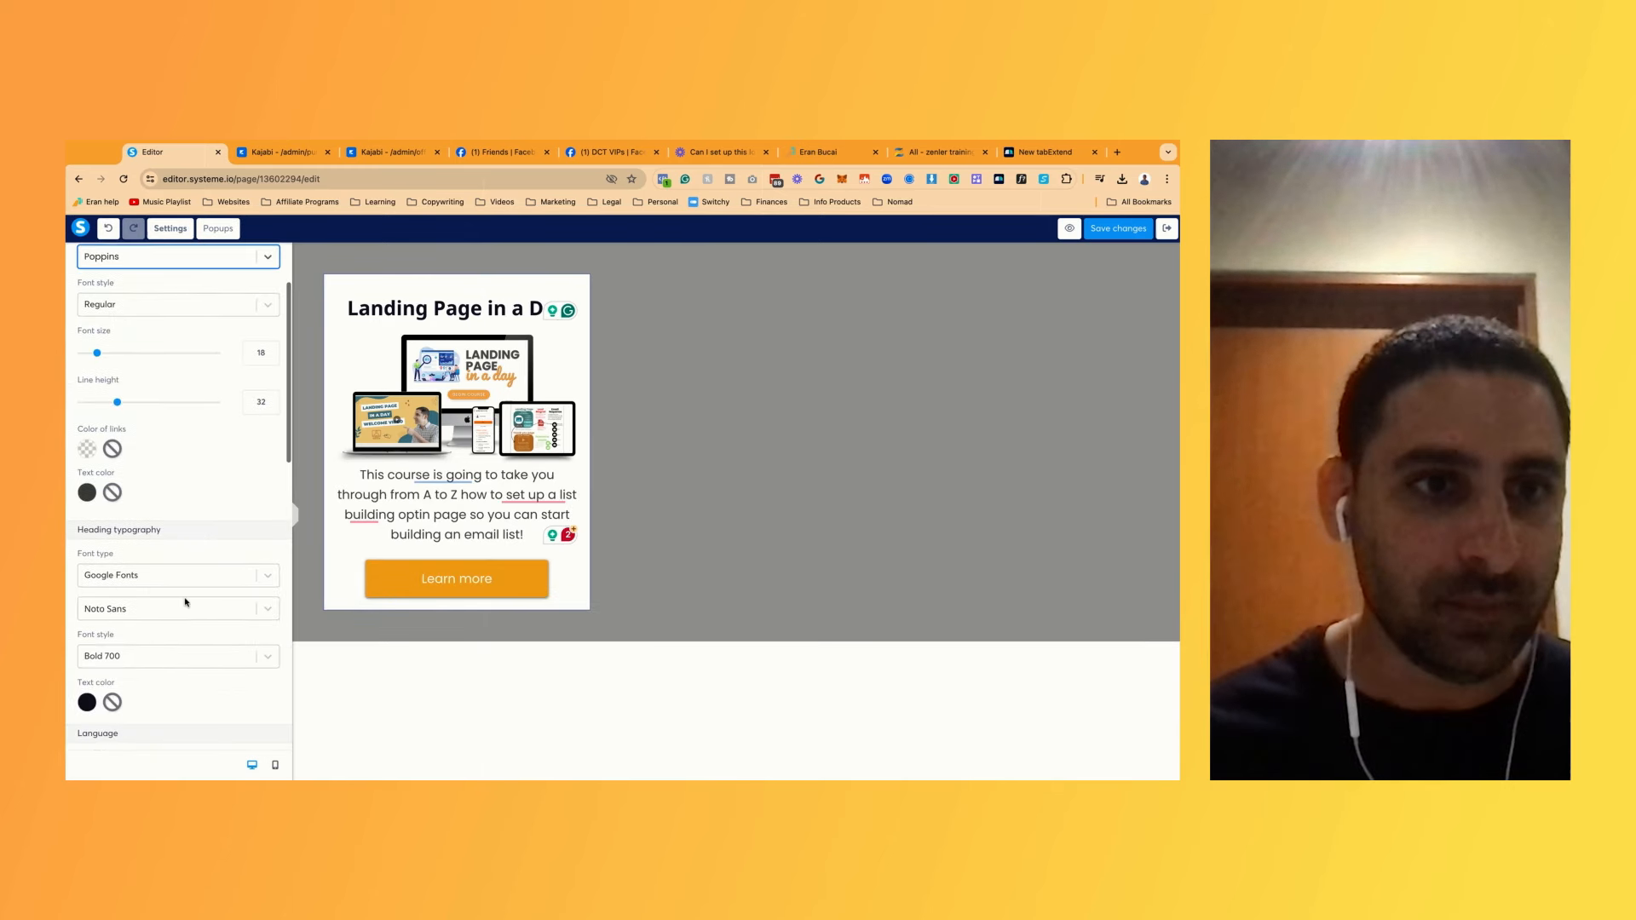
pyautogui.click(87, 491)
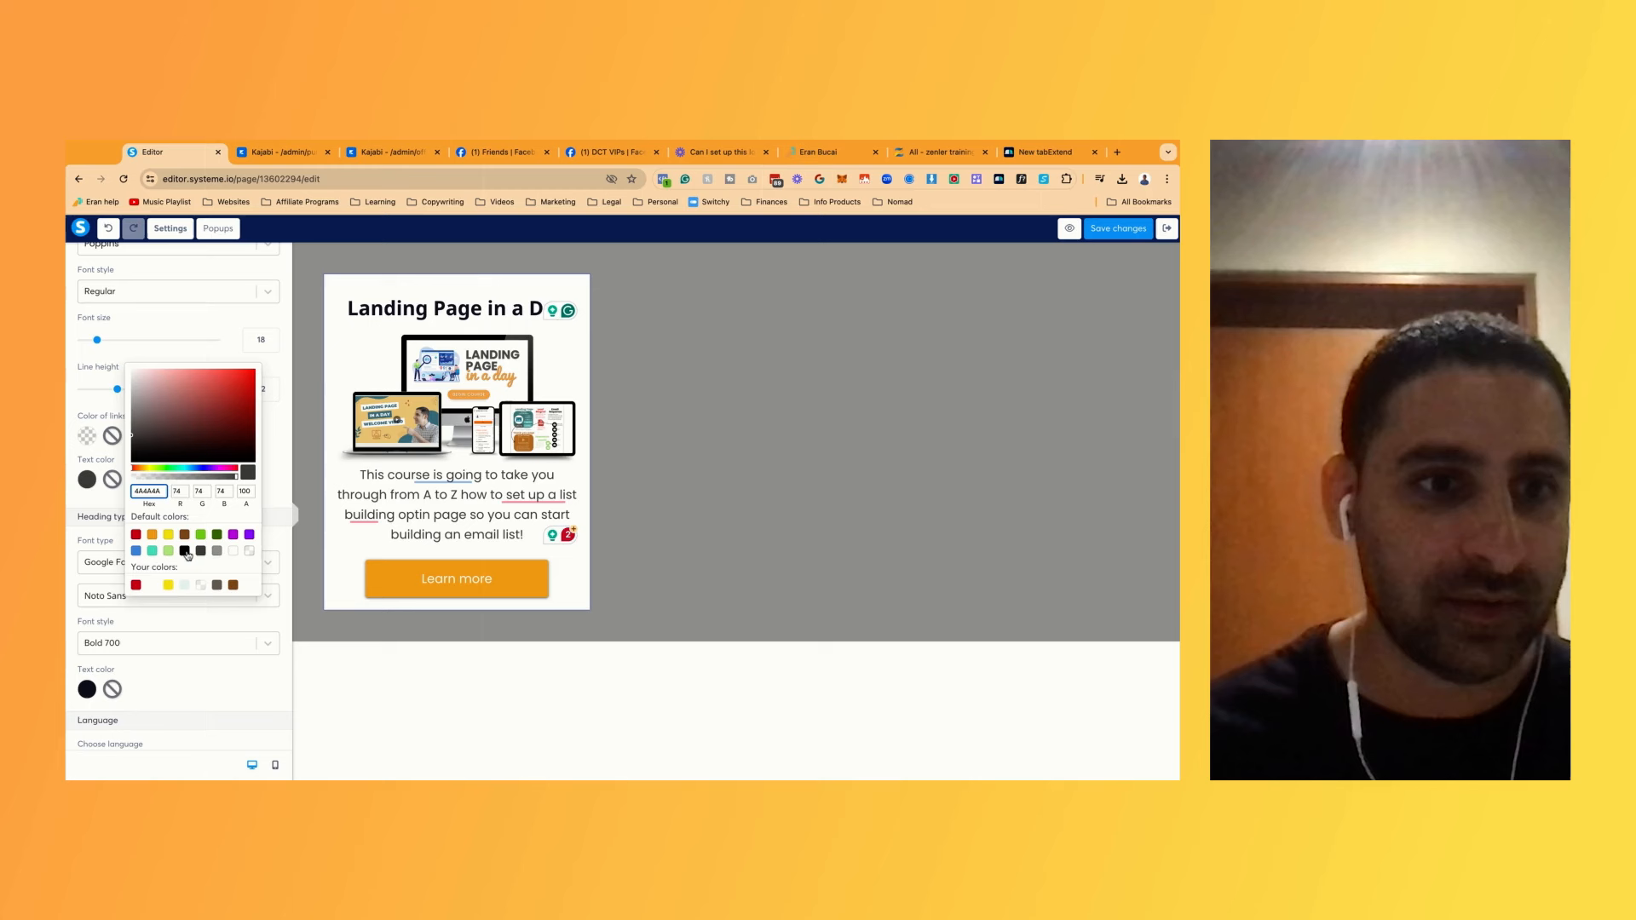
pyautogui.click(177, 595)
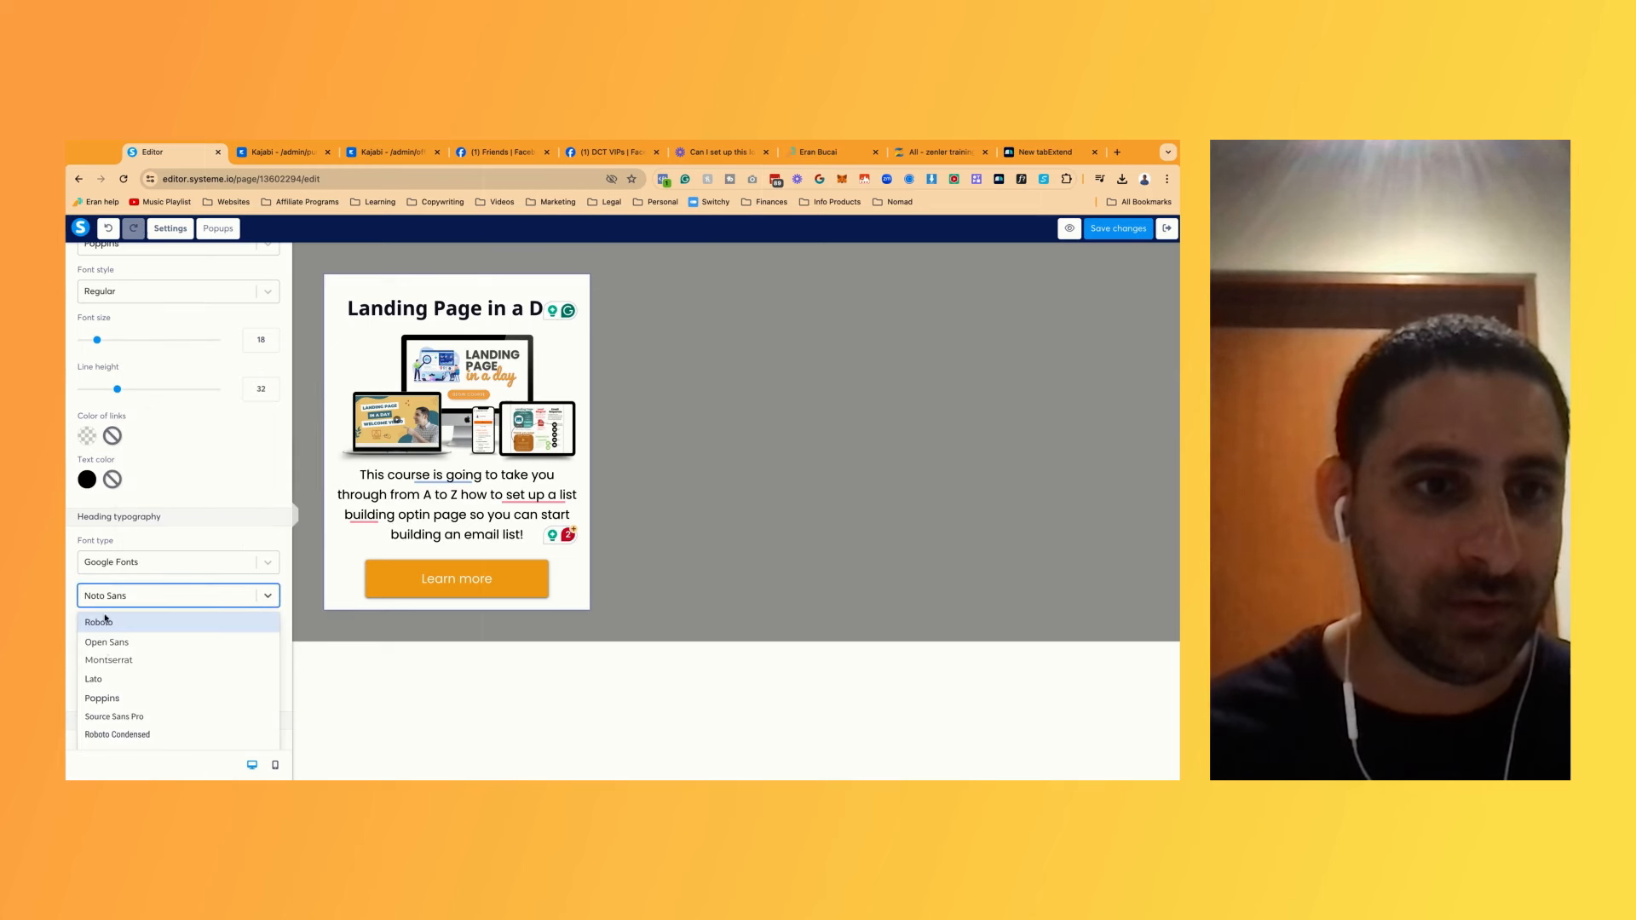
pyautogui.click(100, 698)
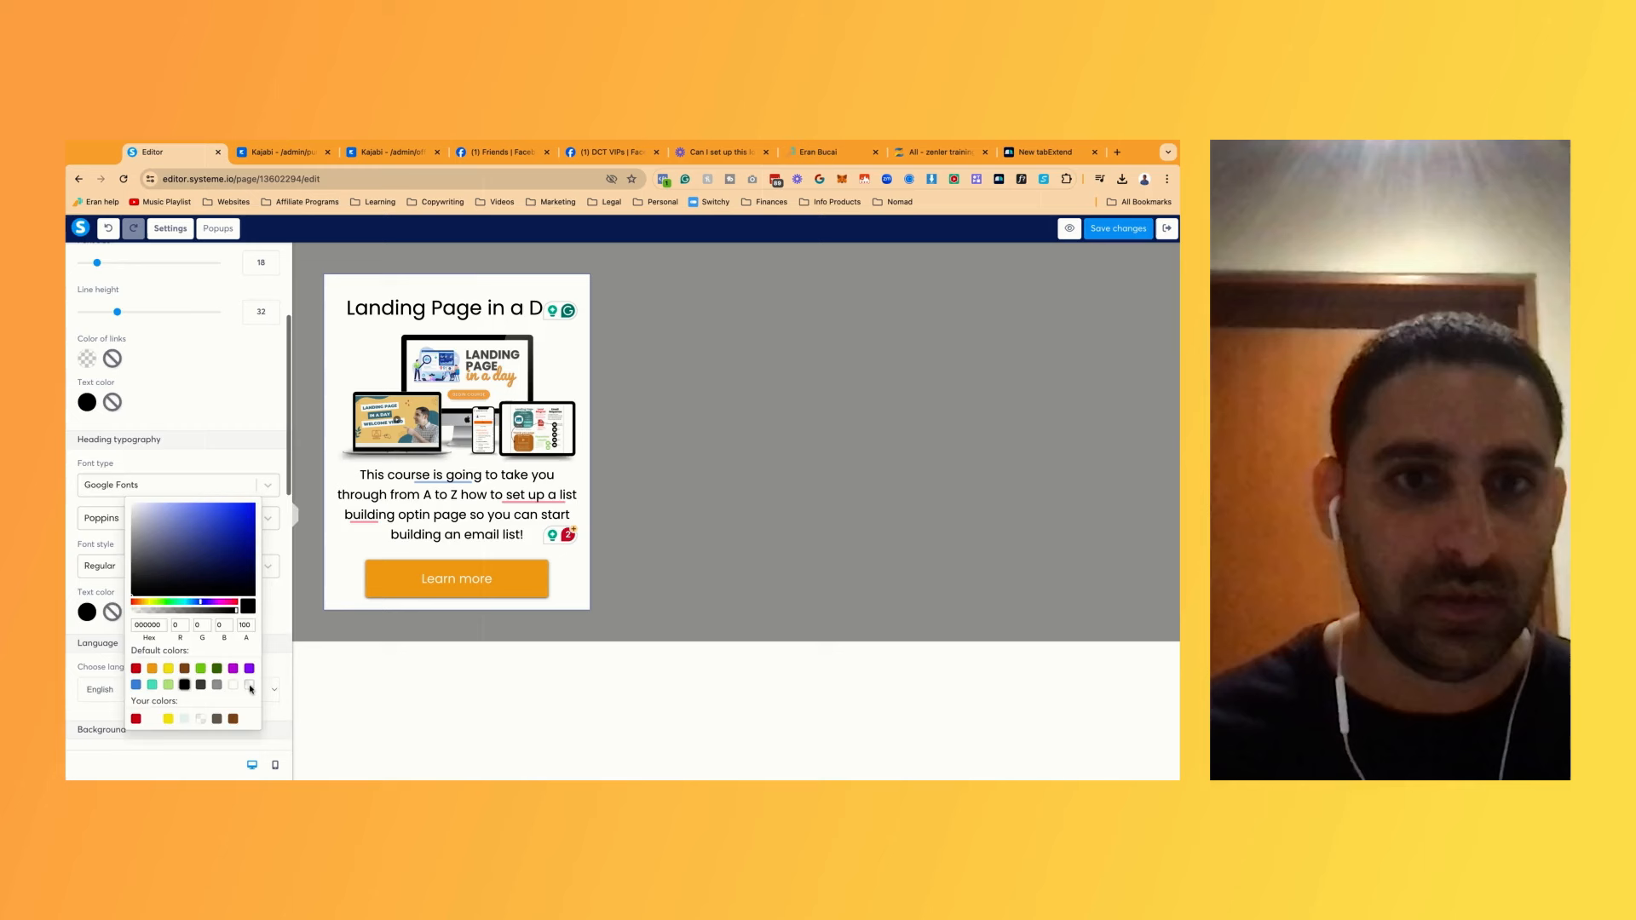
# Lower the description paragraph's line height to 26 and left-align it
pyautogui.click(457, 505)
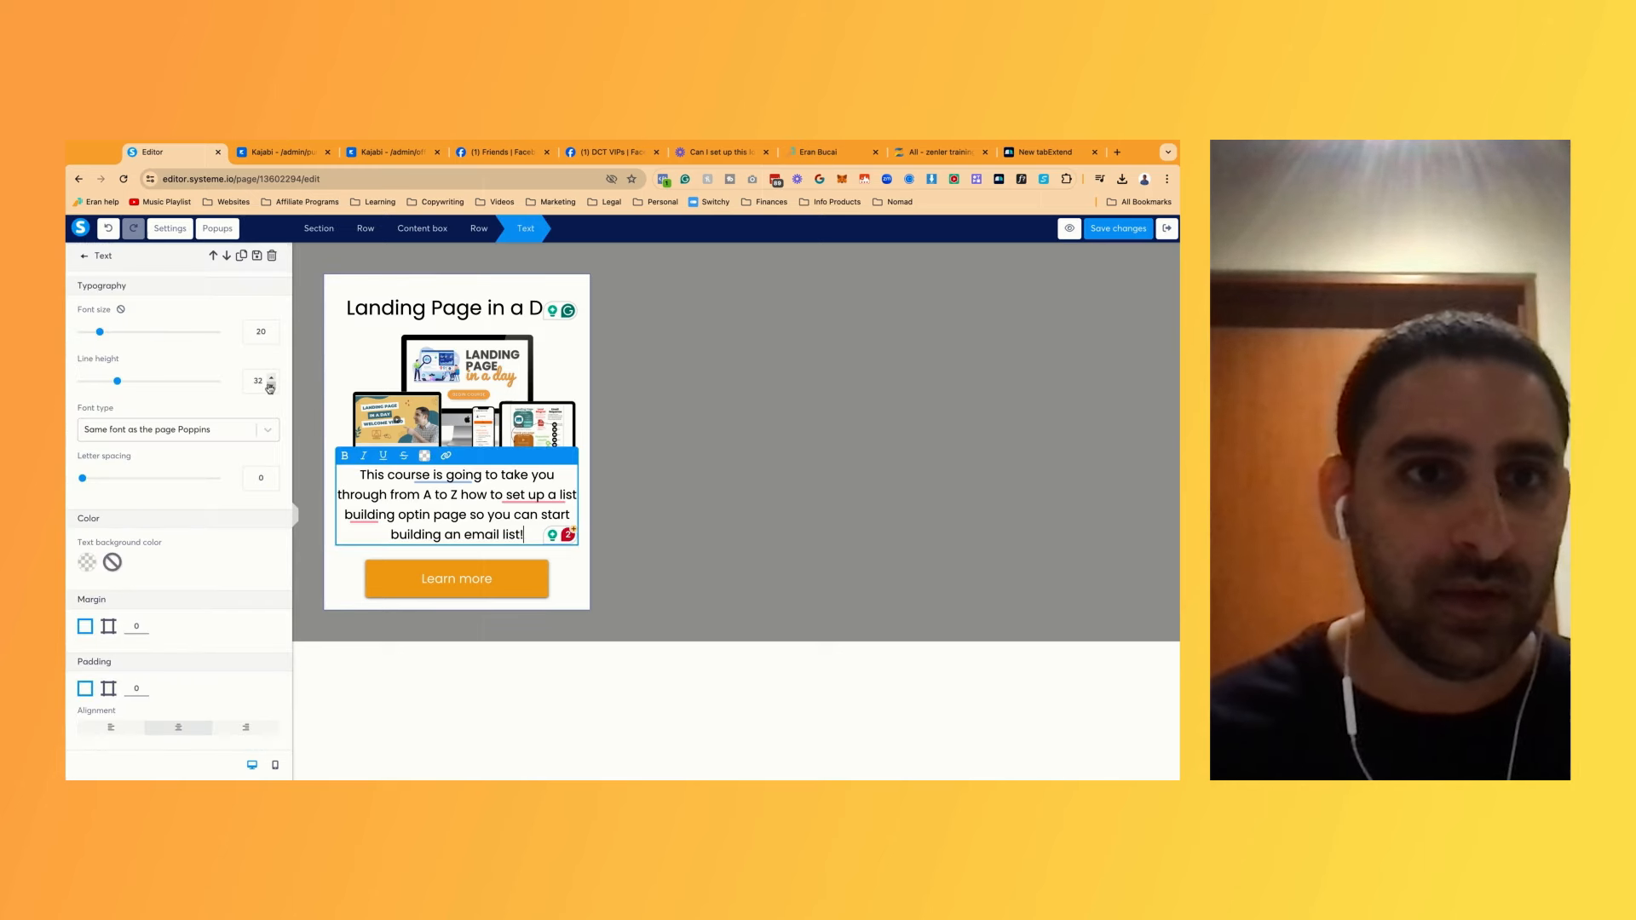
pyautogui.click(271, 383)
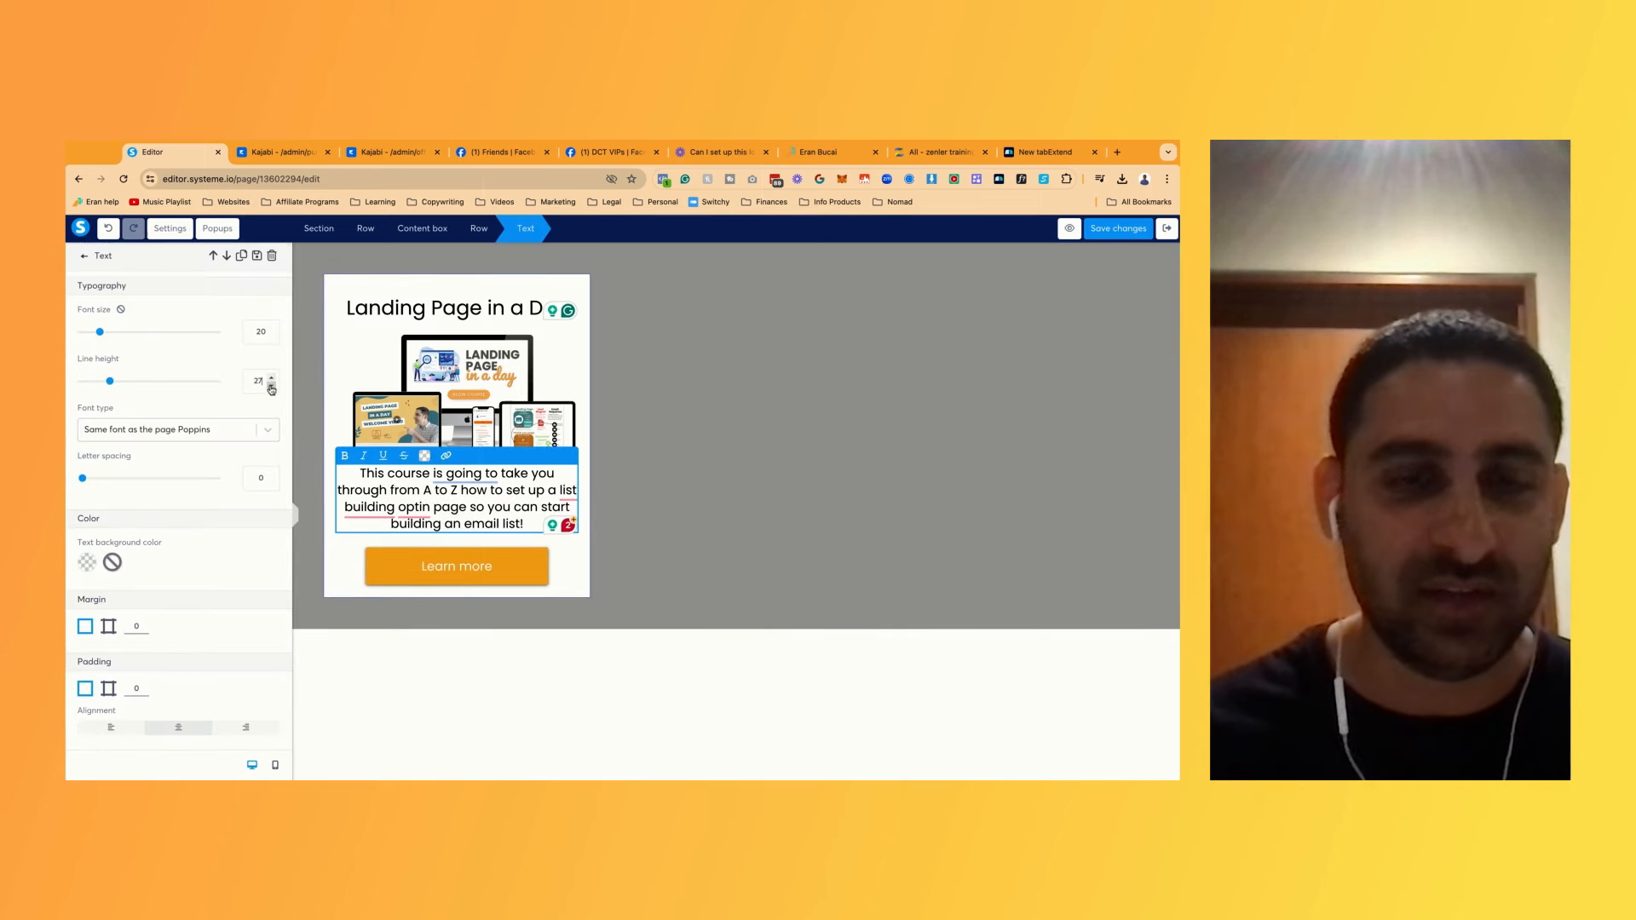
pyautogui.click(272, 384)
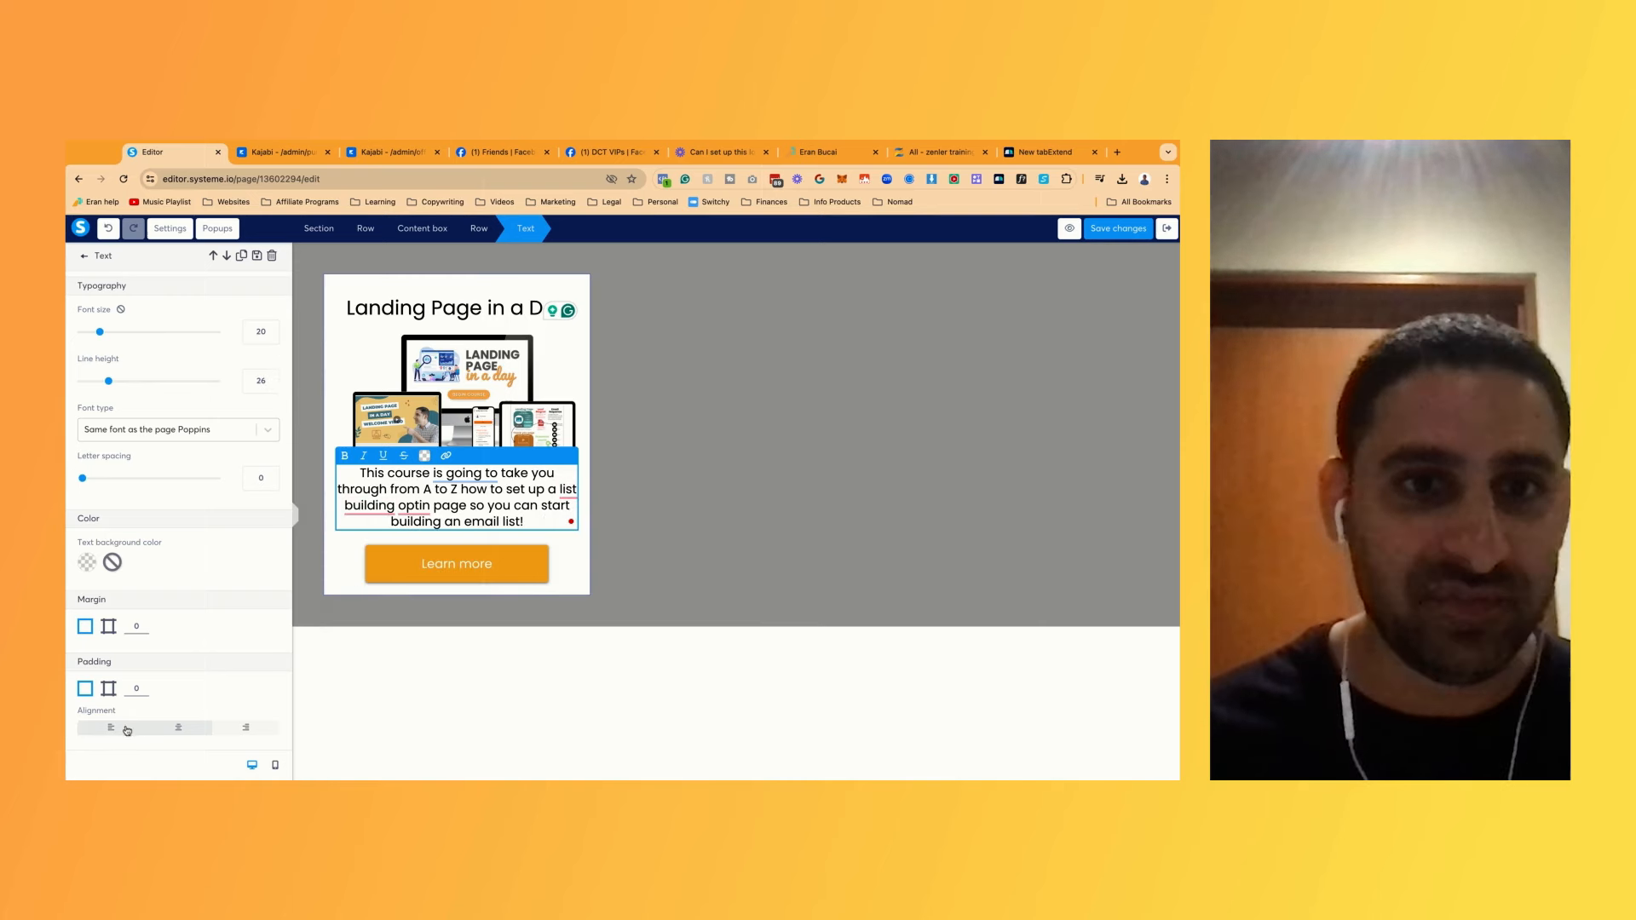
pyautogui.click(446, 308)
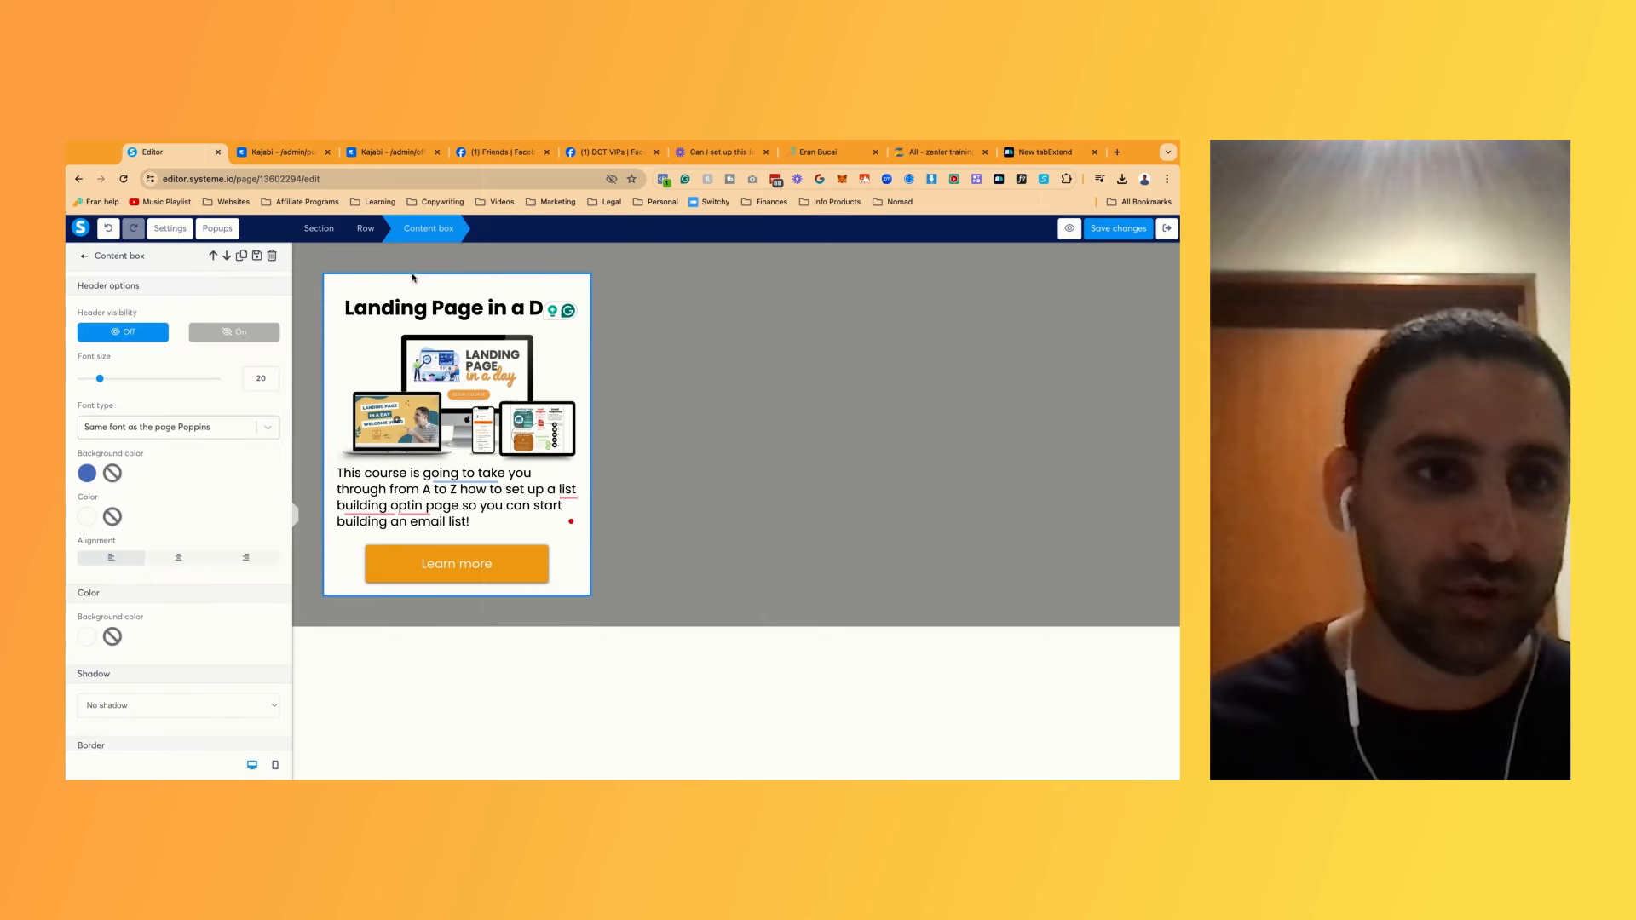
pyautogui.moveTo(792, 452)
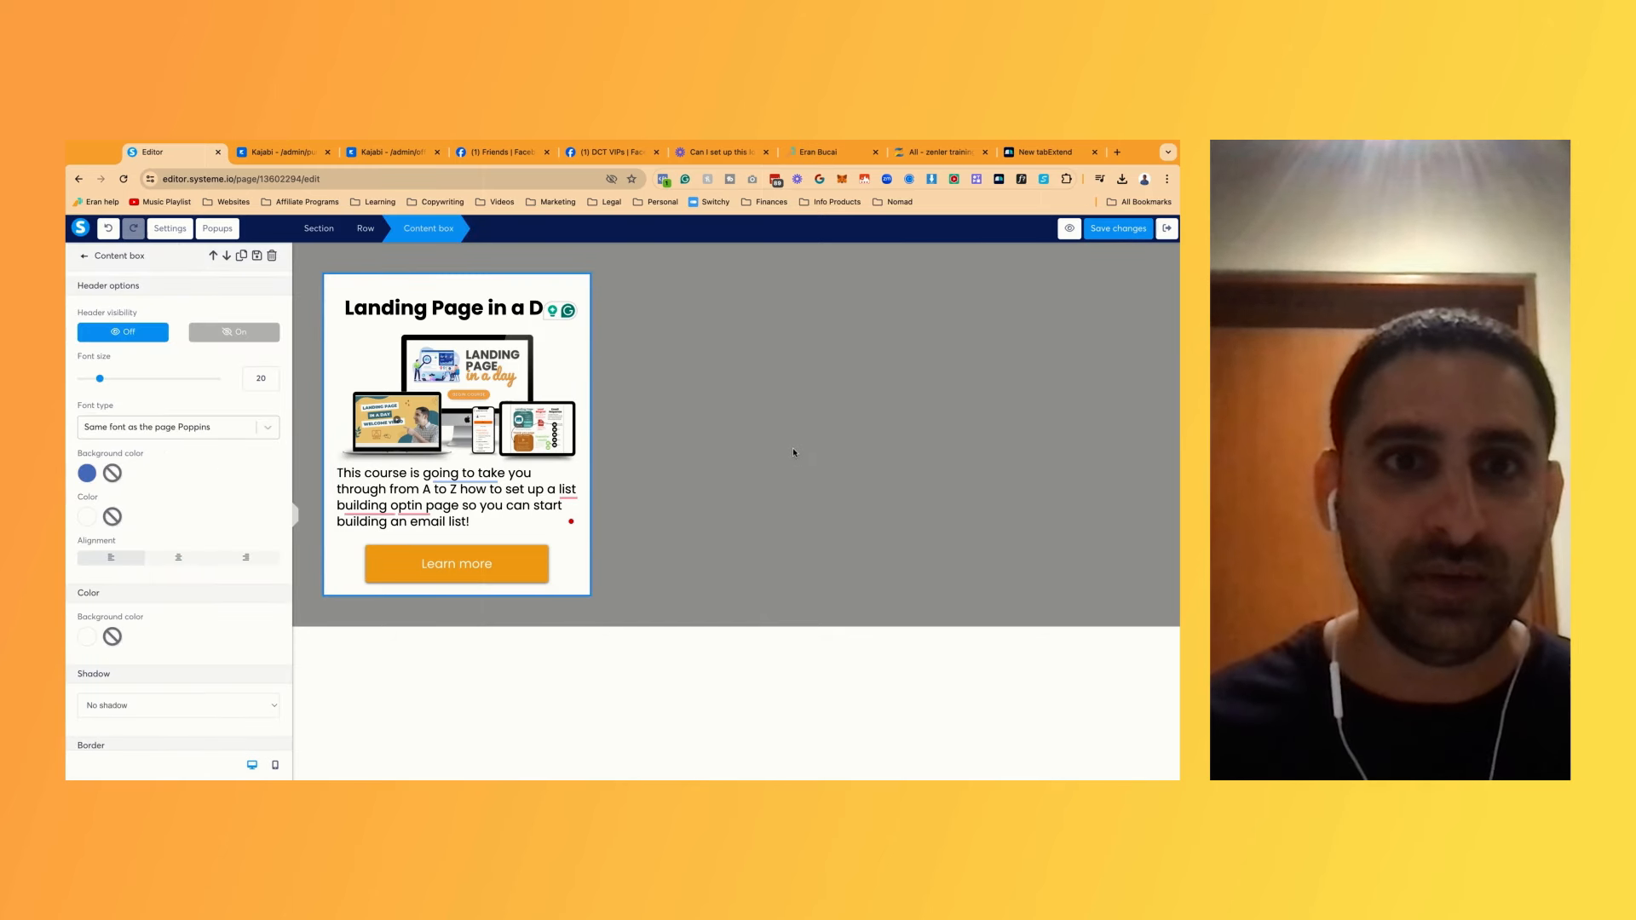
# Give the section a light grey #EBEBEB background instead of the dark grey
pyautogui.click(82, 257)
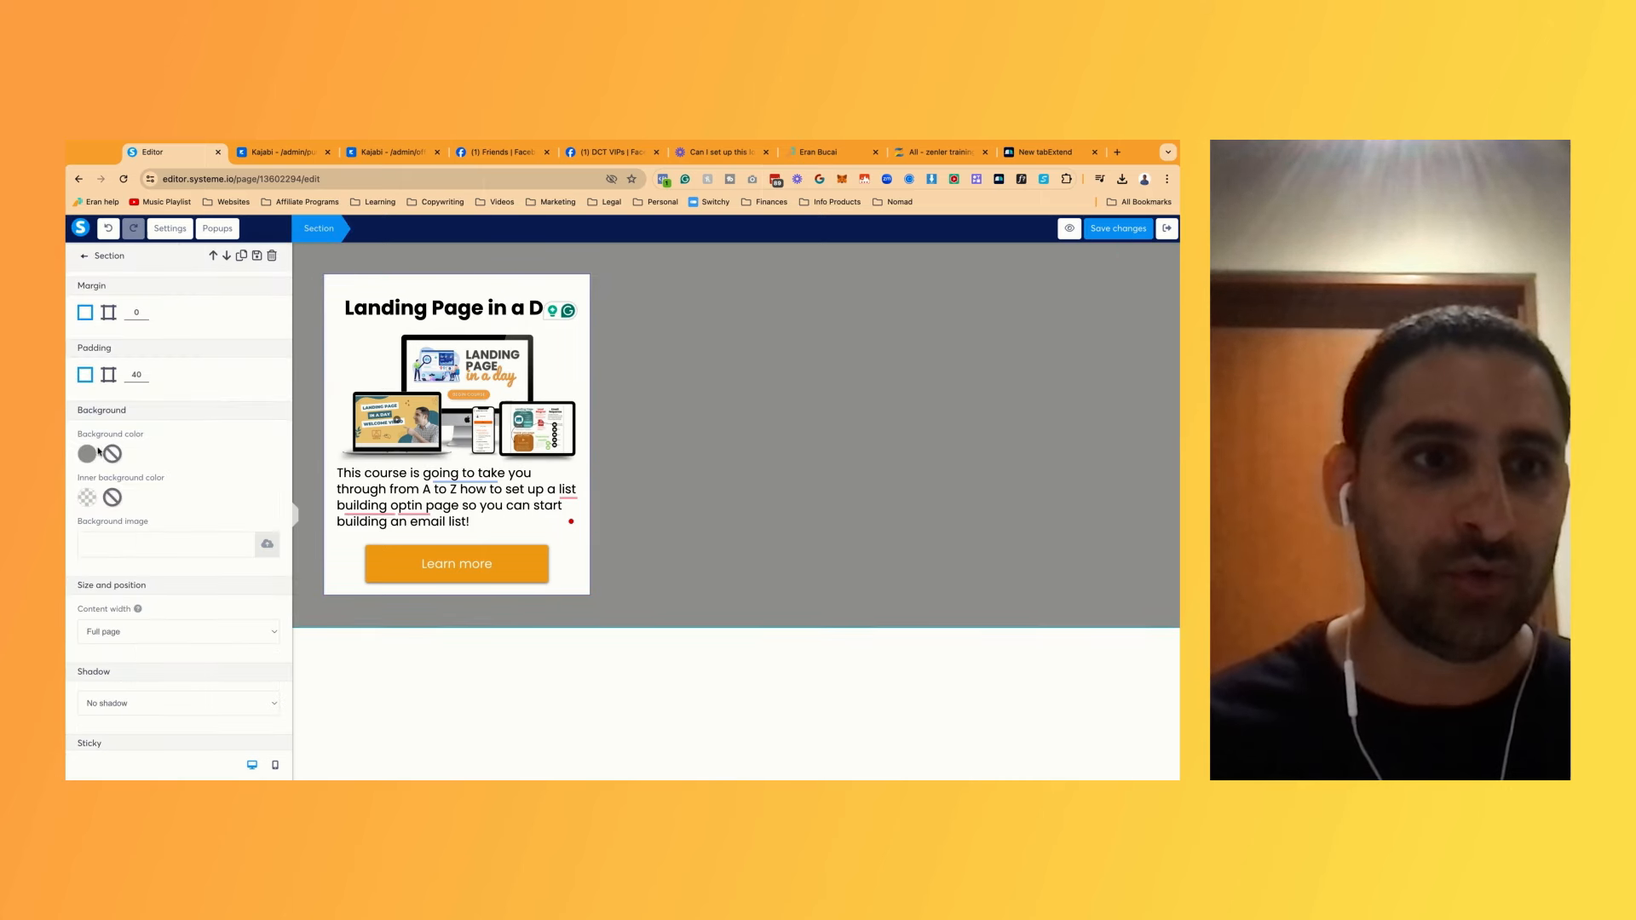
pyautogui.click(87, 453)
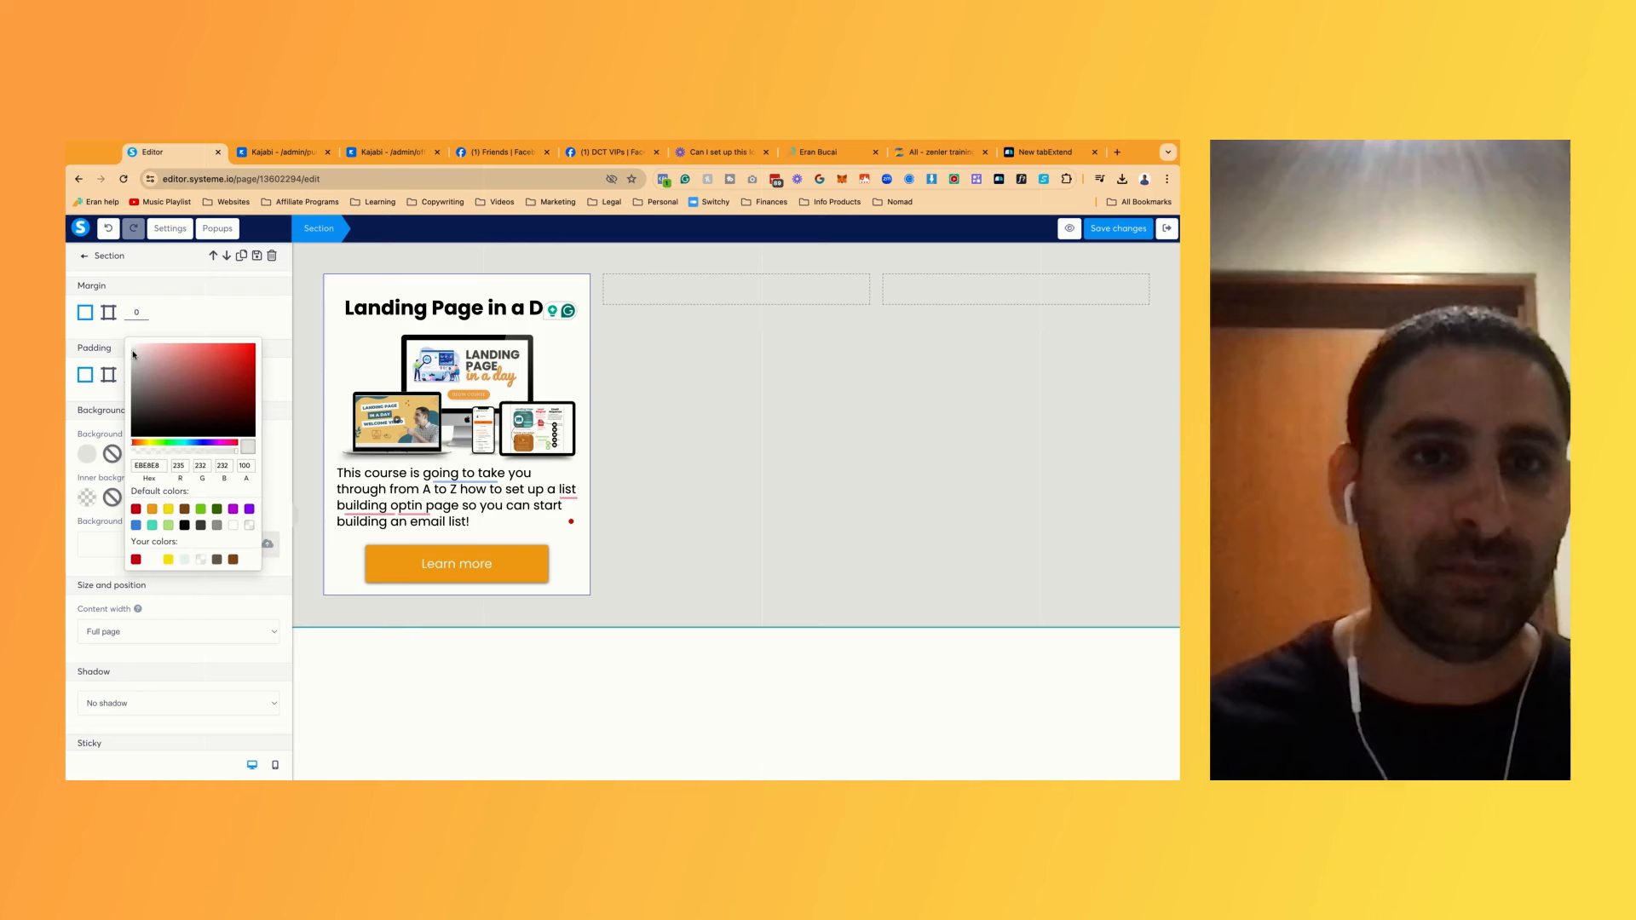
# Copy the brand's Primary Background peach #FFF0DF and use it as the section background
pyautogui.click(1043, 152)
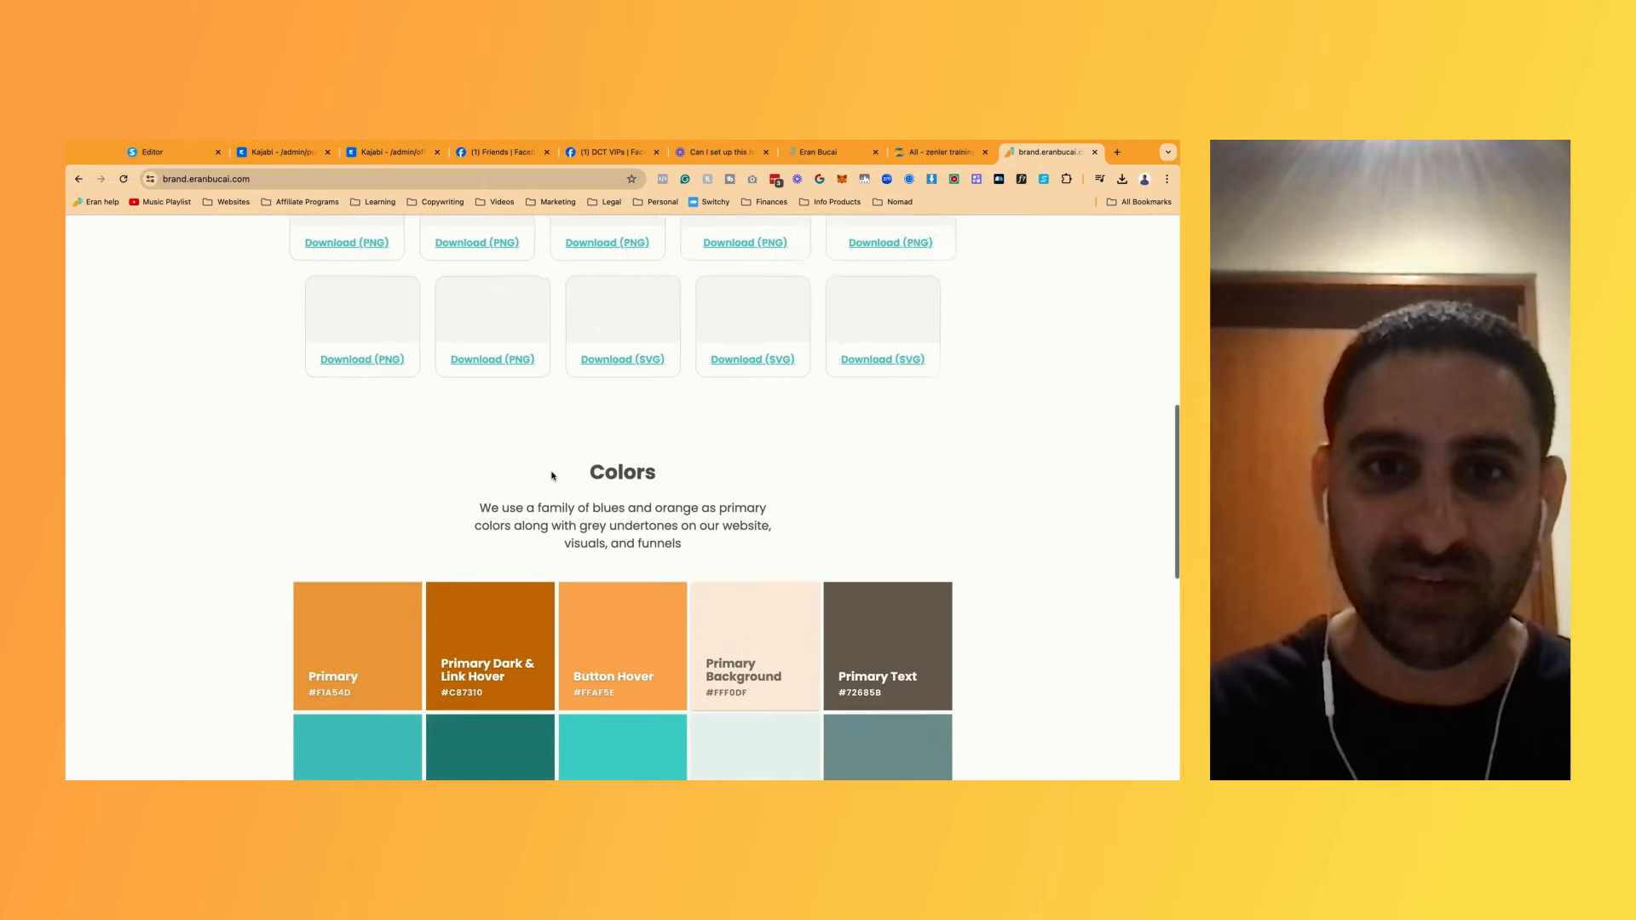
pyautogui.click(753, 644)
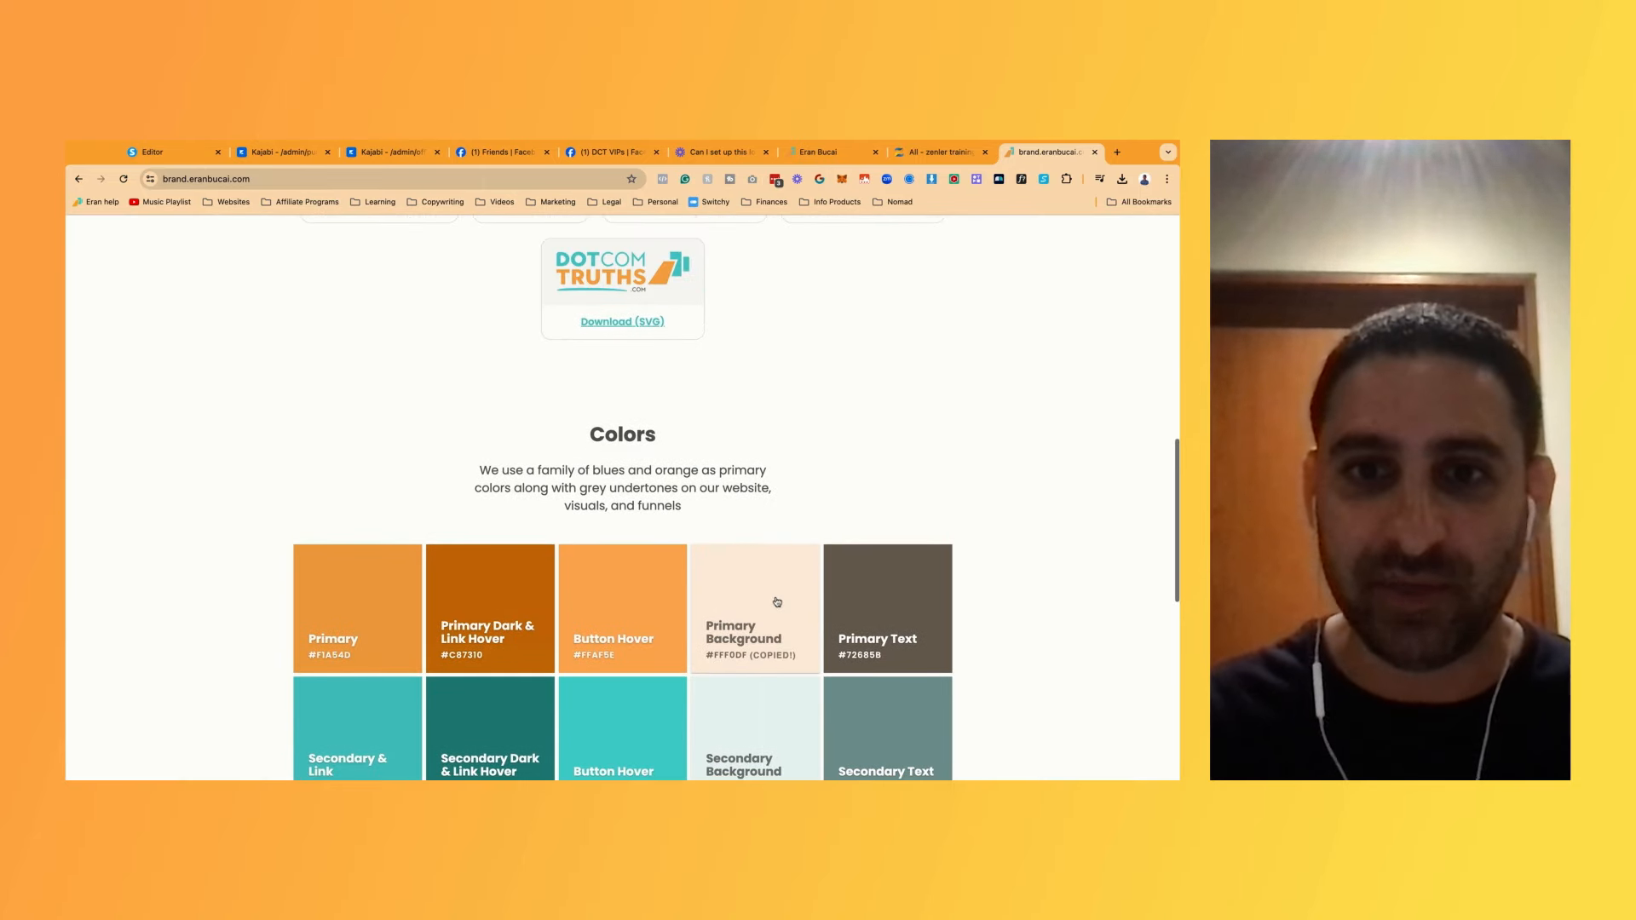
pyautogui.click(152, 152)
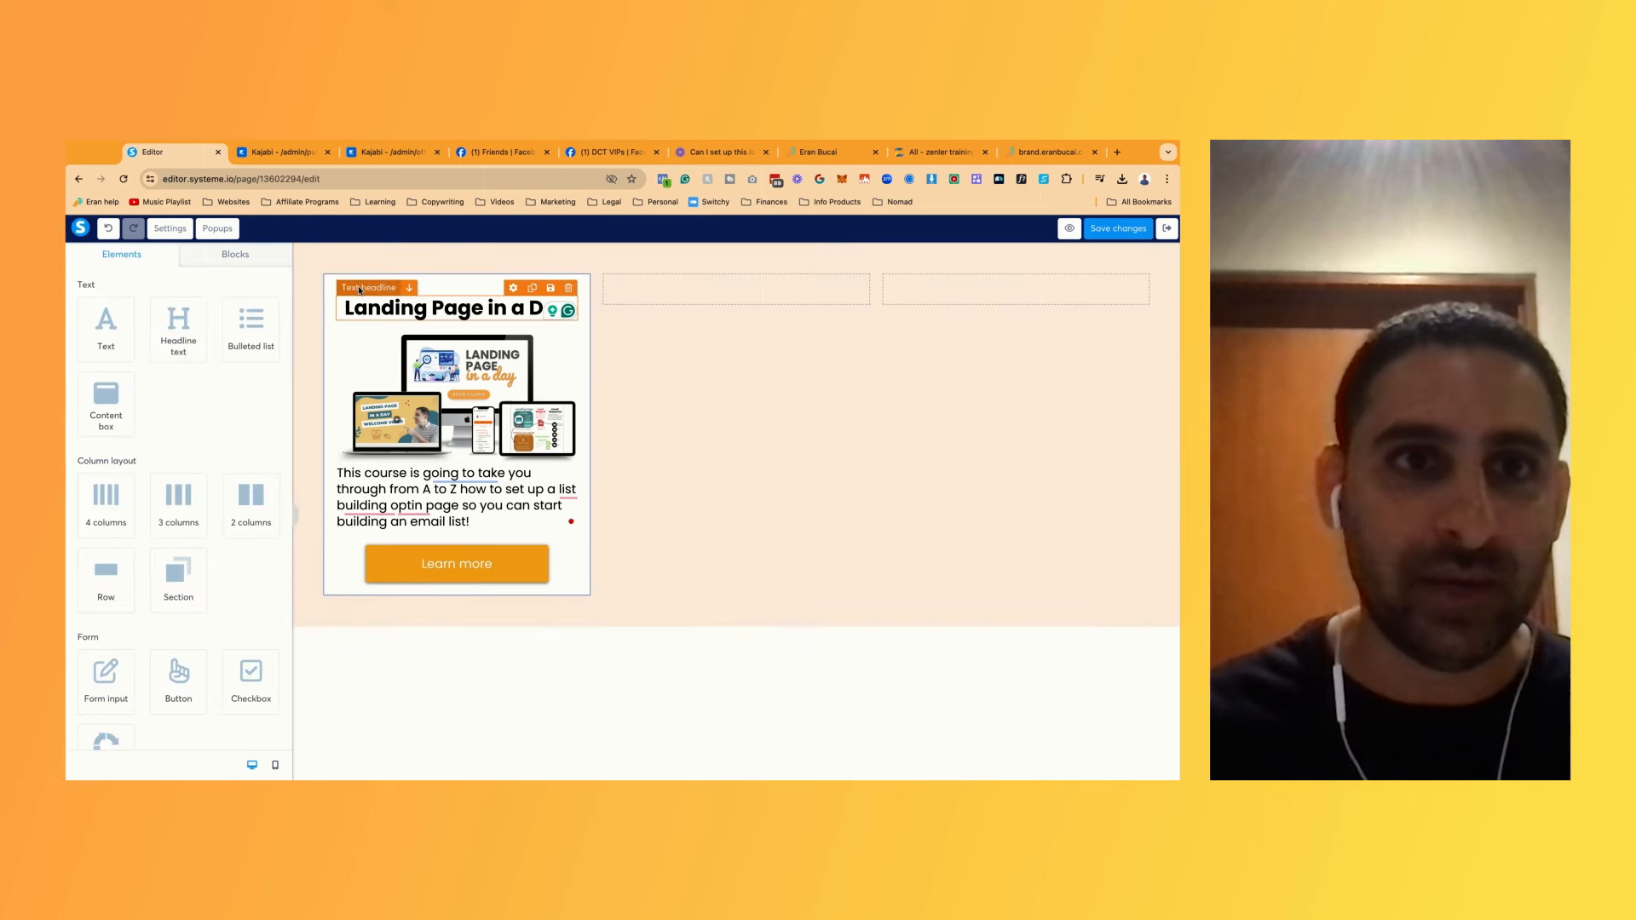
# Give the card's content box a solid full border in the brand's Primary orange
pyautogui.click(457, 438)
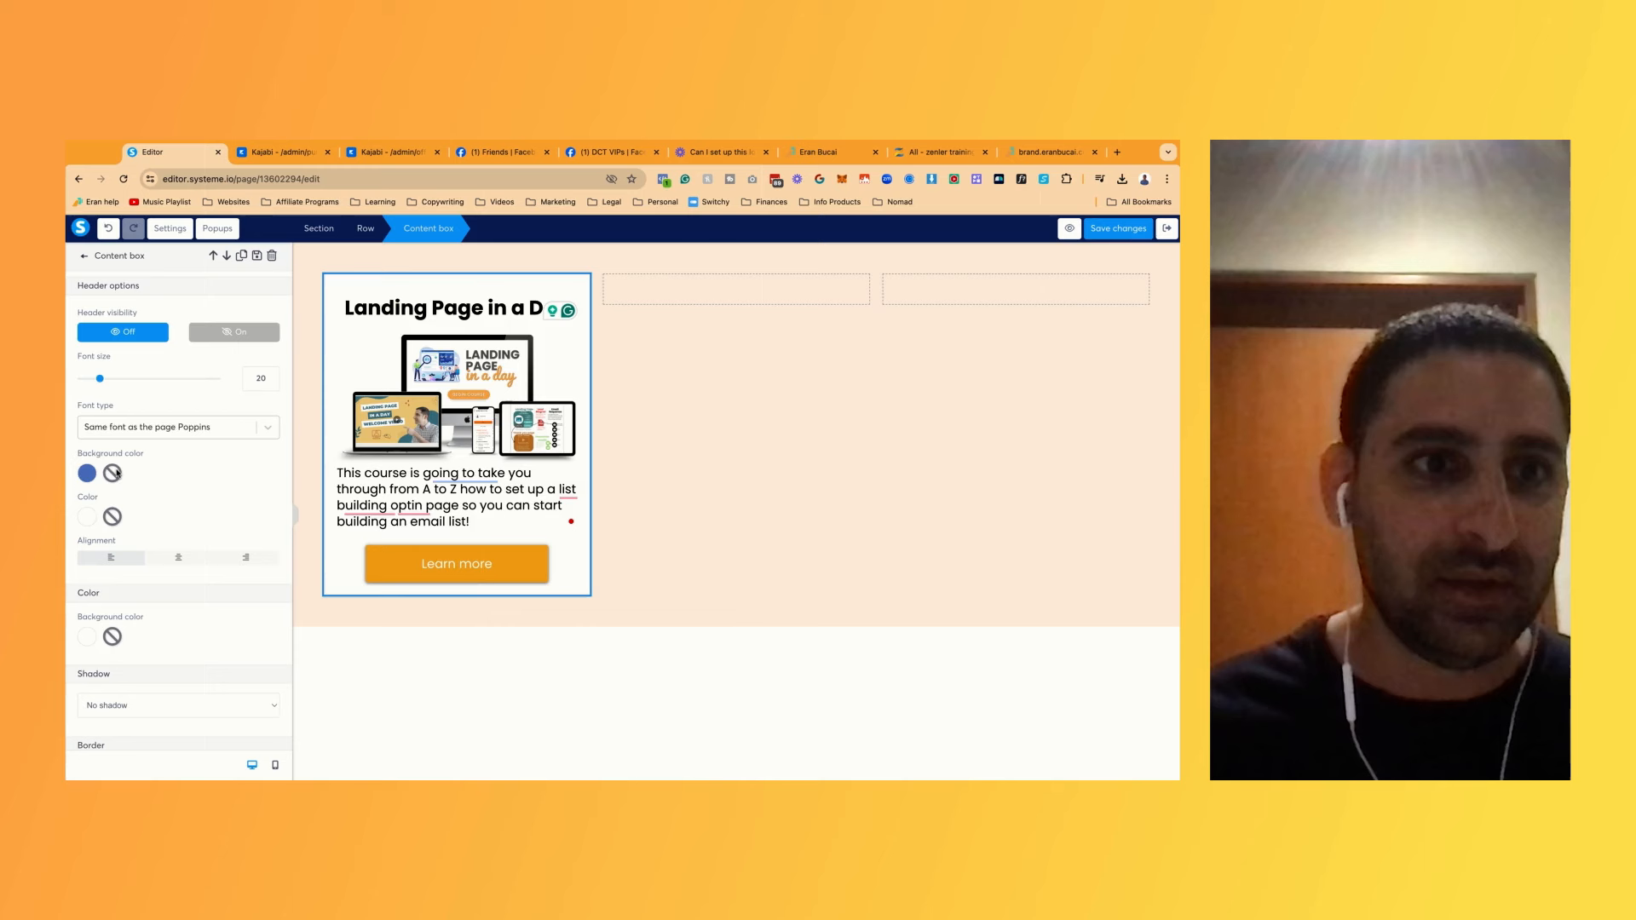
pyautogui.scroll(-3)
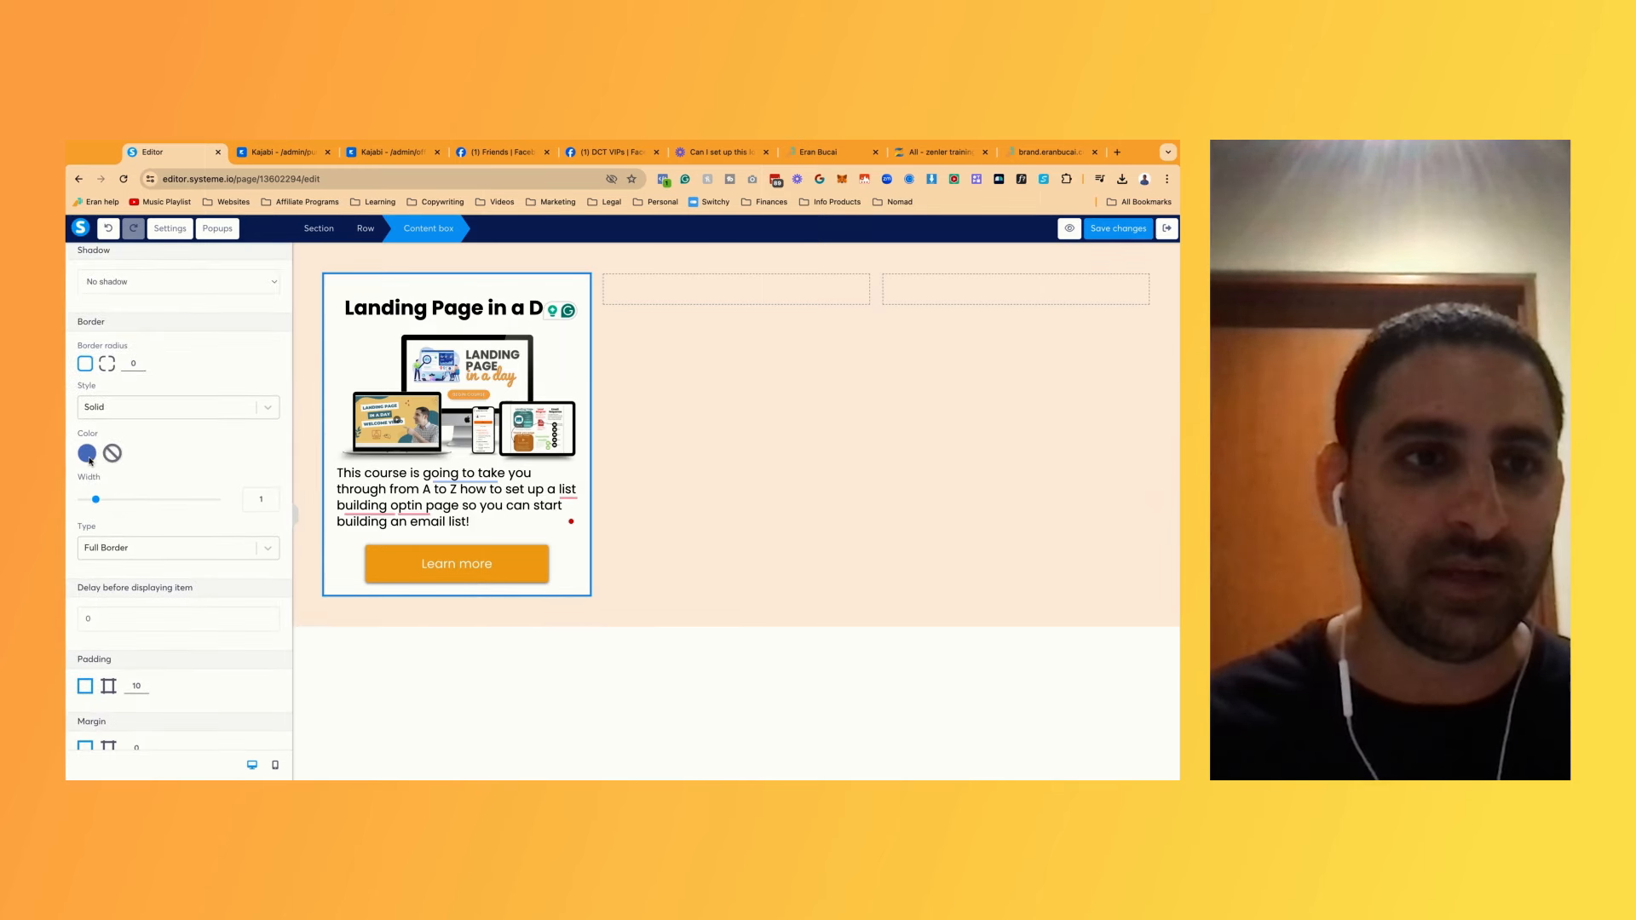
pyautogui.moveTo(189, 472)
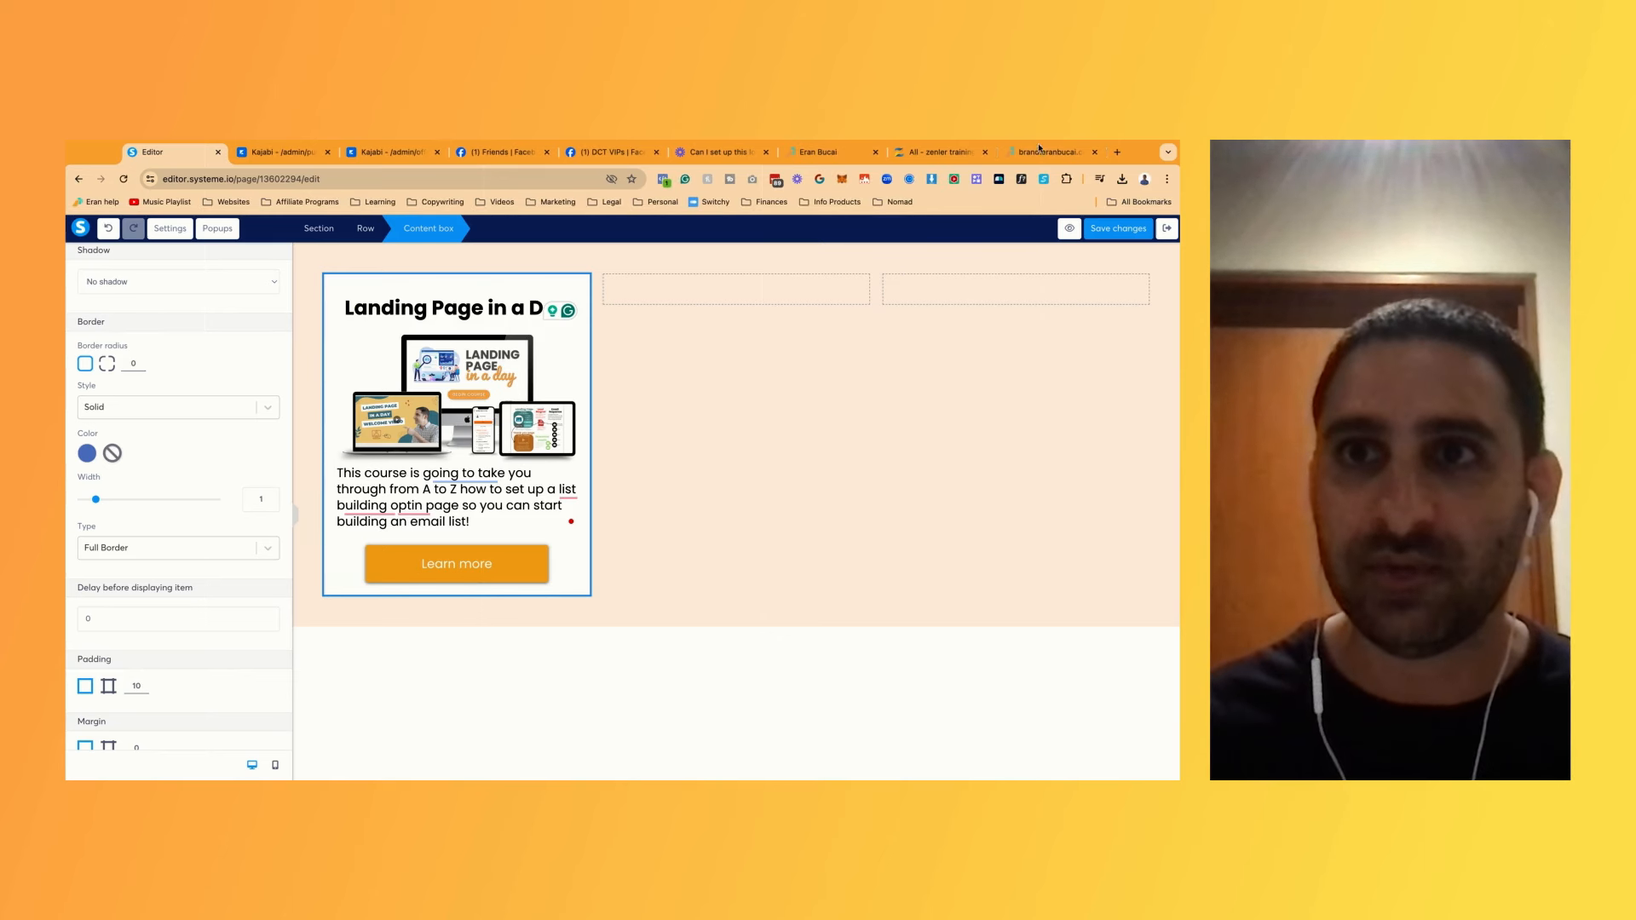
pyautogui.click(1043, 151)
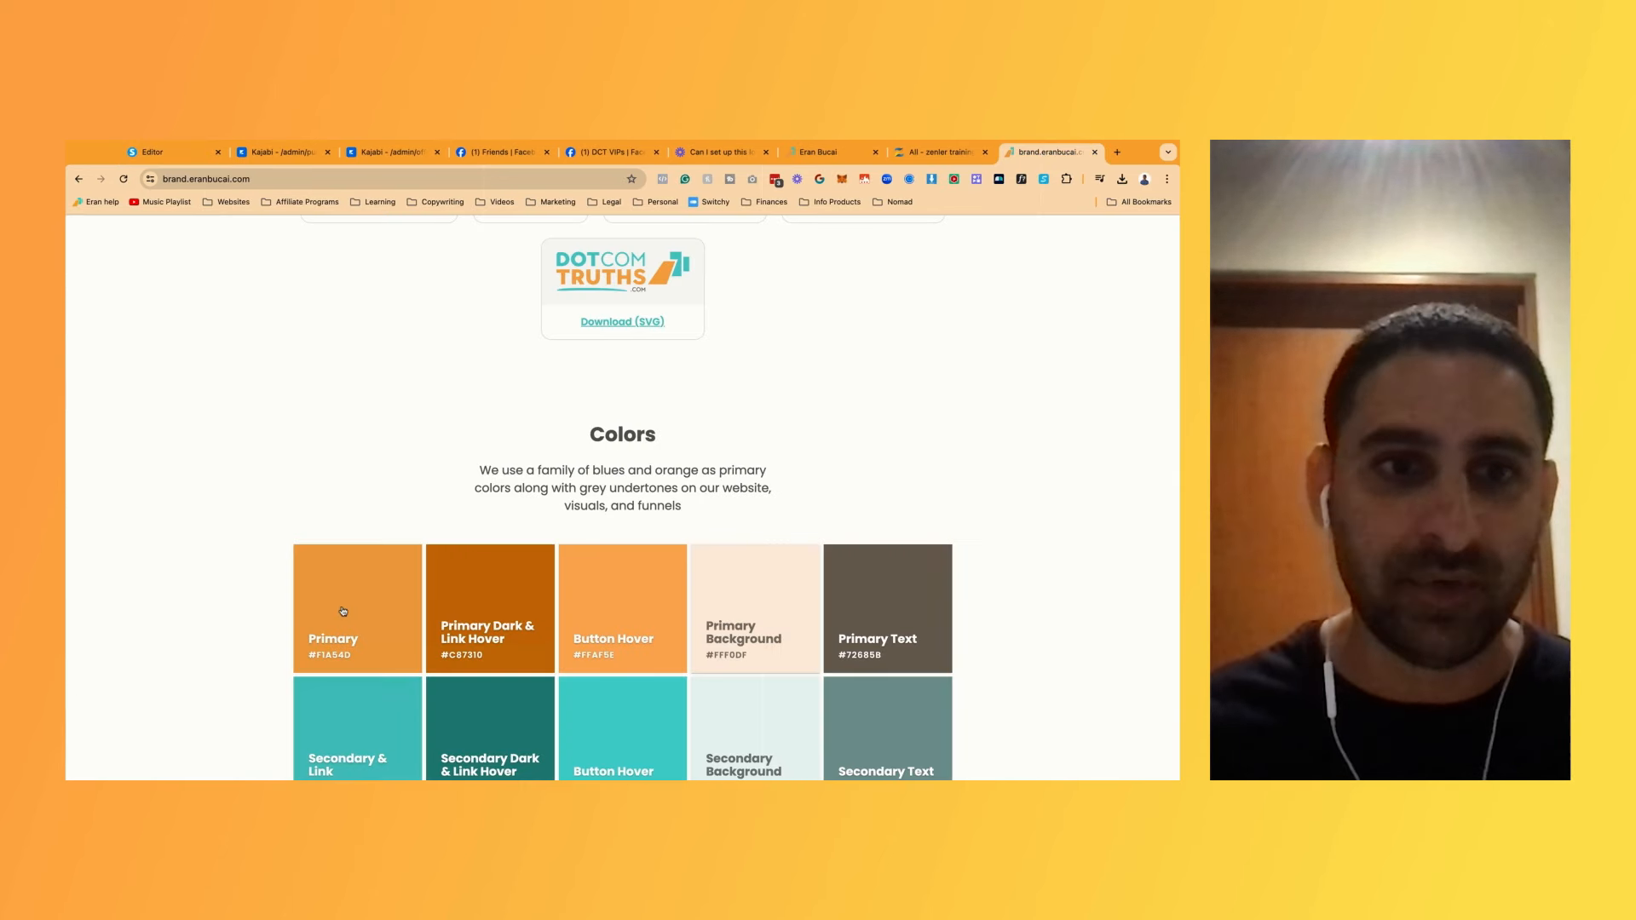
pyautogui.click(167, 152)
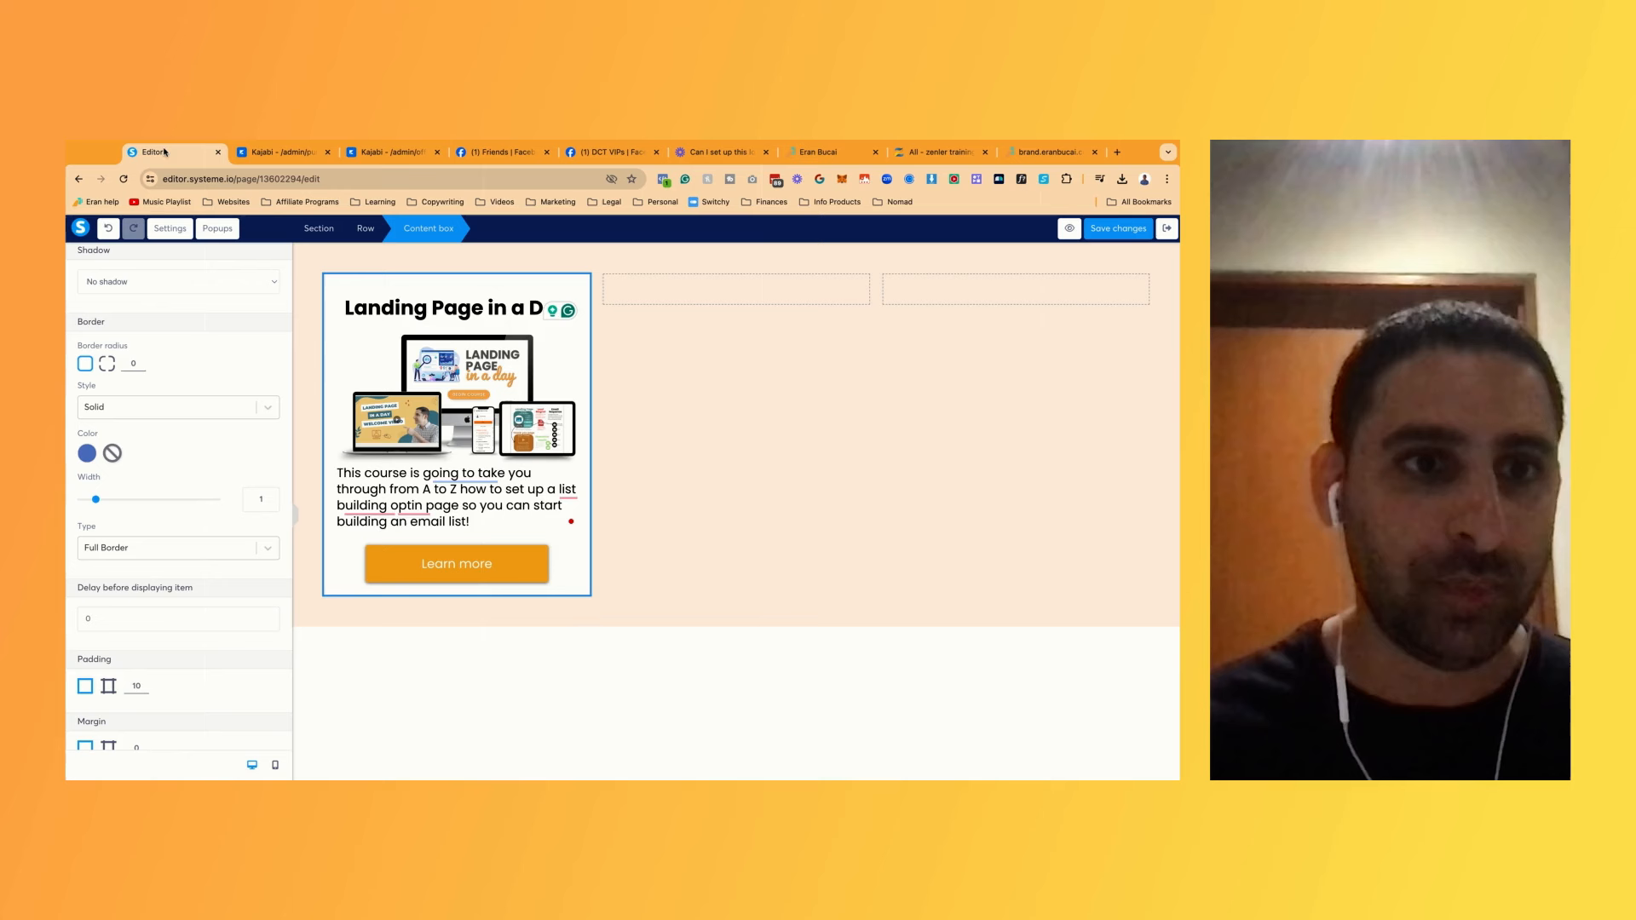
pyautogui.click(87, 453)
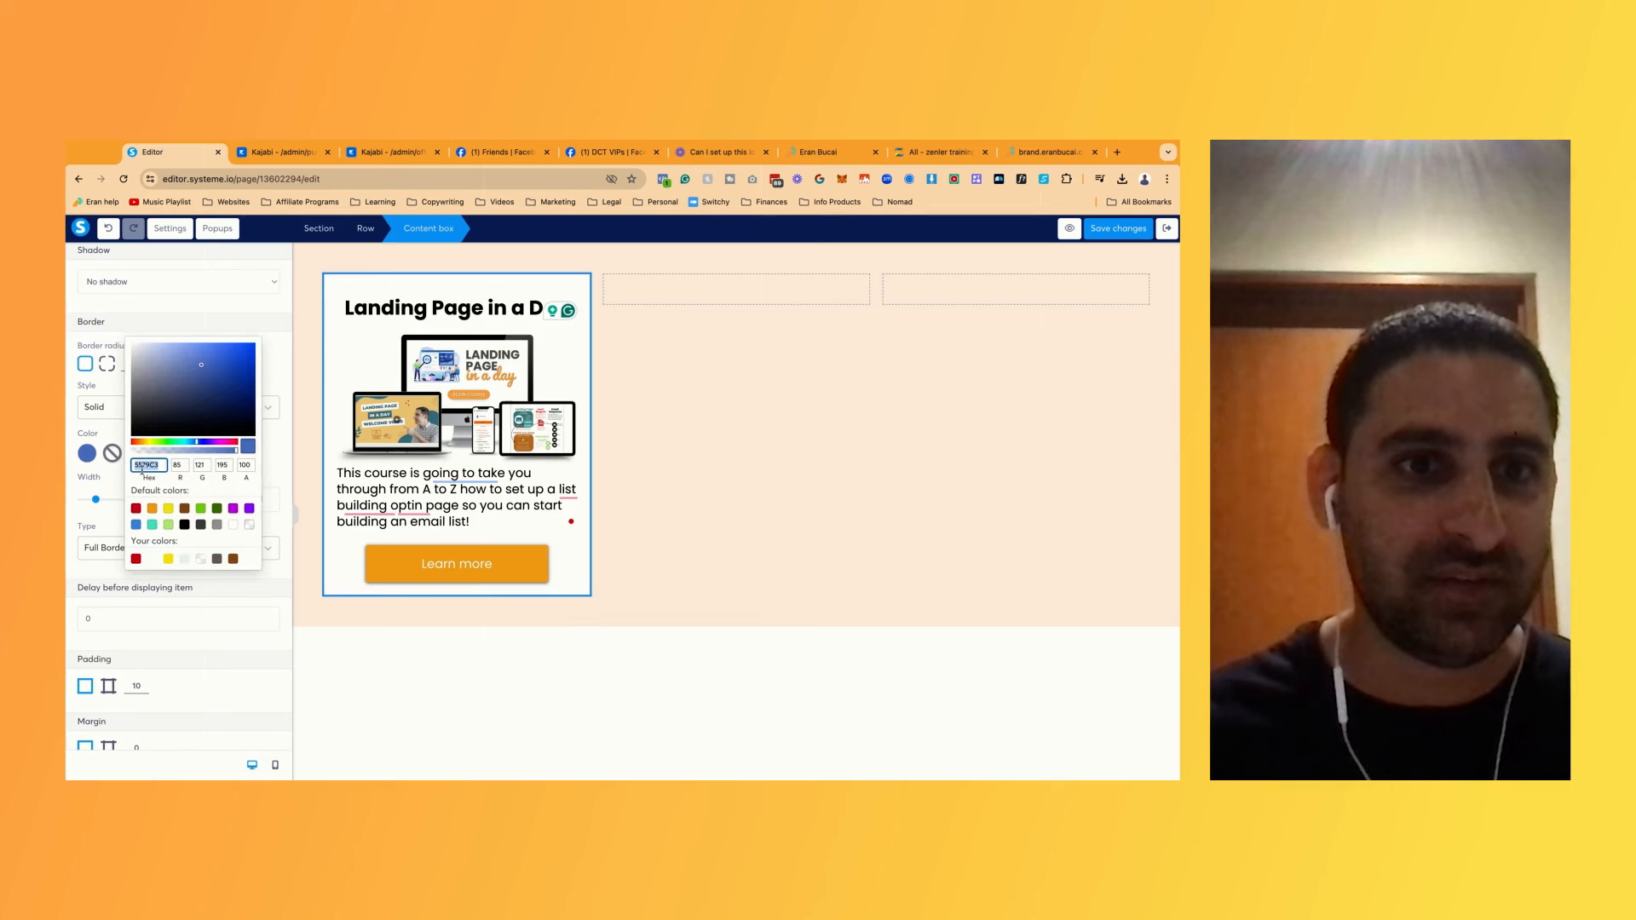
pyautogui.click(319, 228)
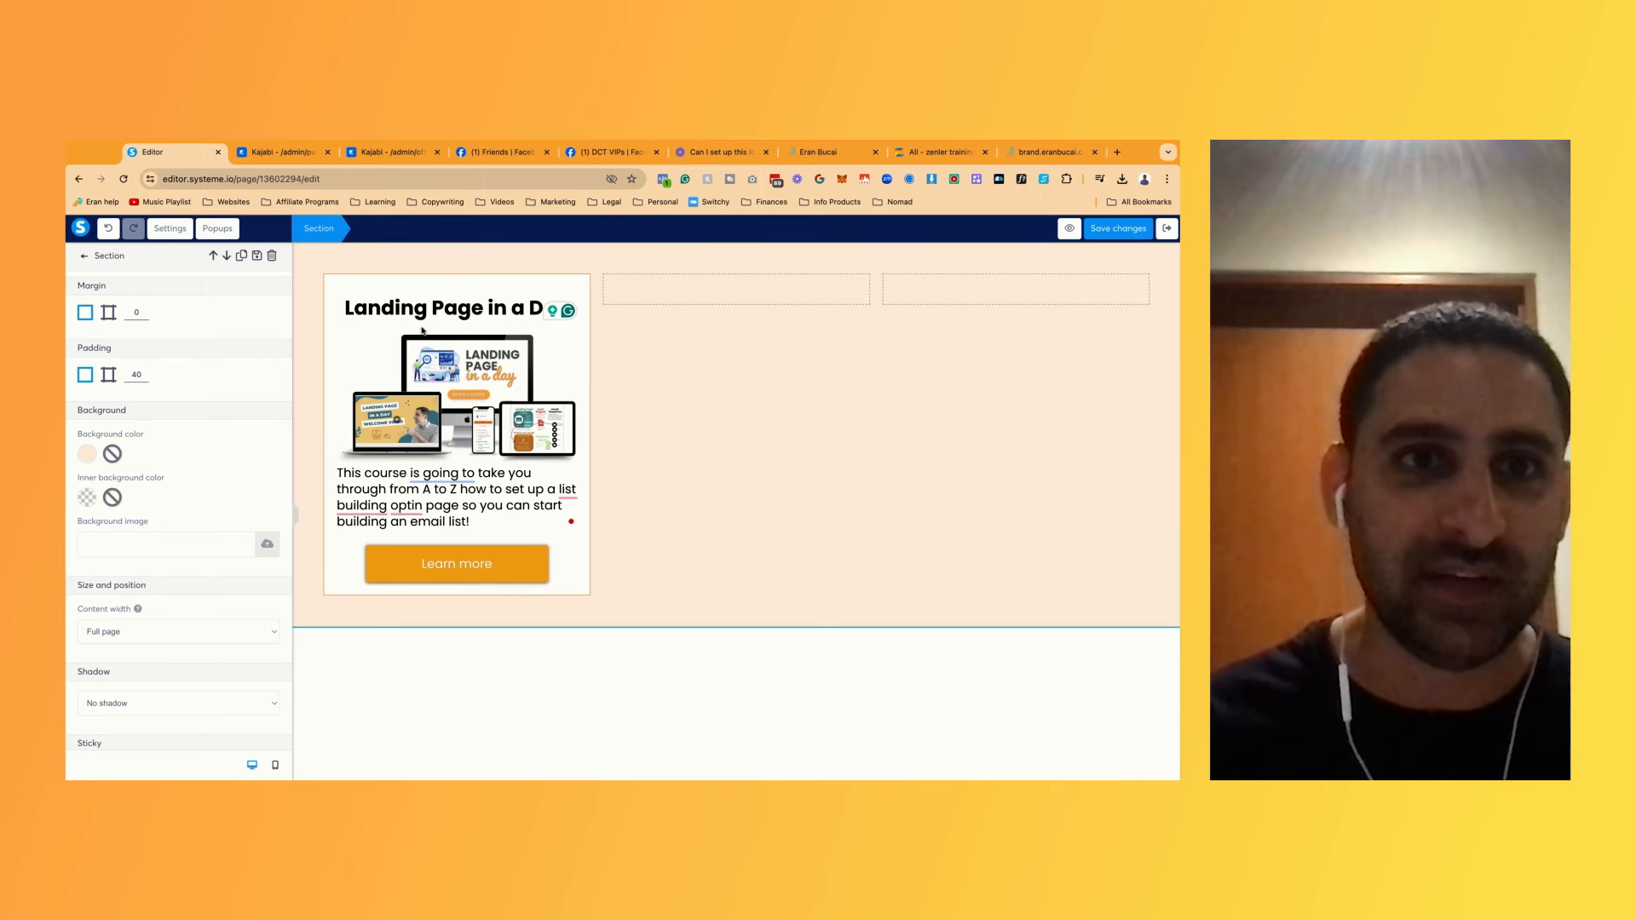
# Set the card padding to 20 and shrink the headline so it fits on one line
pyautogui.click(457, 417)
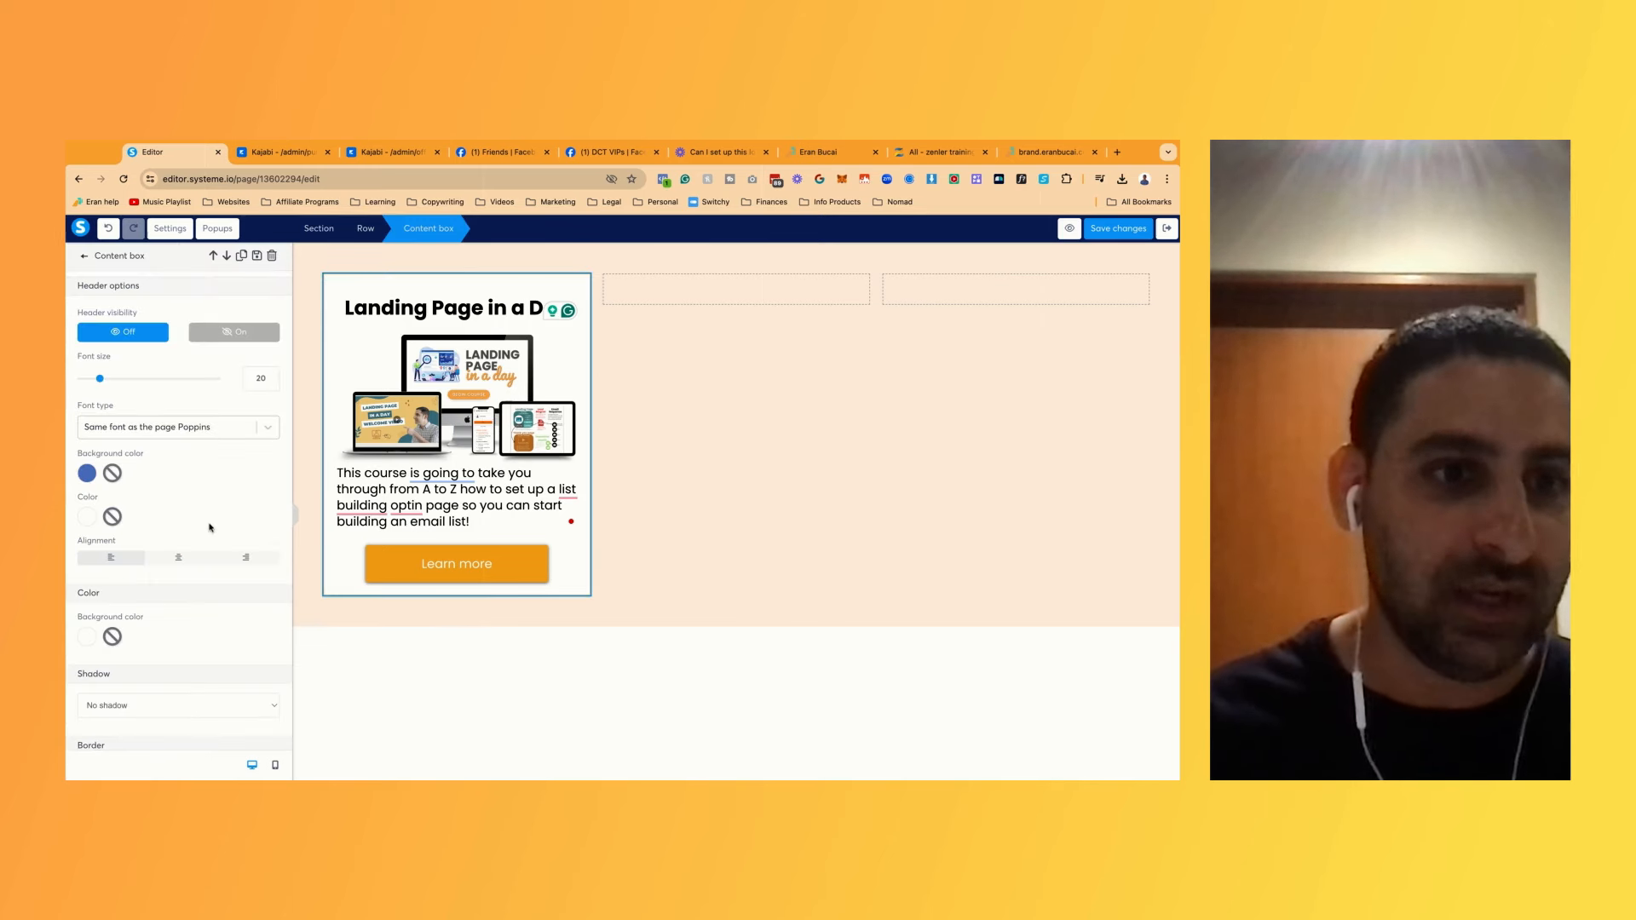
pyautogui.scroll(-3)
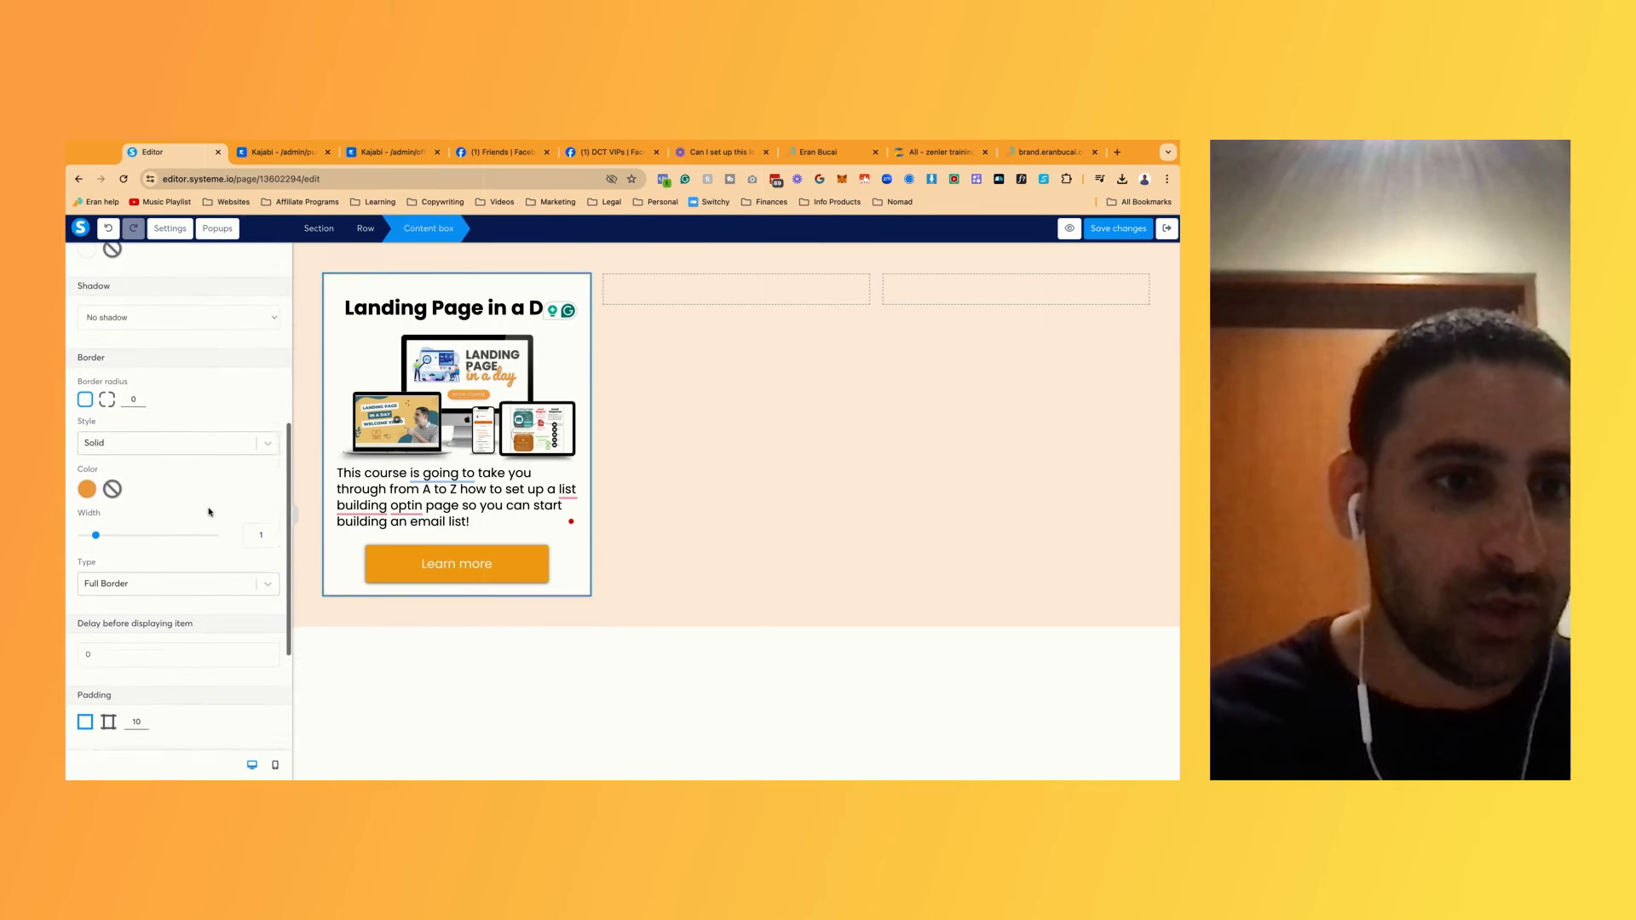
pyautogui.scroll(-3)
pyautogui.write('20')
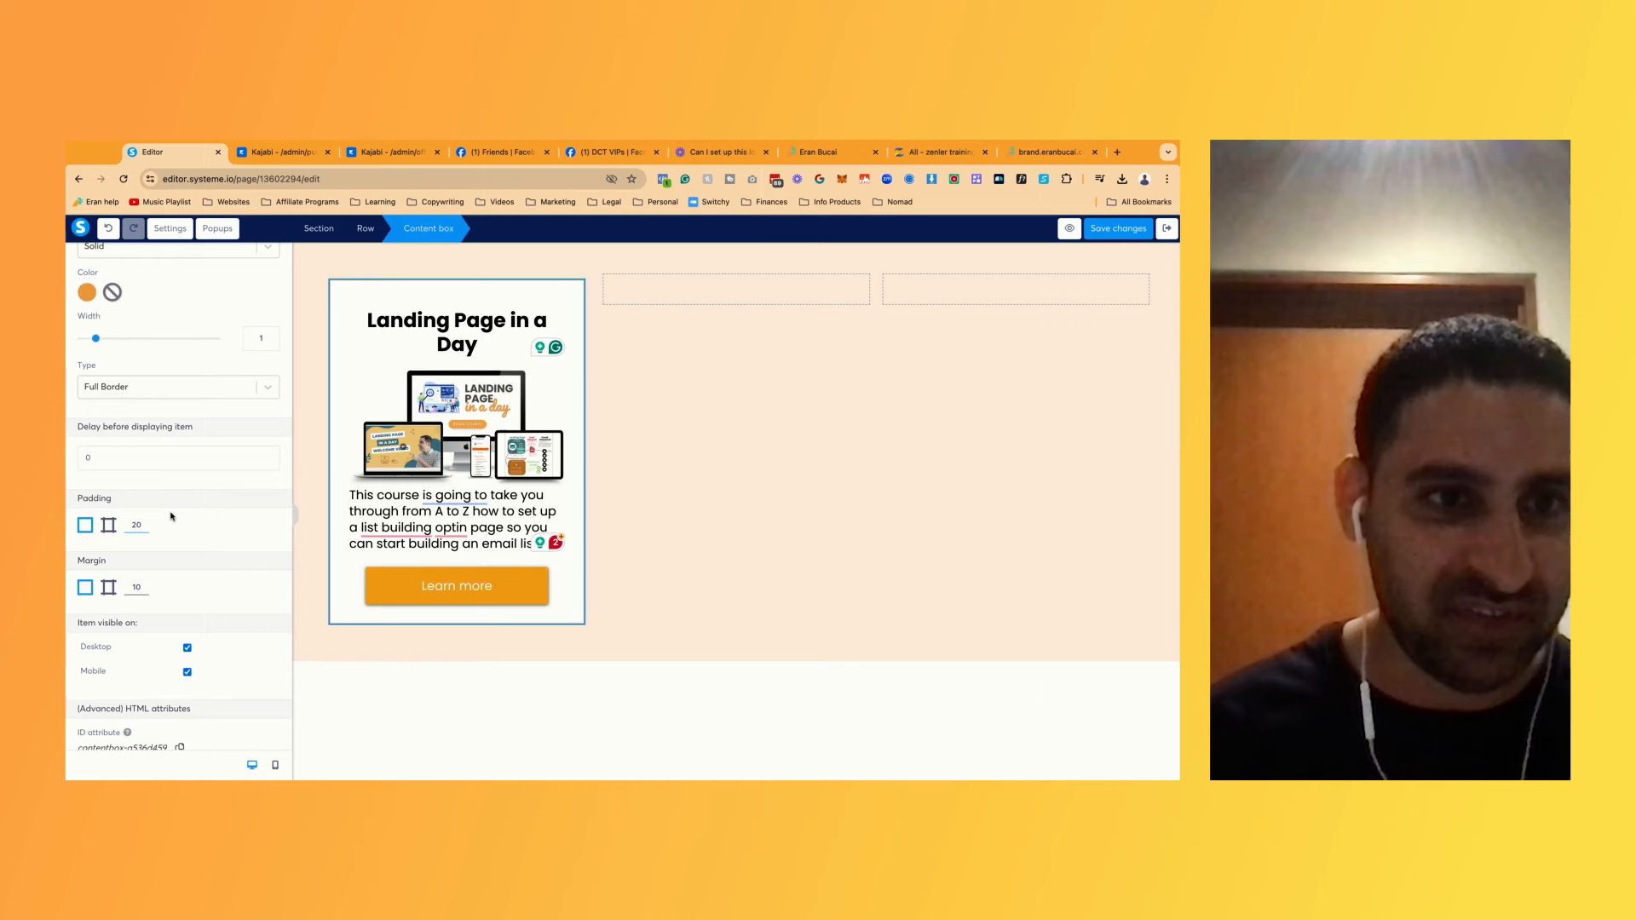
pyautogui.click(453, 329)
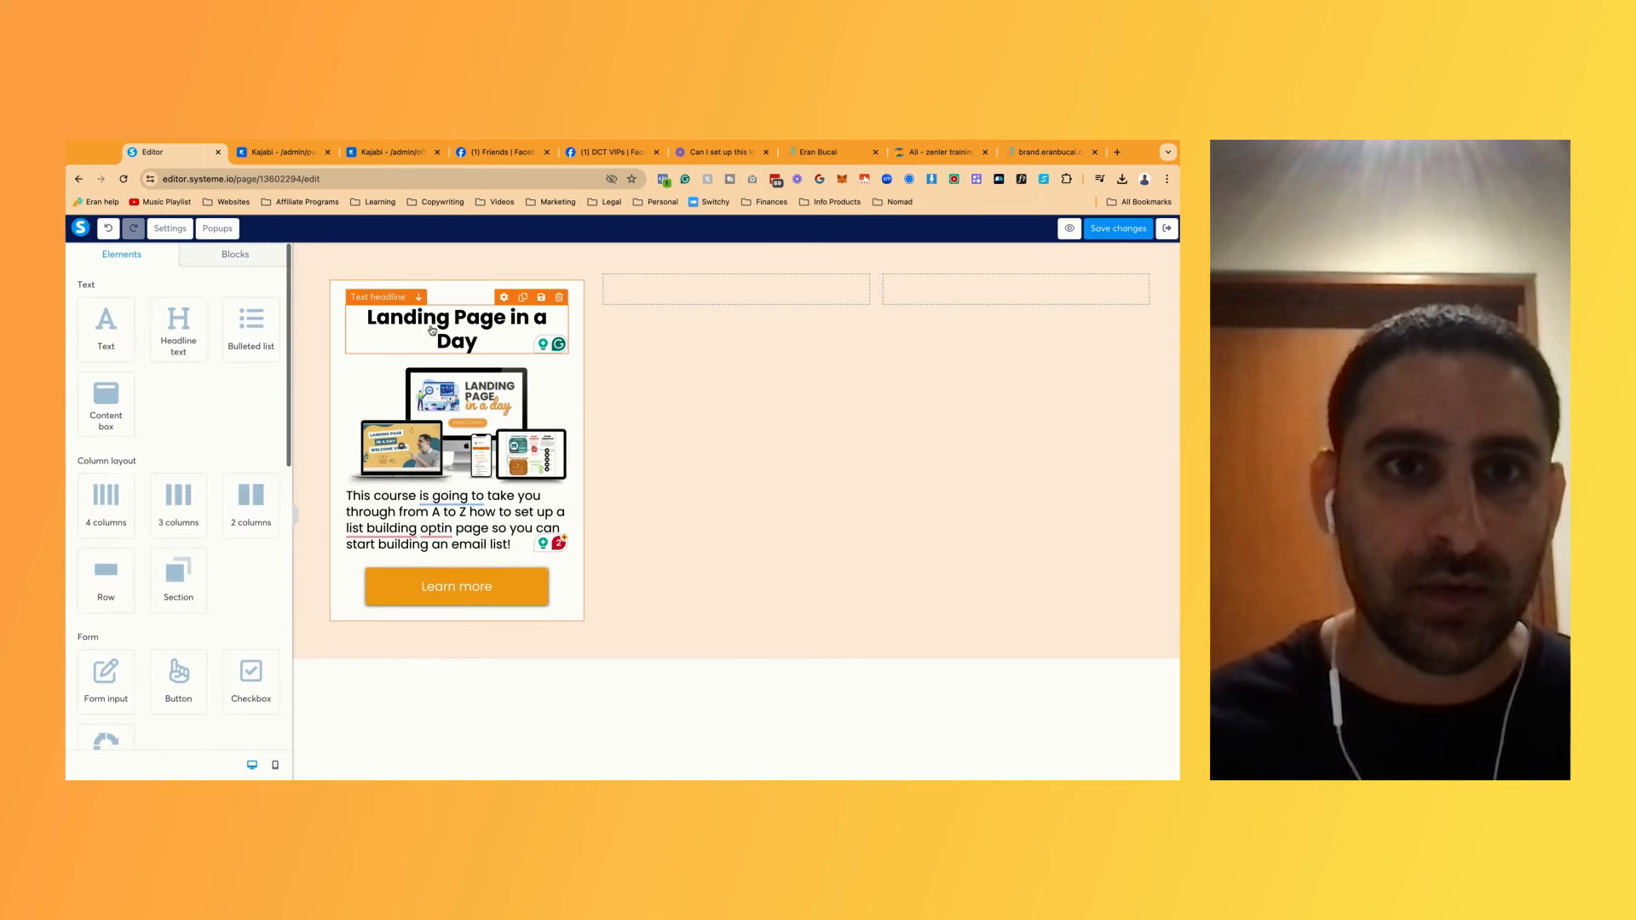
pyautogui.click(450, 329)
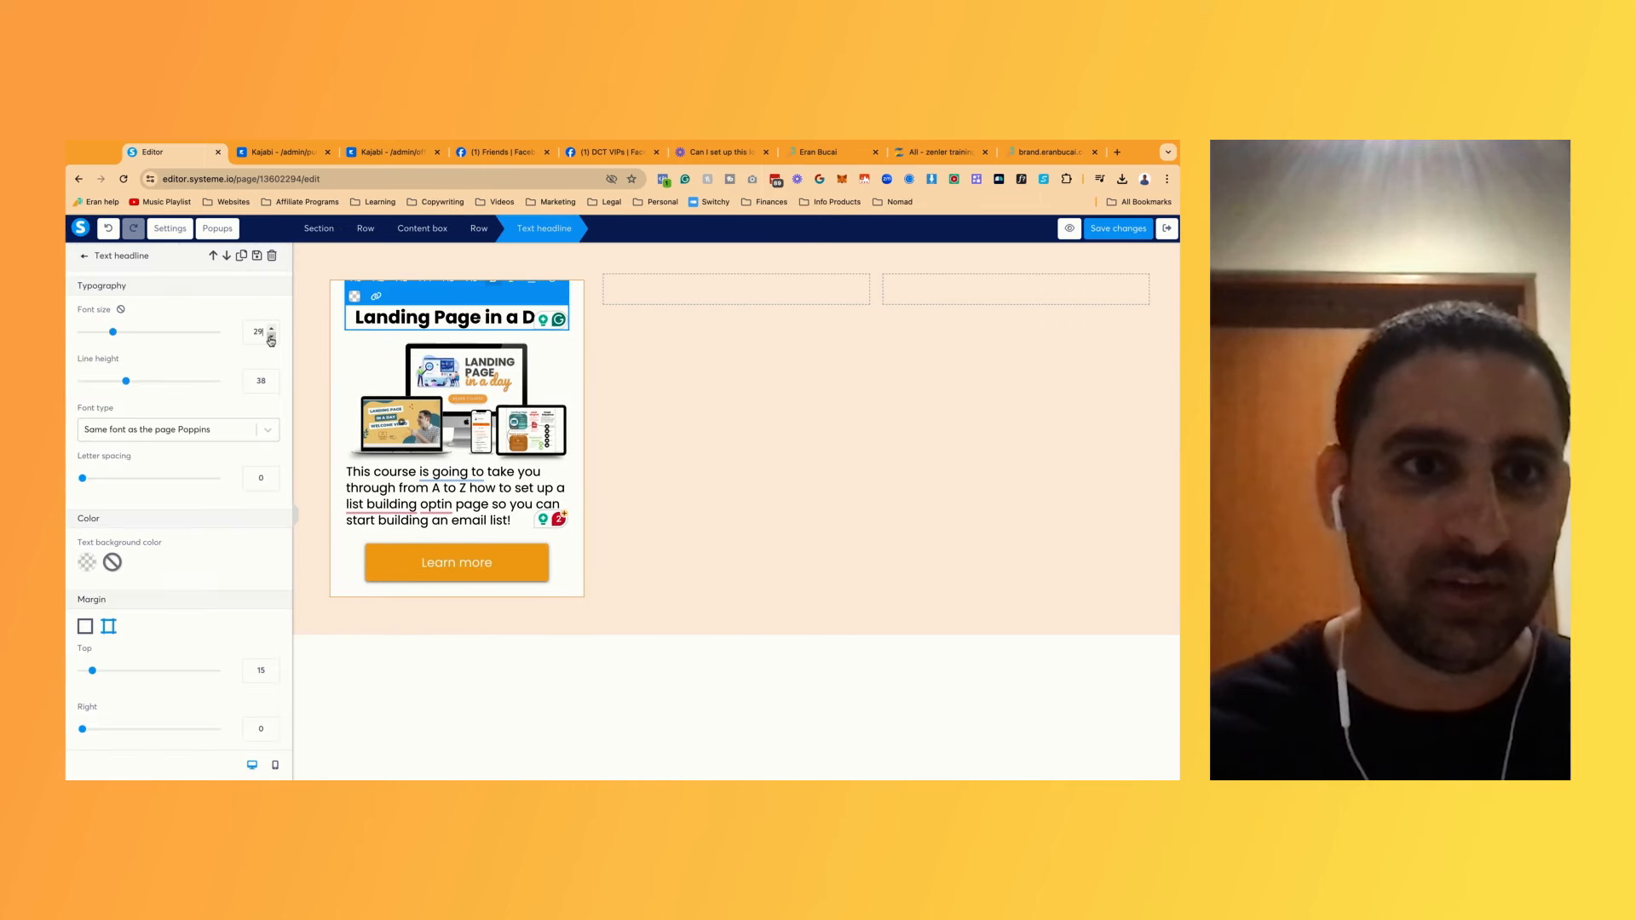
pyautogui.click(448, 496)
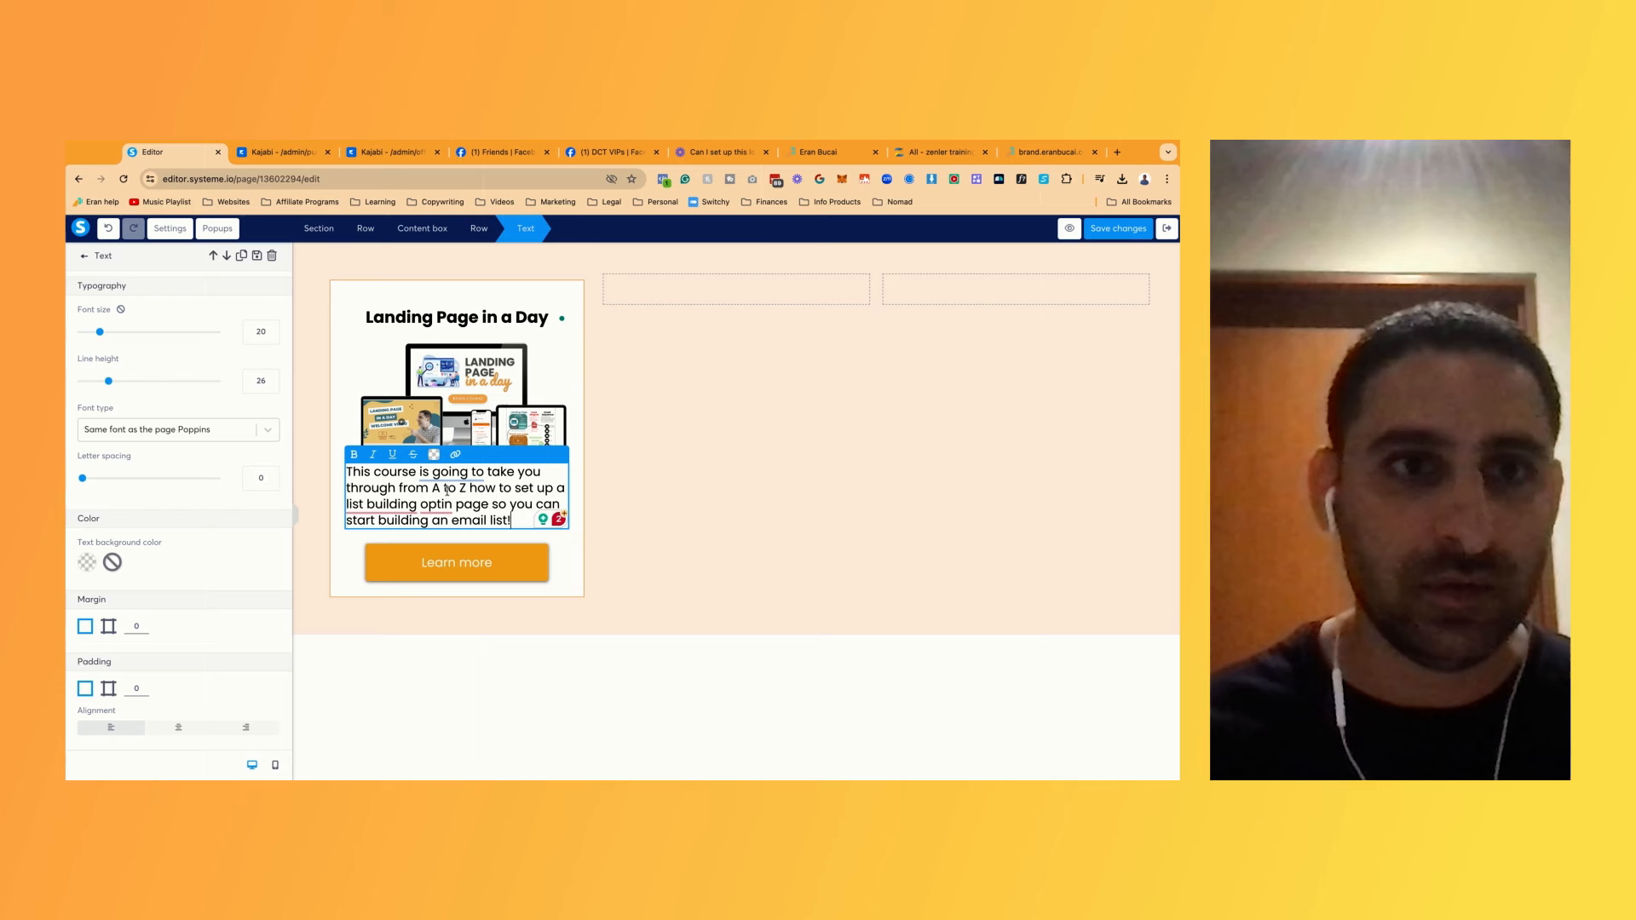
pyautogui.click(272, 336)
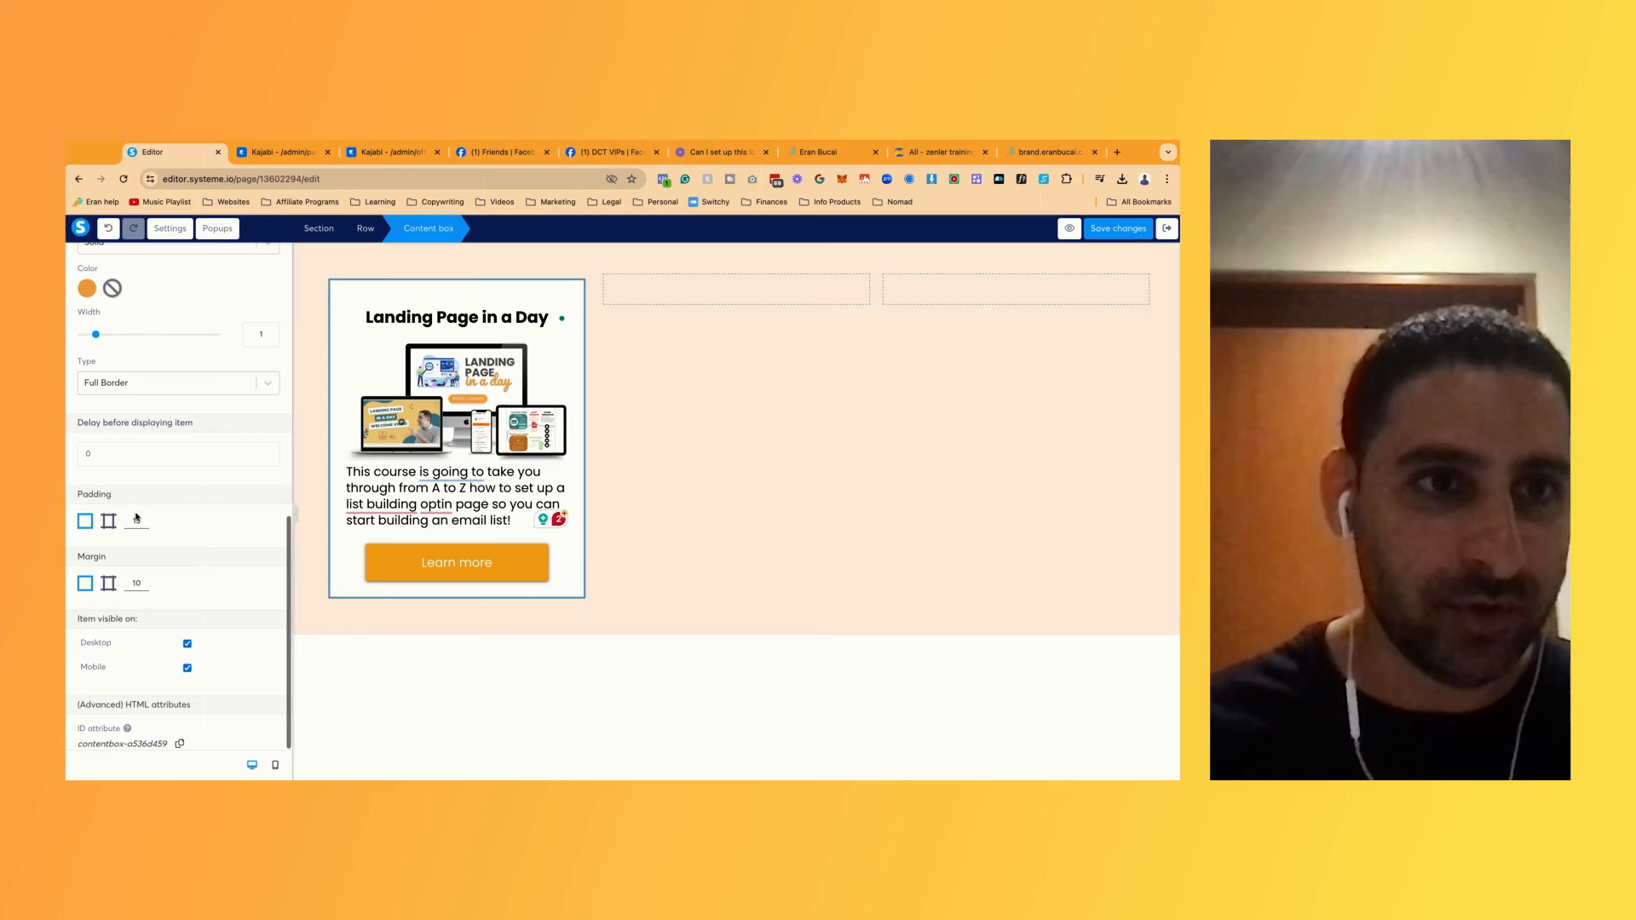
# Apply the 'Dark with highlight' shadow to the product card
pyautogui.scroll(3)
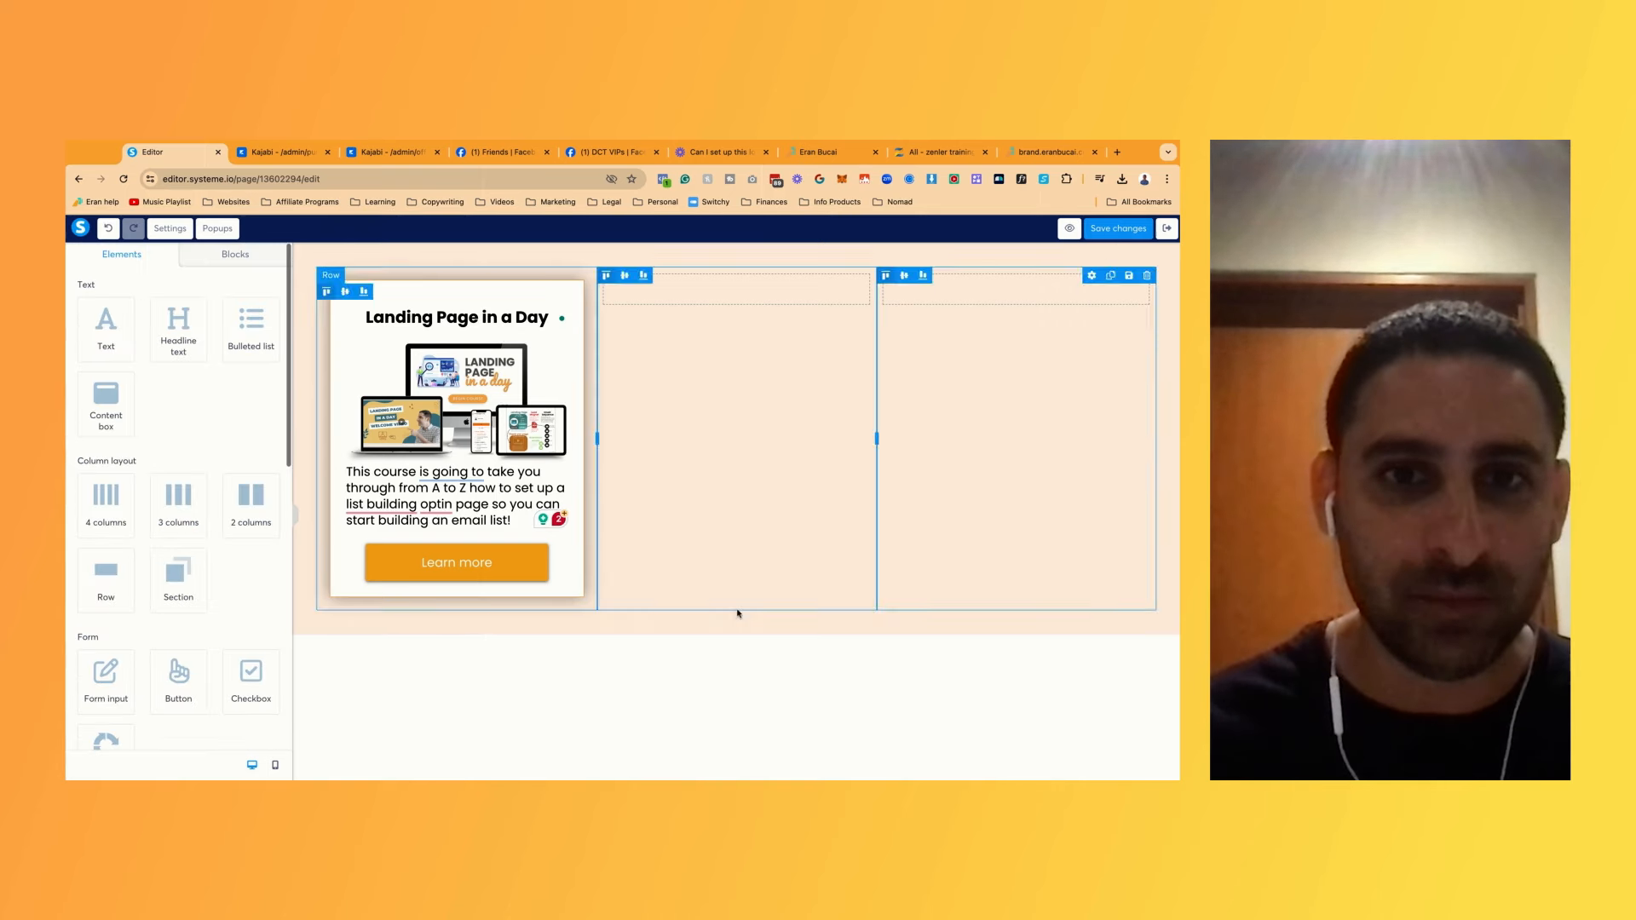
pyautogui.click(455, 438)
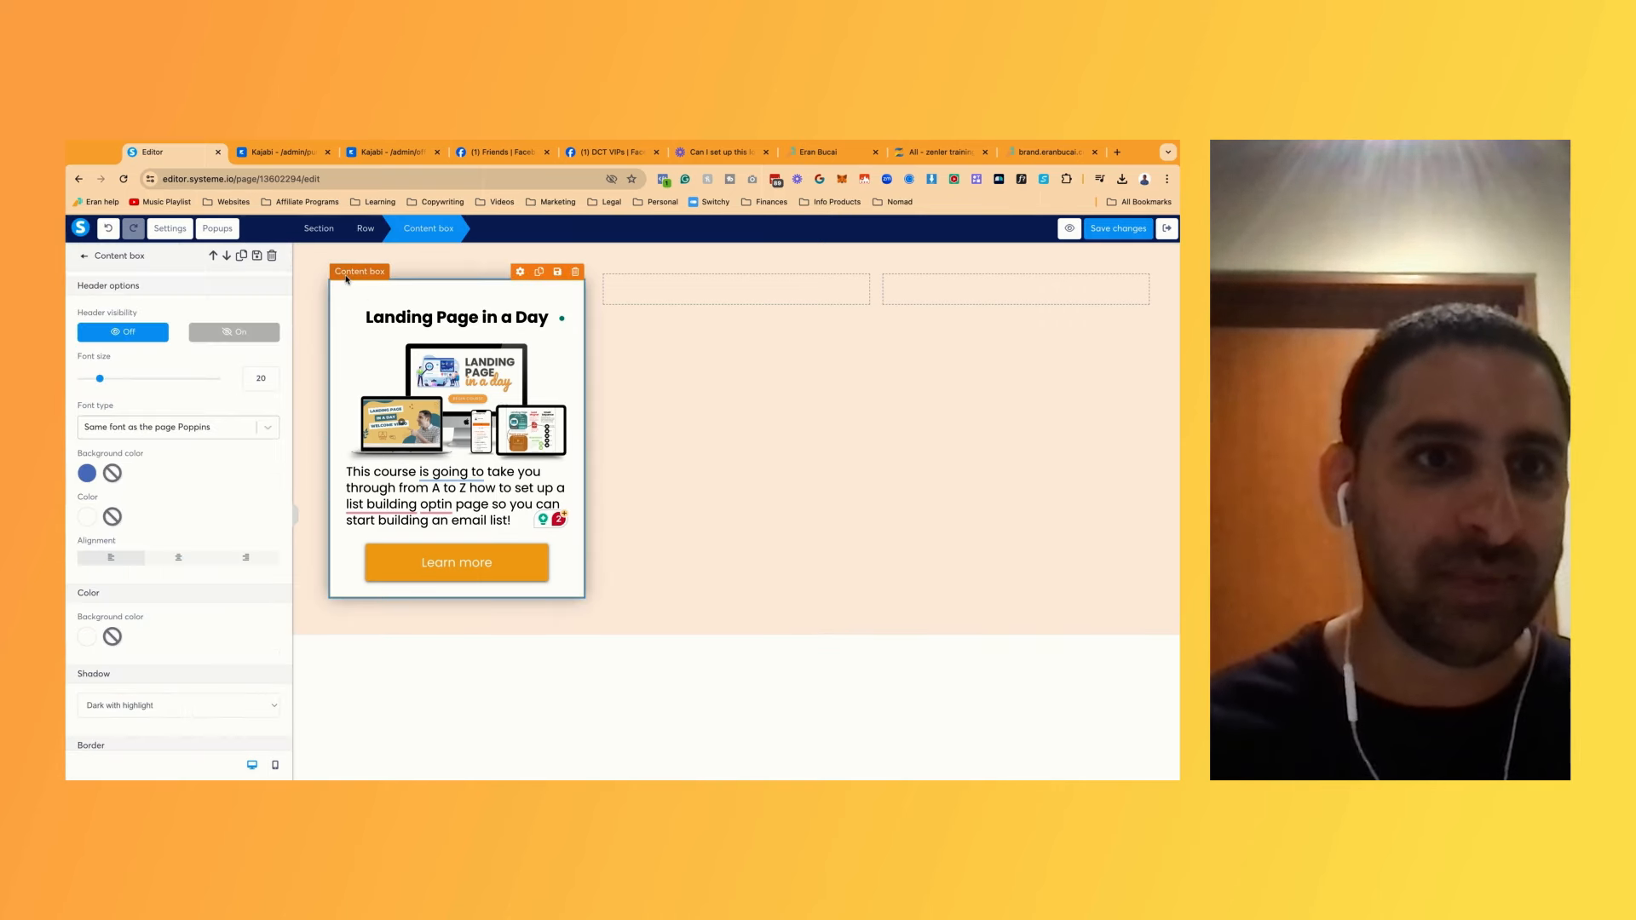
pyautogui.scroll(-3)
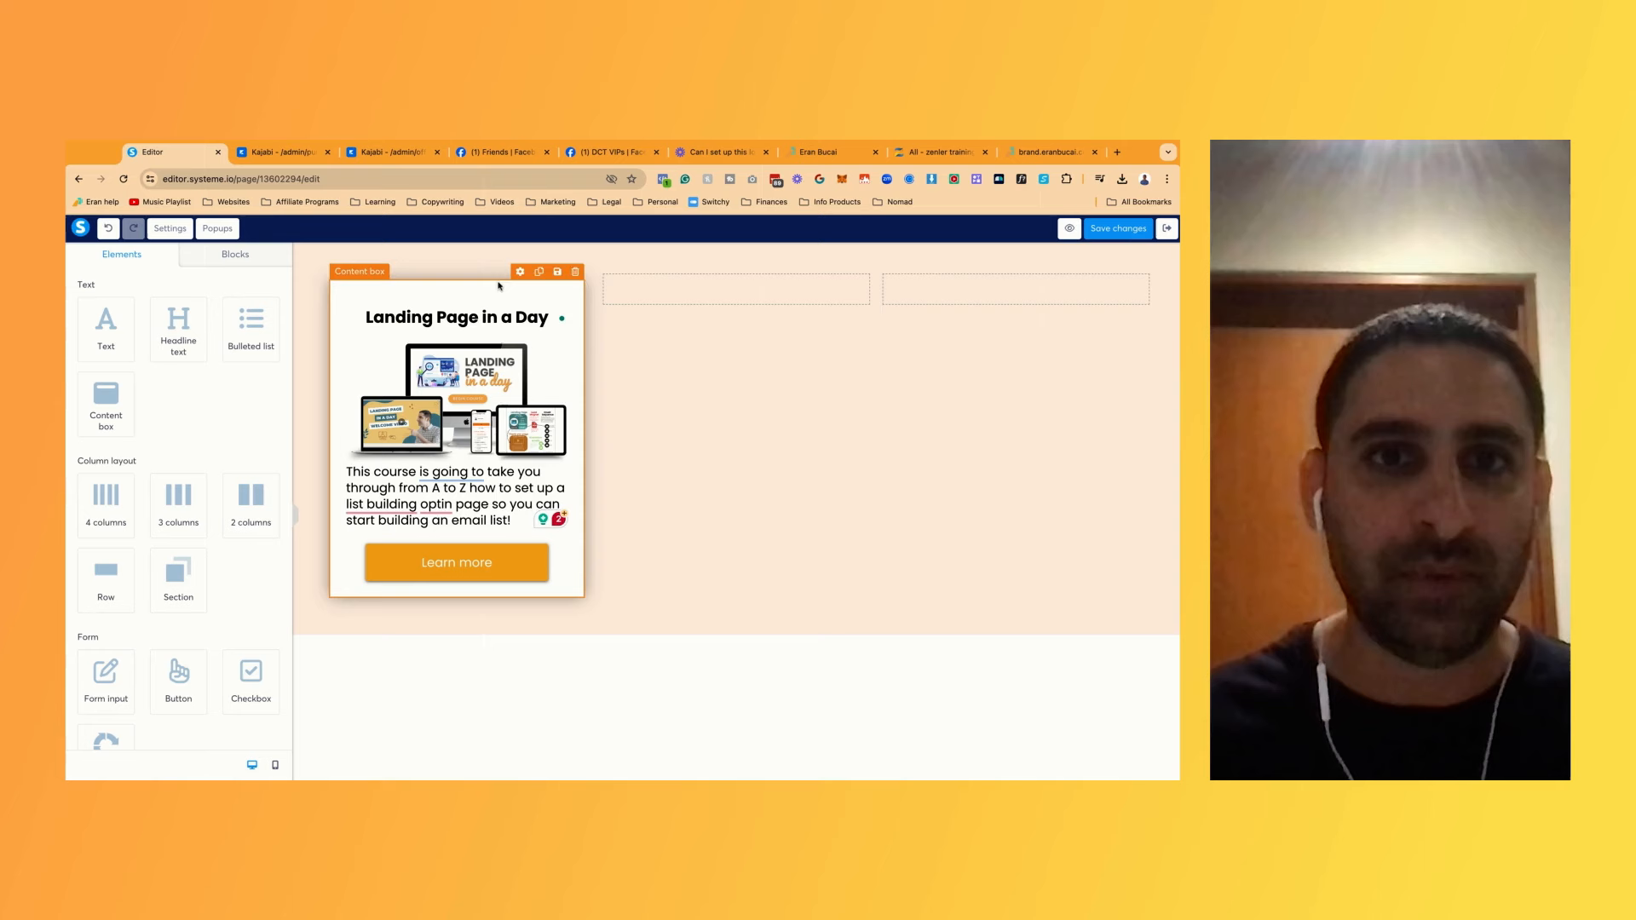
# Duplicate the product card into the second and third columns
pyautogui.click(538, 273)
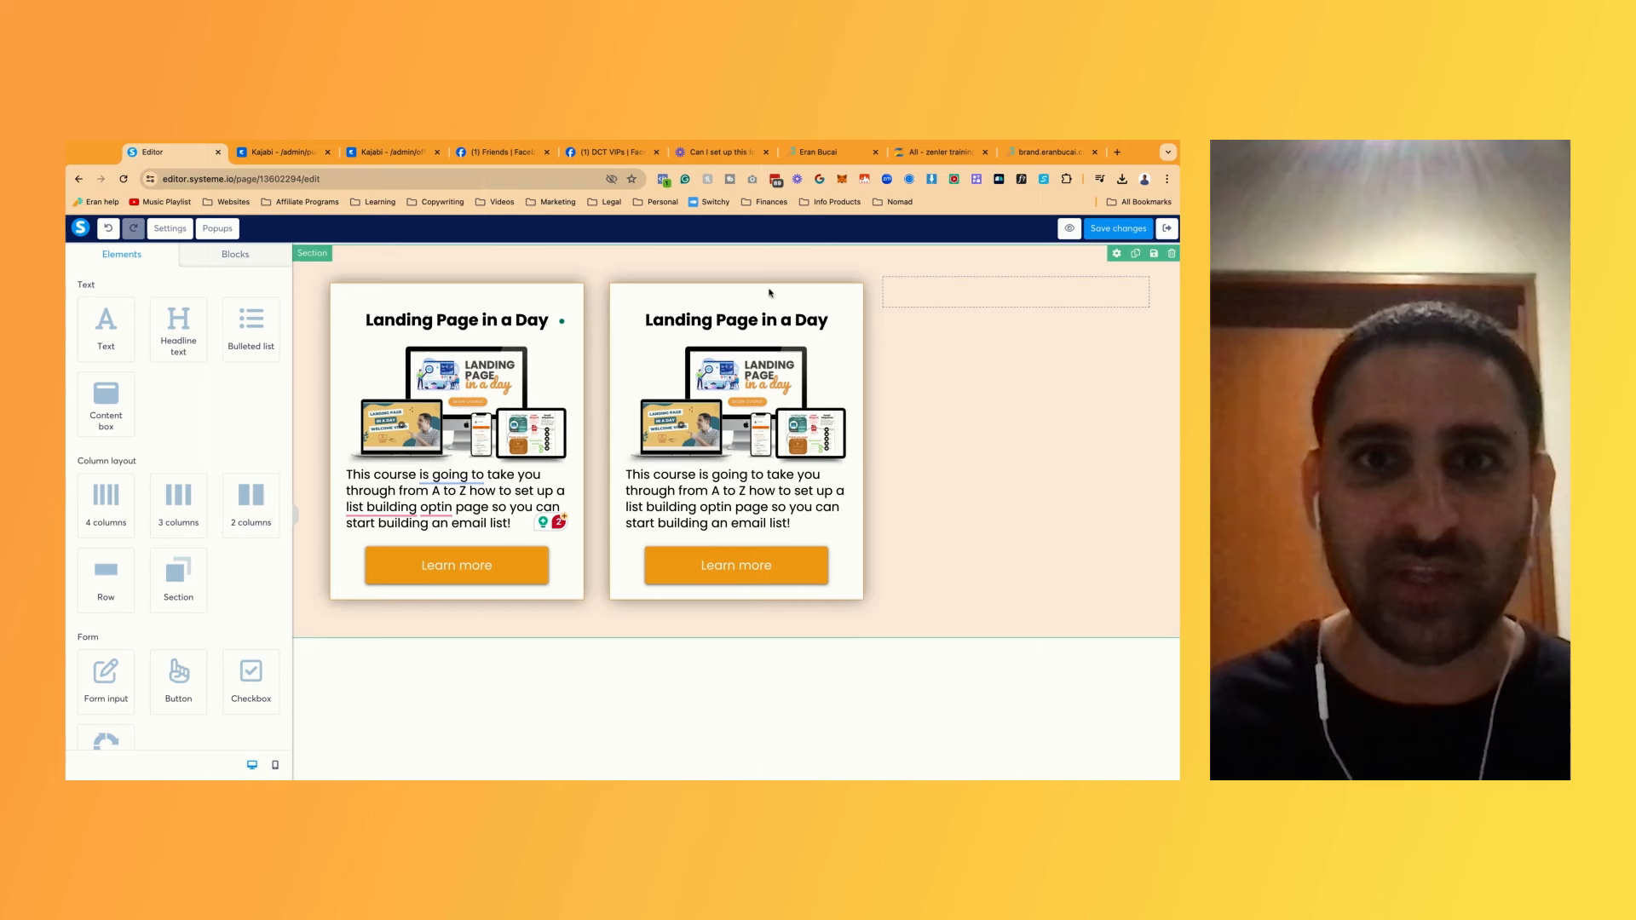
pyautogui.click(736, 438)
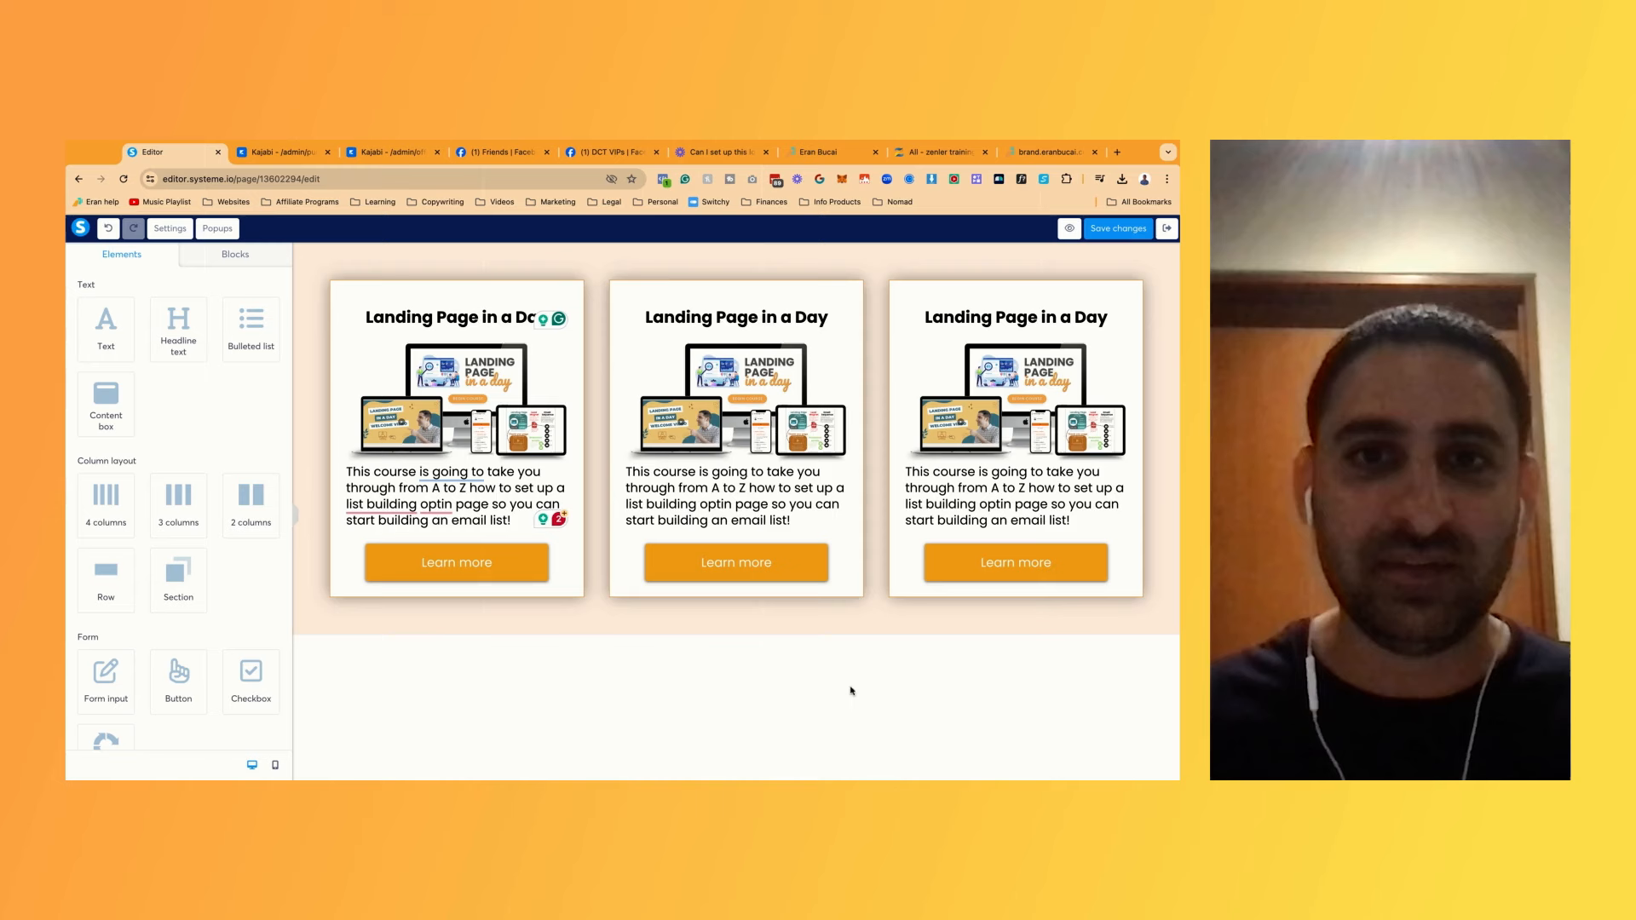
pyautogui.click(456, 428)
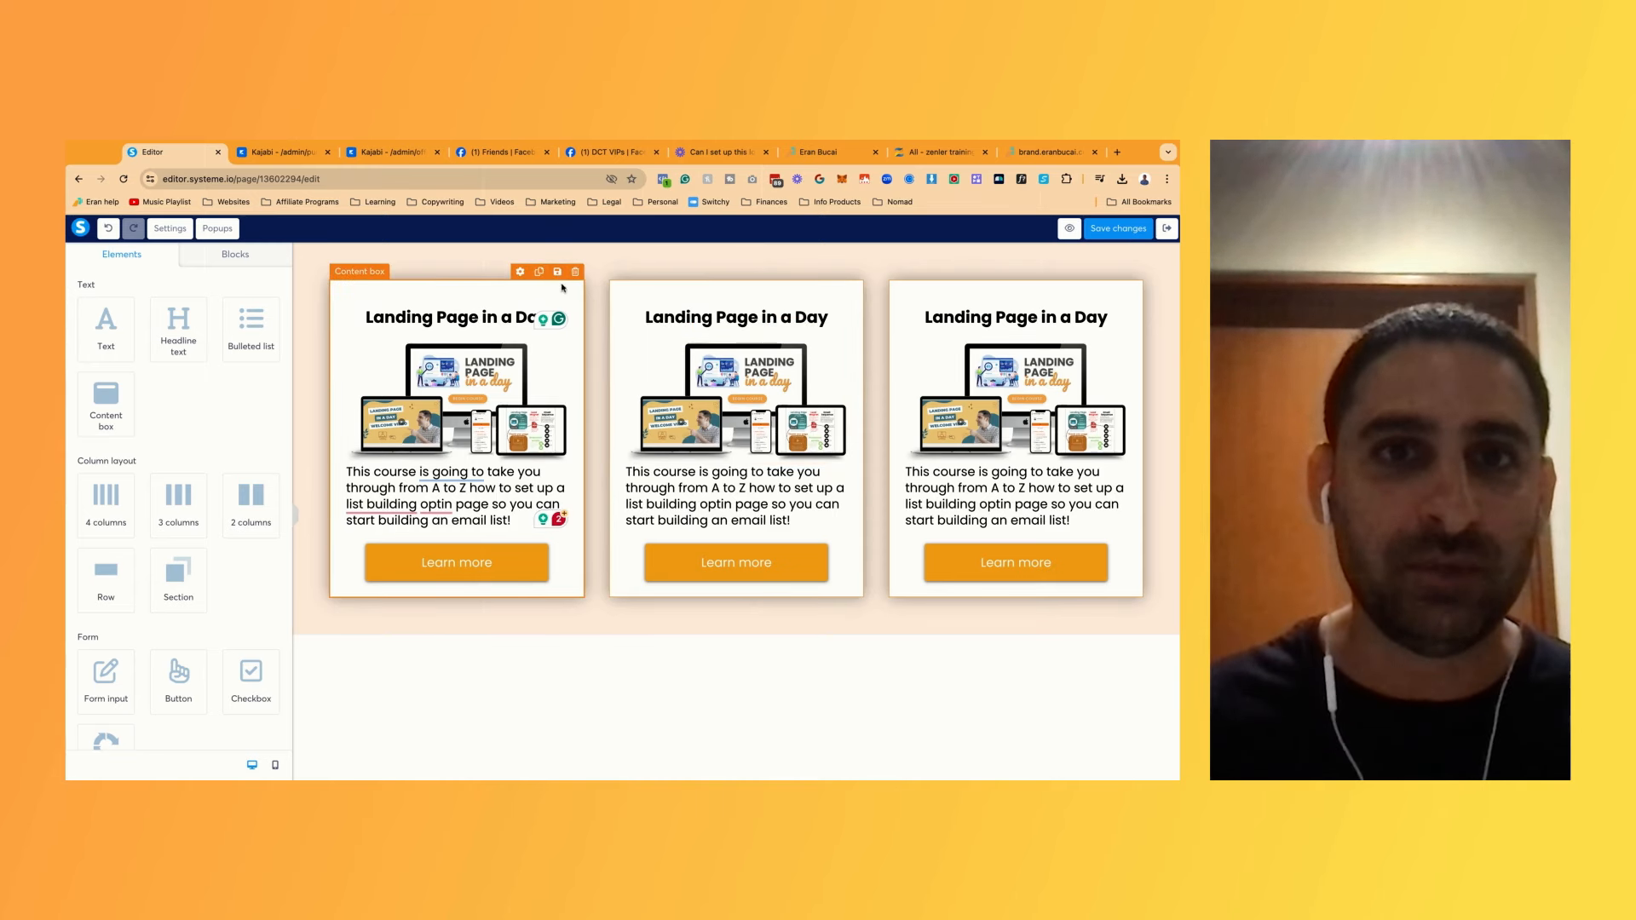
# Save the card as a block titled 'content box product outline (template)' and create it
pyautogui.click(556, 273)
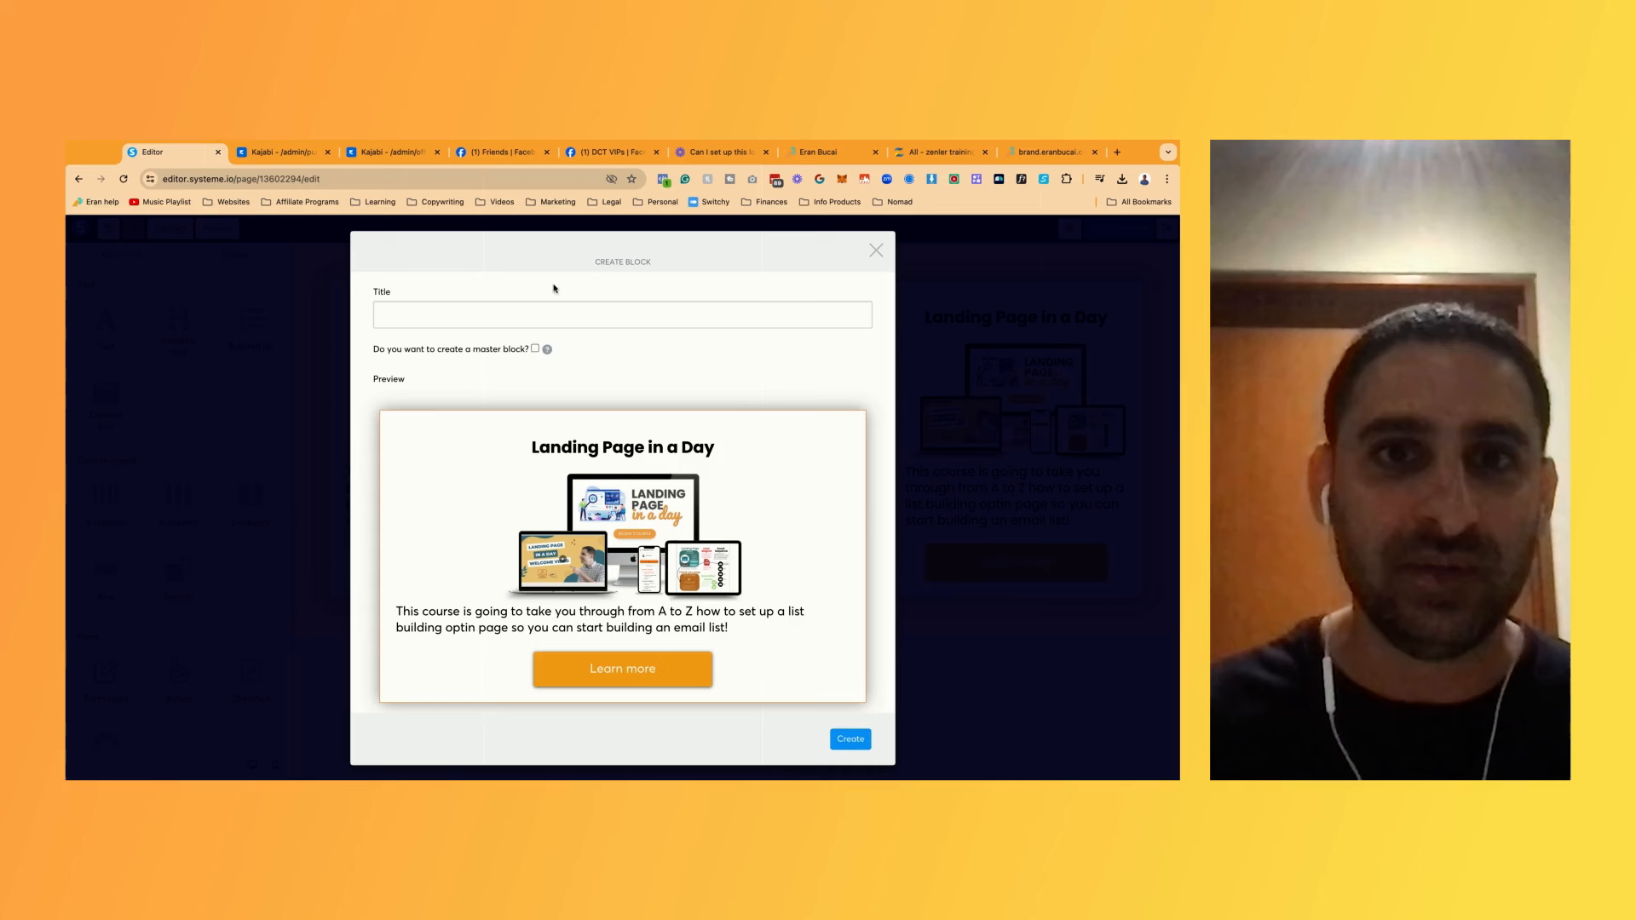
pyautogui.write('conetnt')
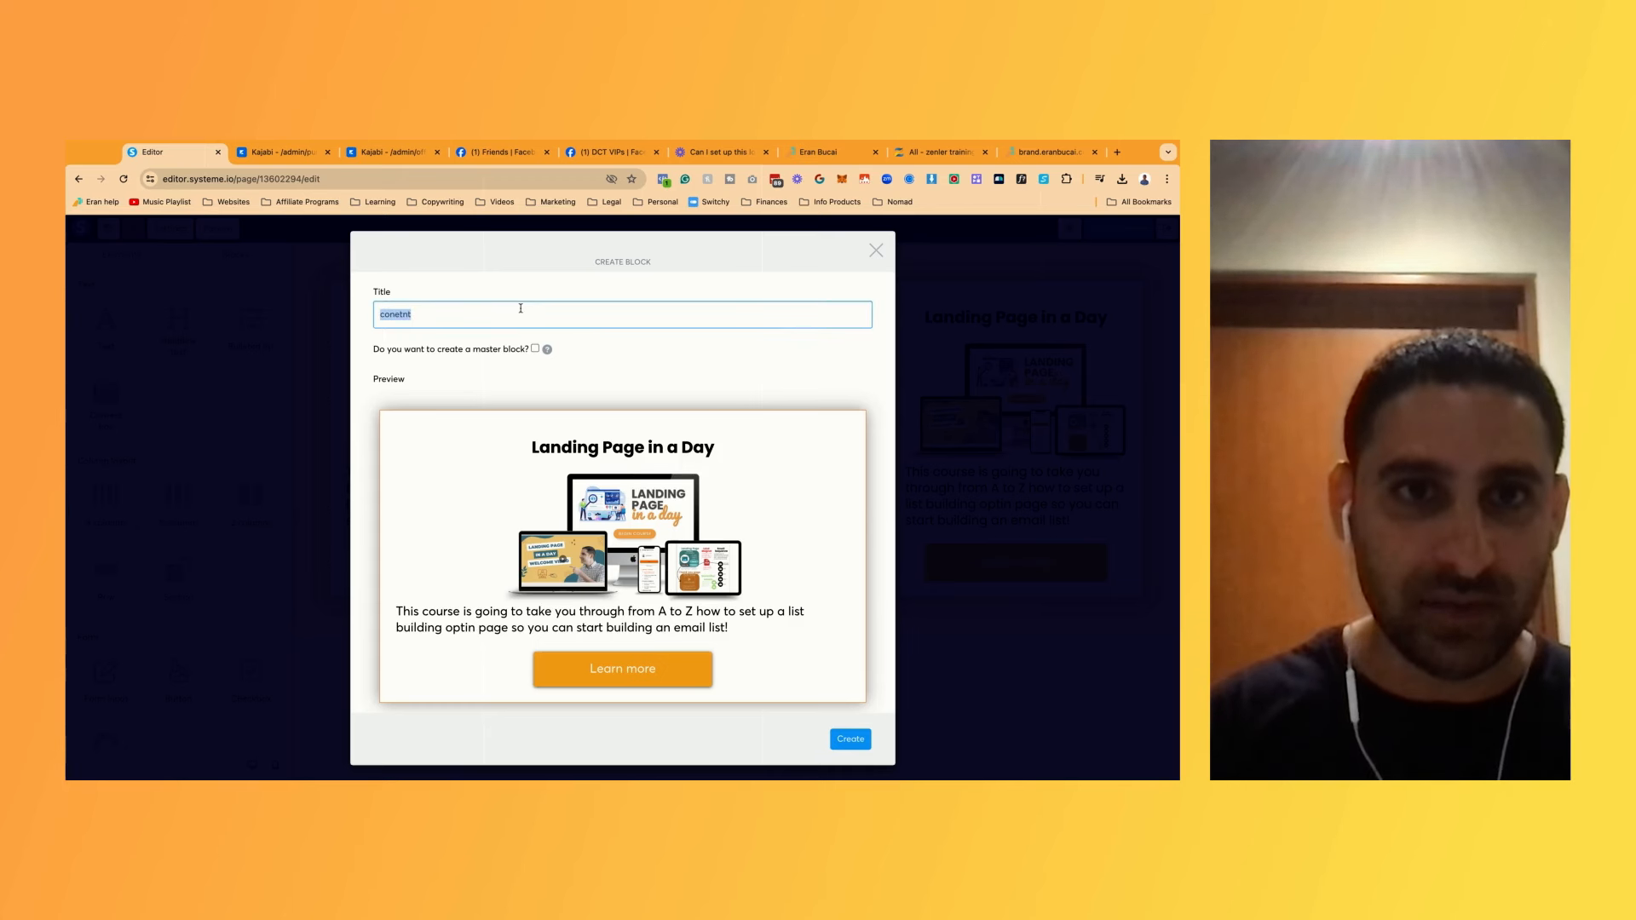
pyautogui.write('content box')
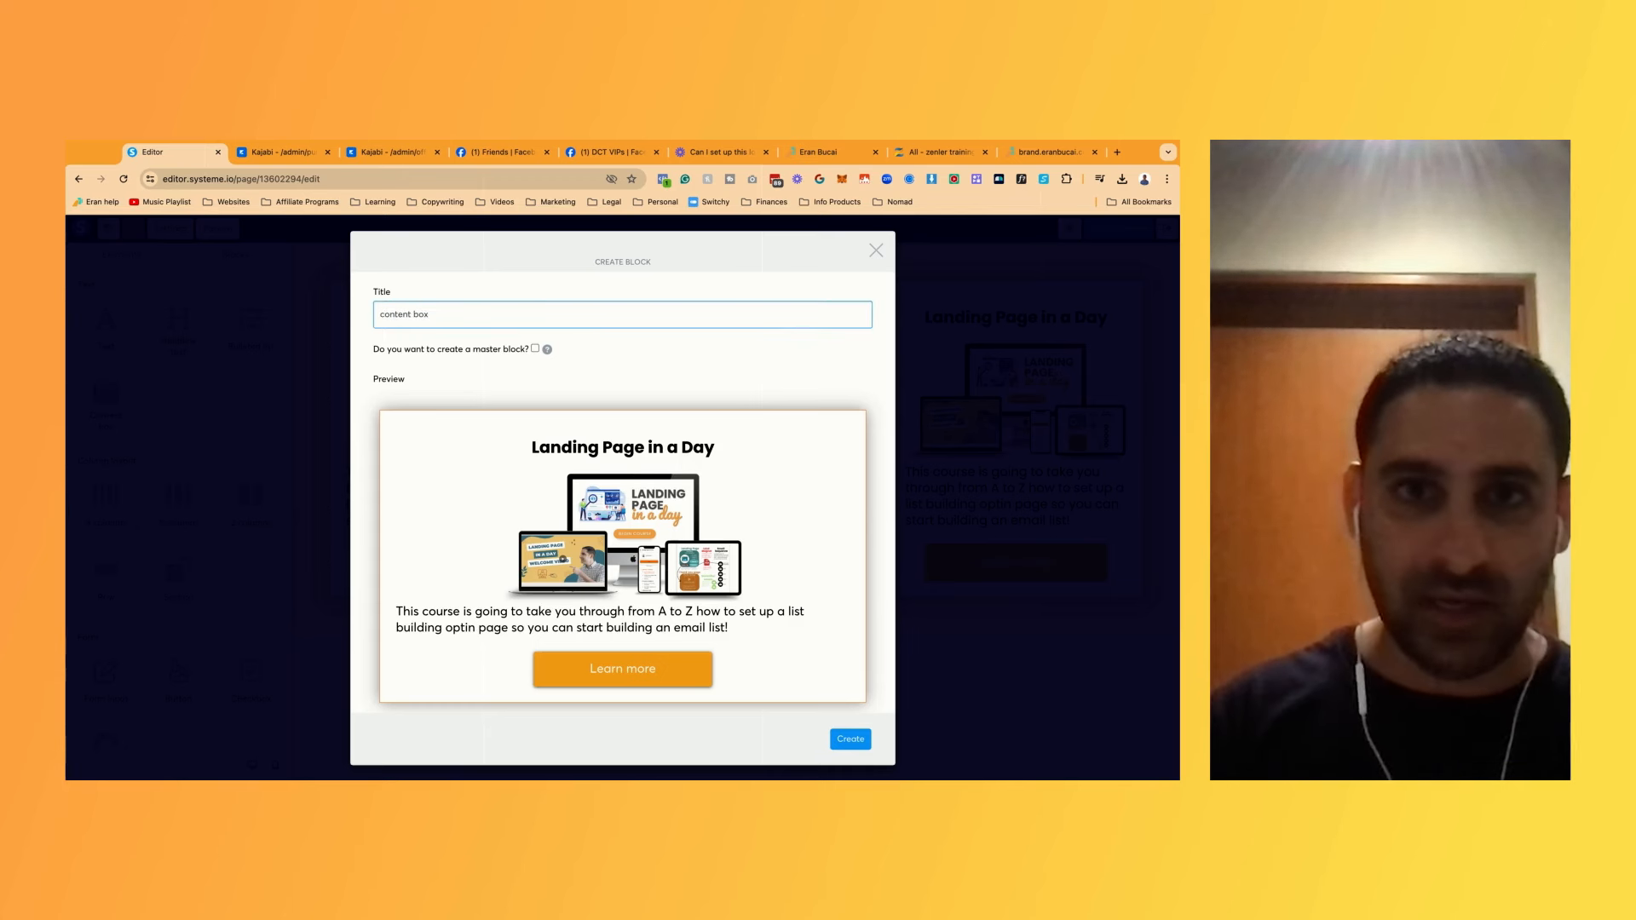
pyautogui.write('course outlin')
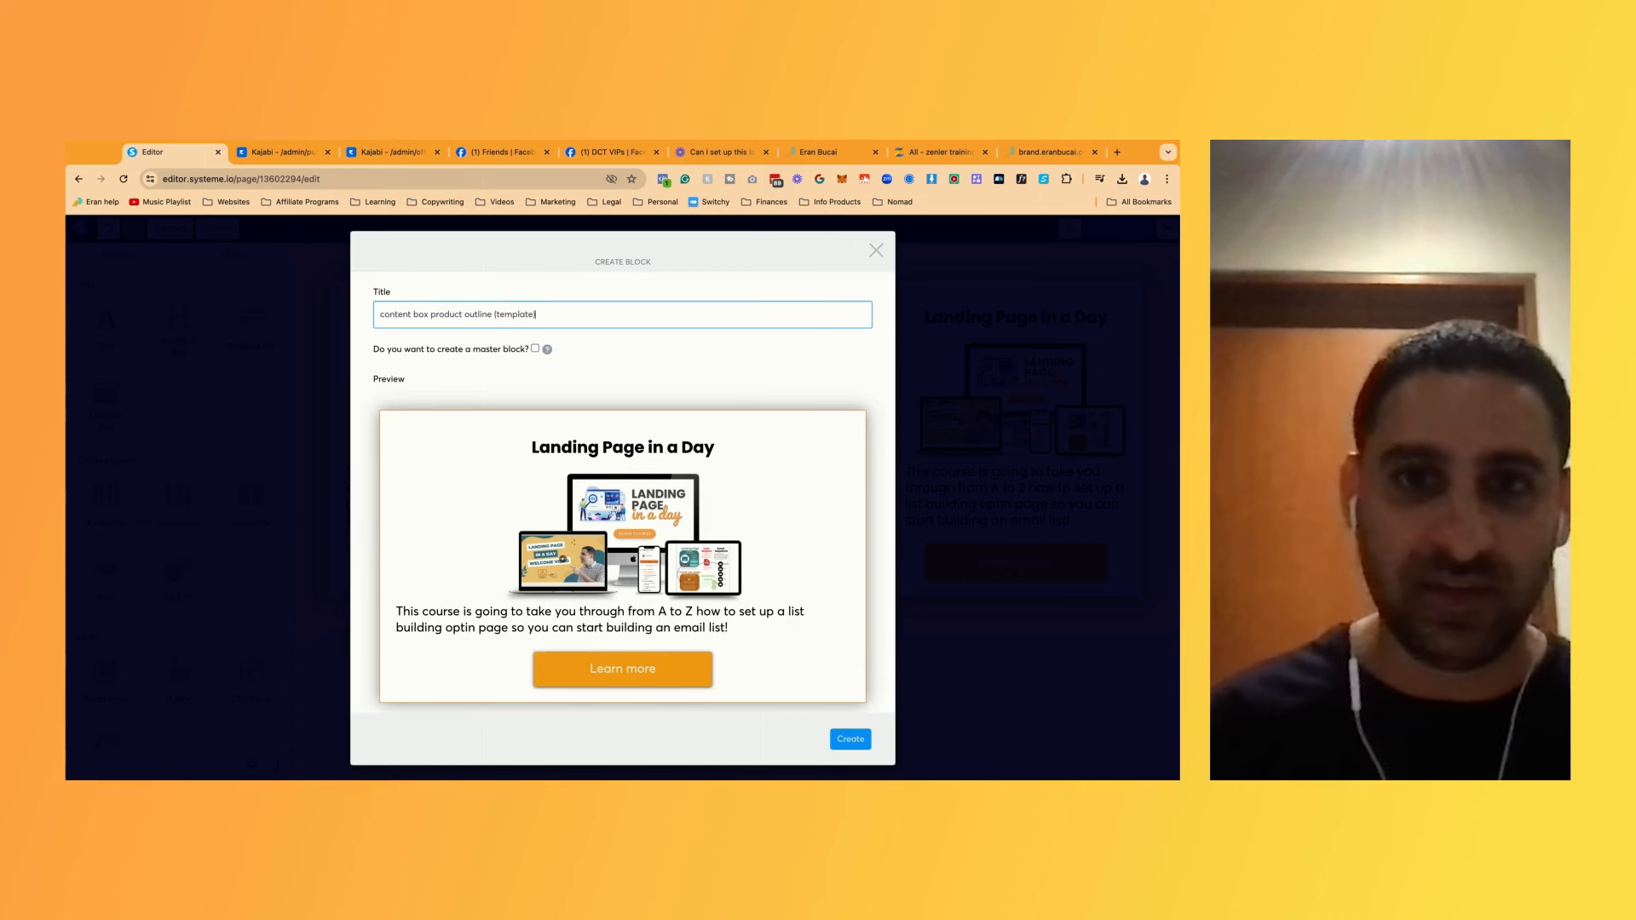
pyautogui.click(848, 738)
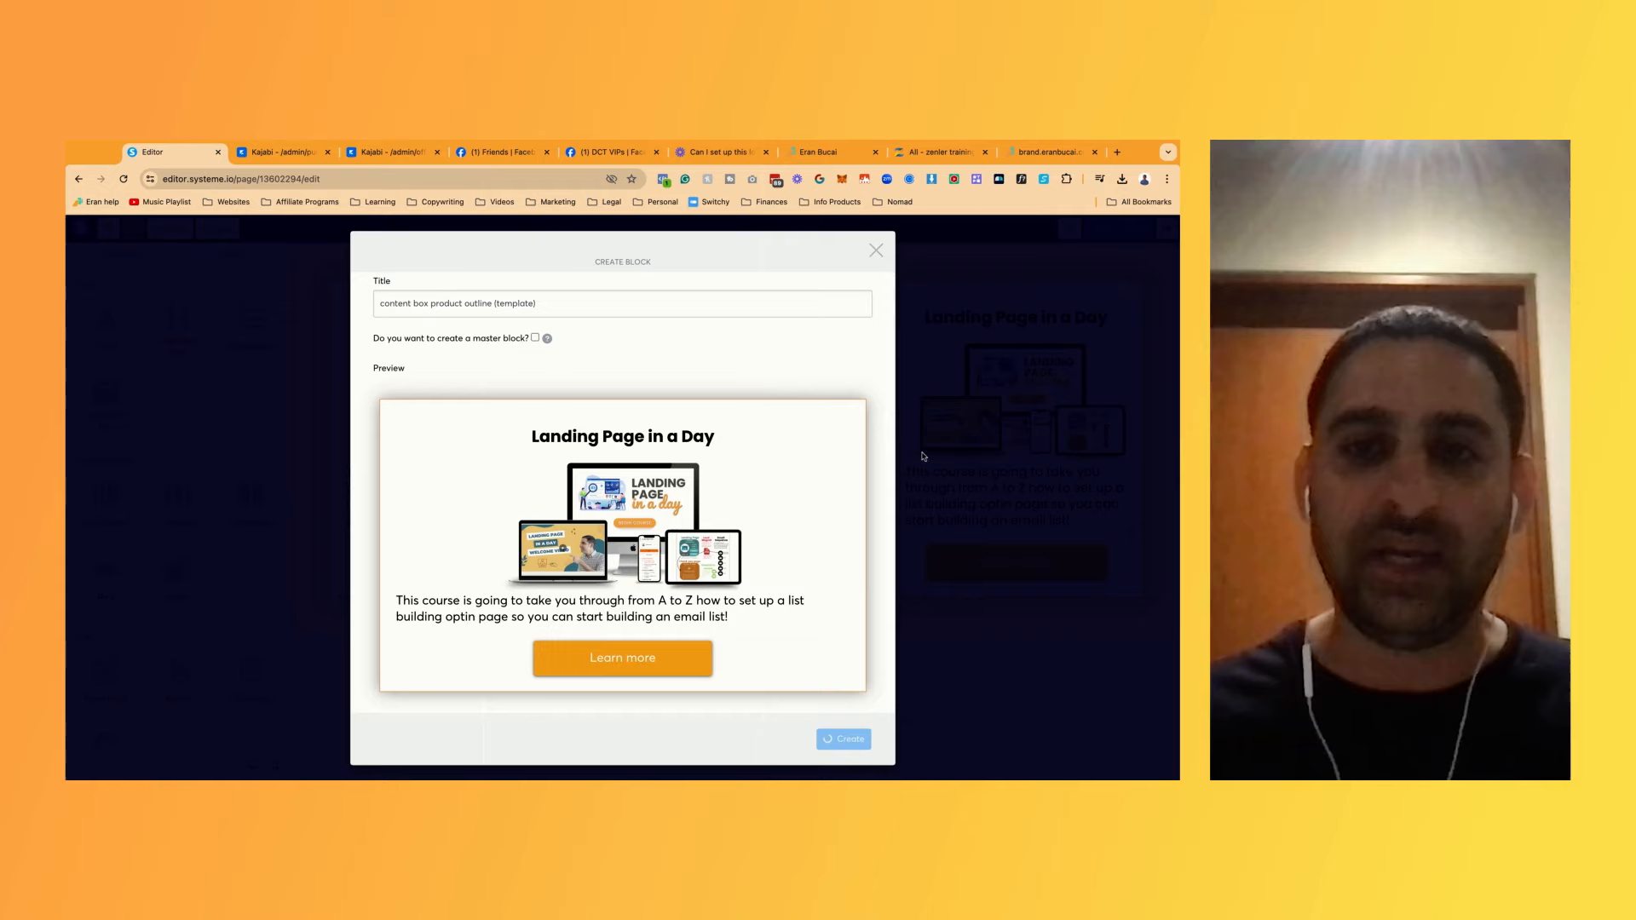
pyautogui.moveTo(1017, 370)
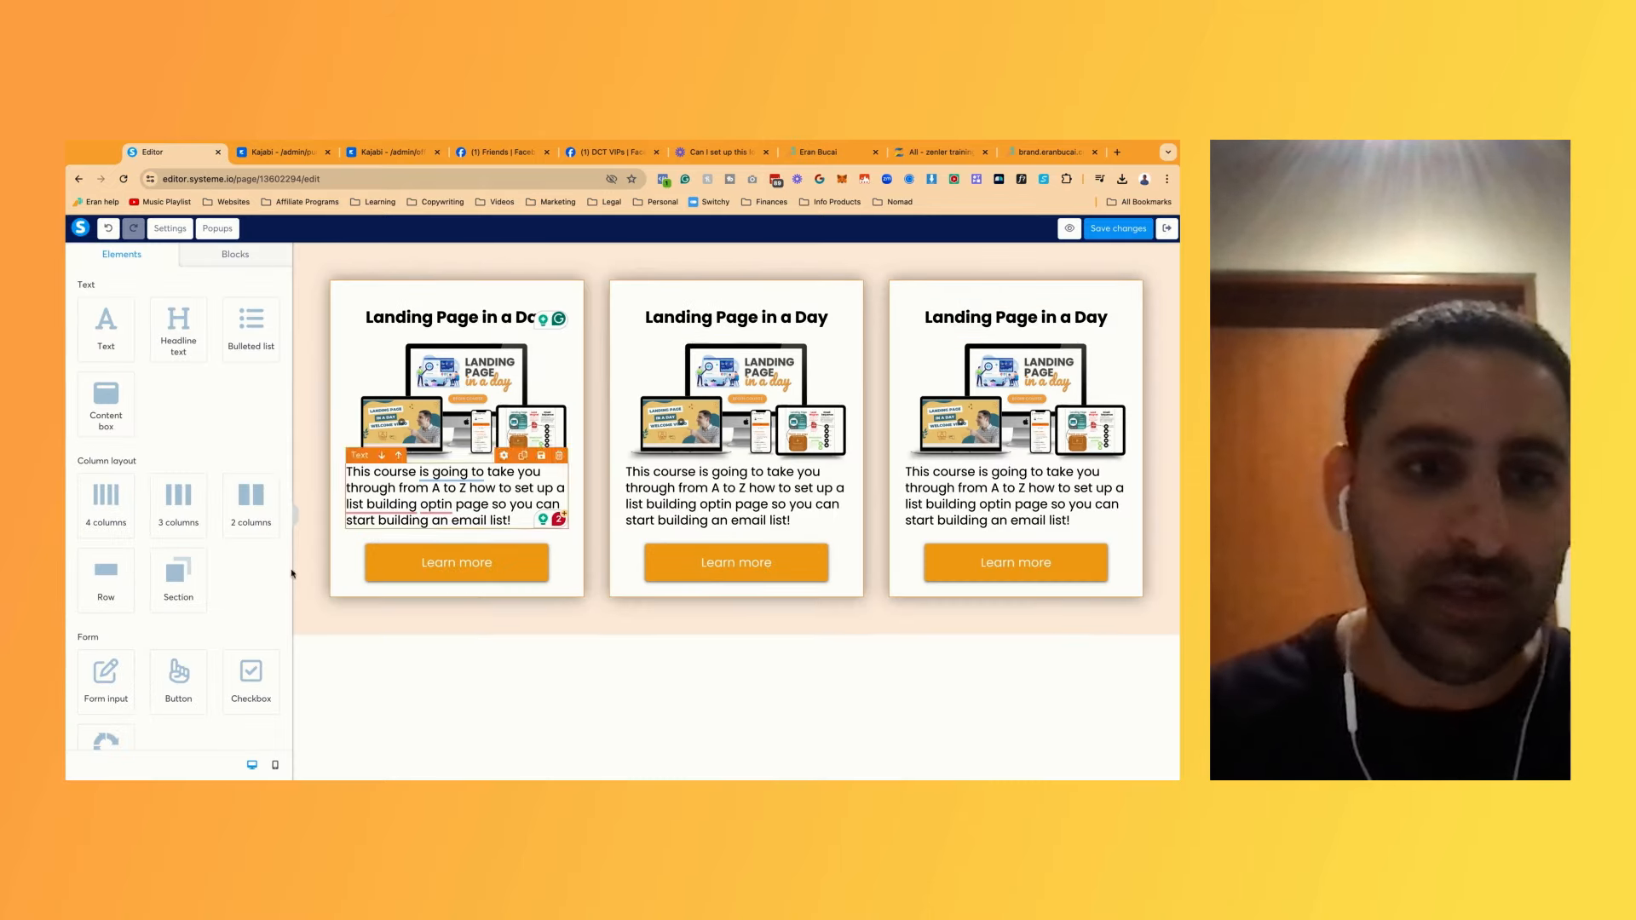
pyautogui.click(274, 765)
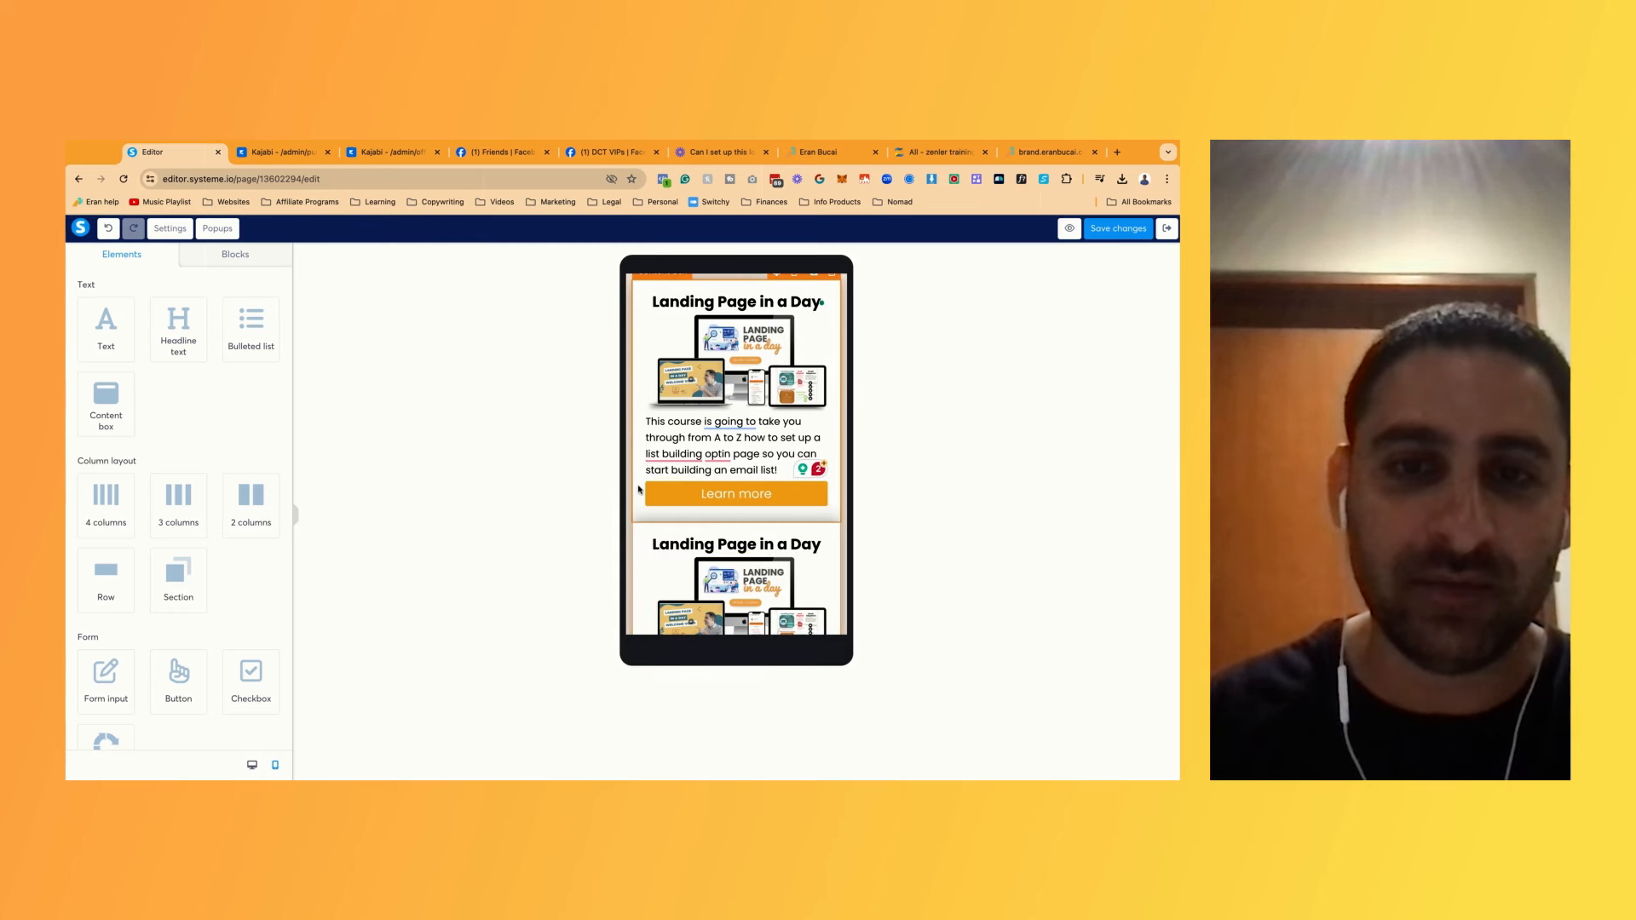
pyautogui.click(736, 448)
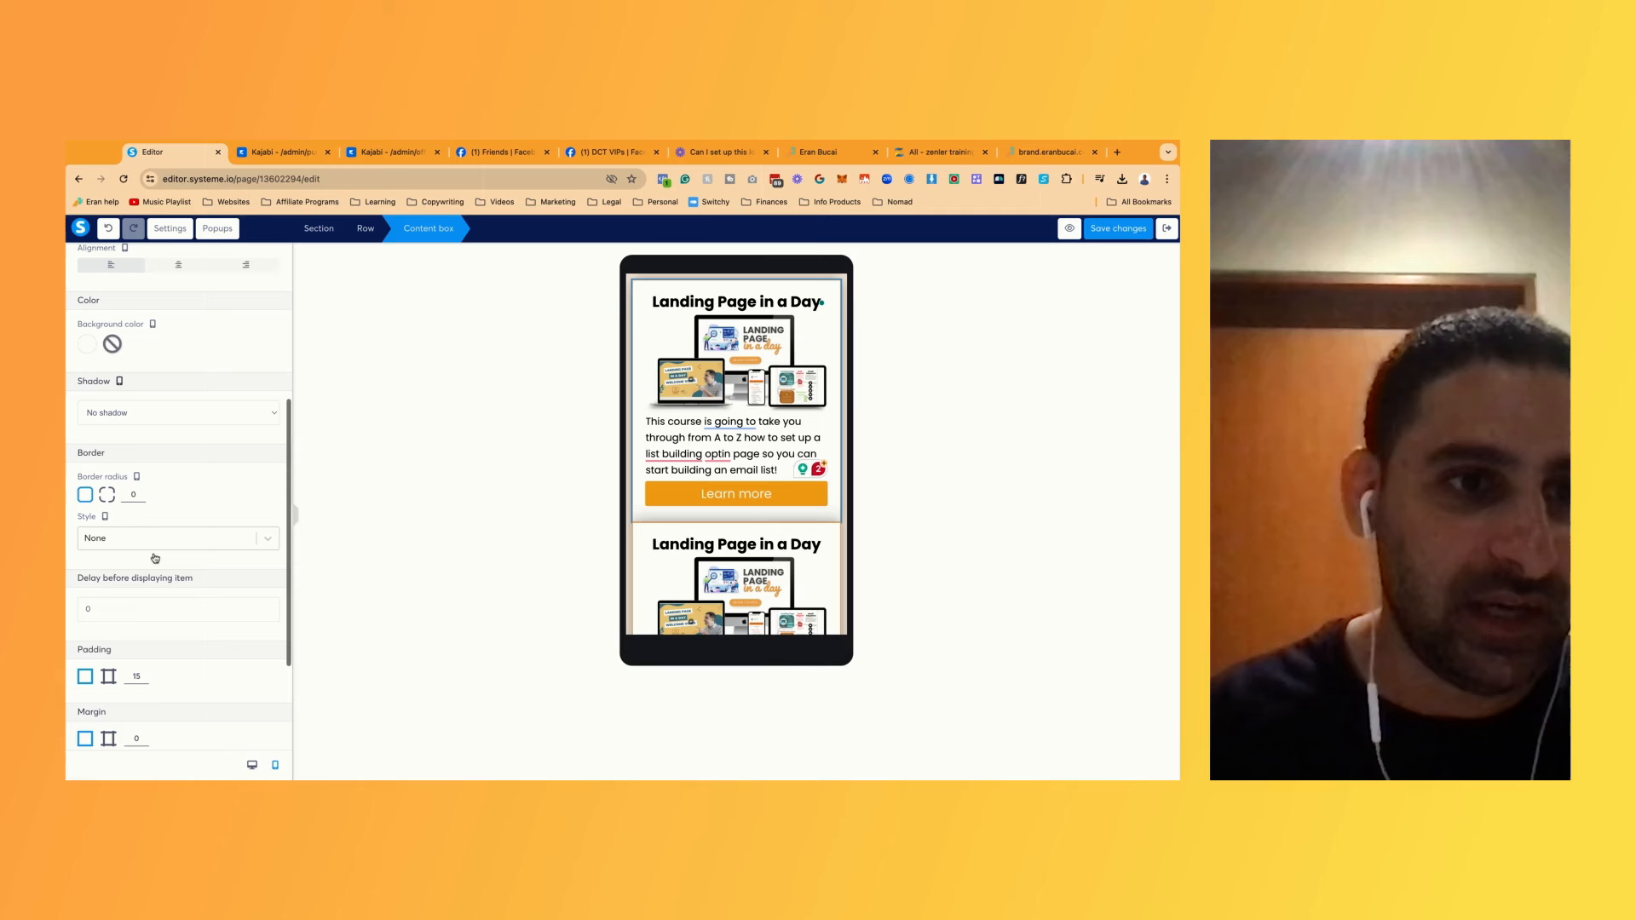
pyautogui.scroll(-3)
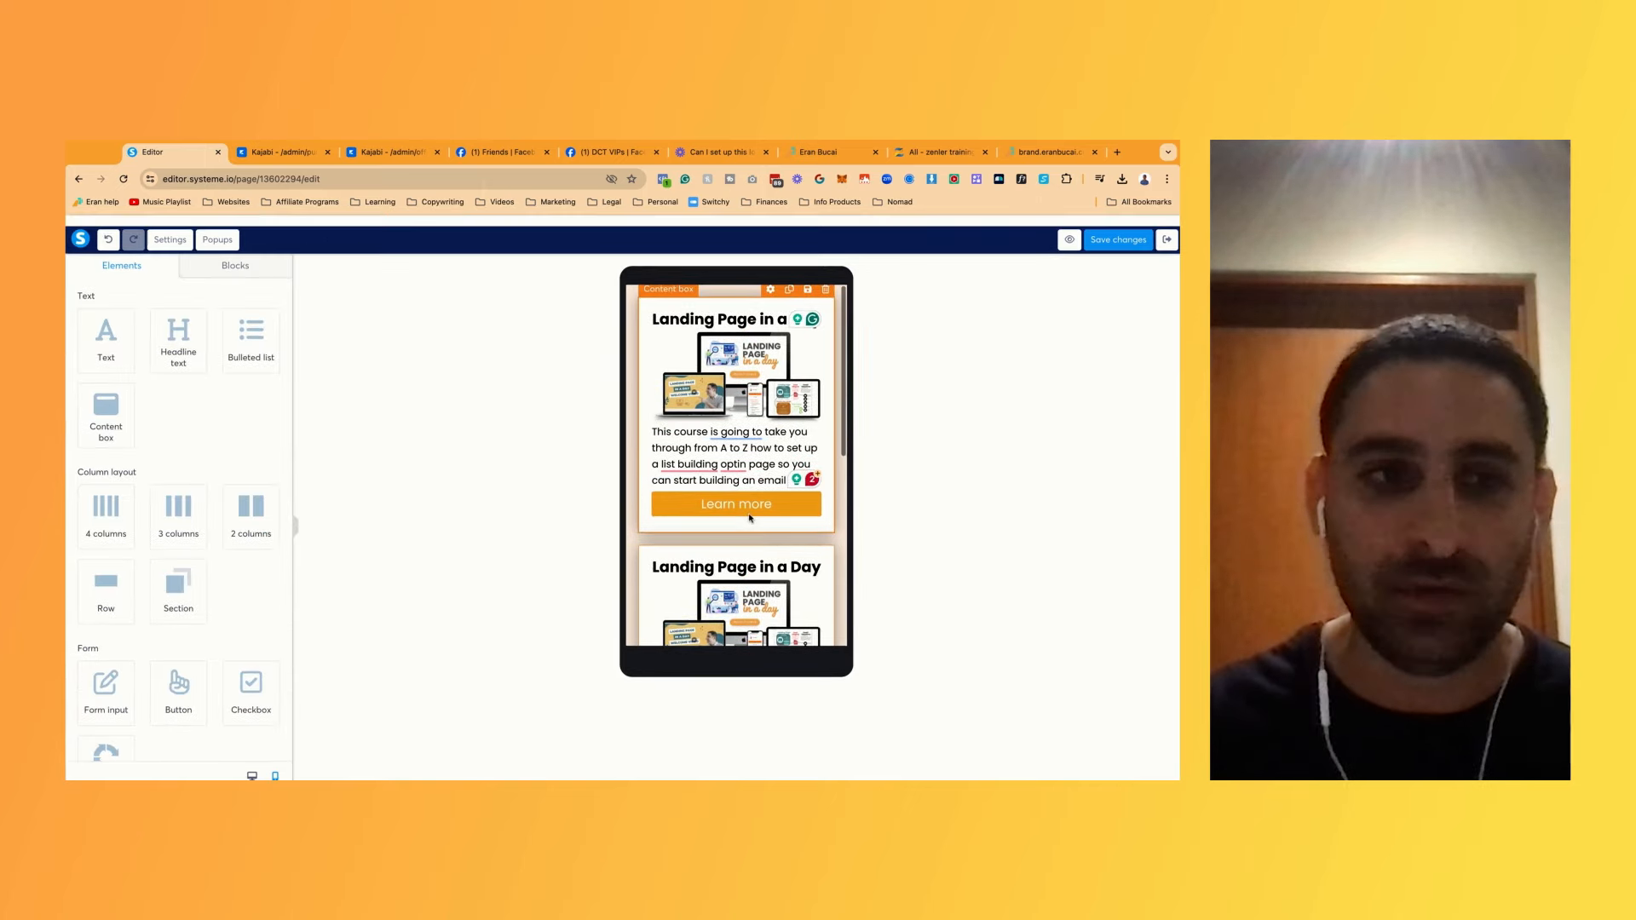
pyautogui.click(250, 764)
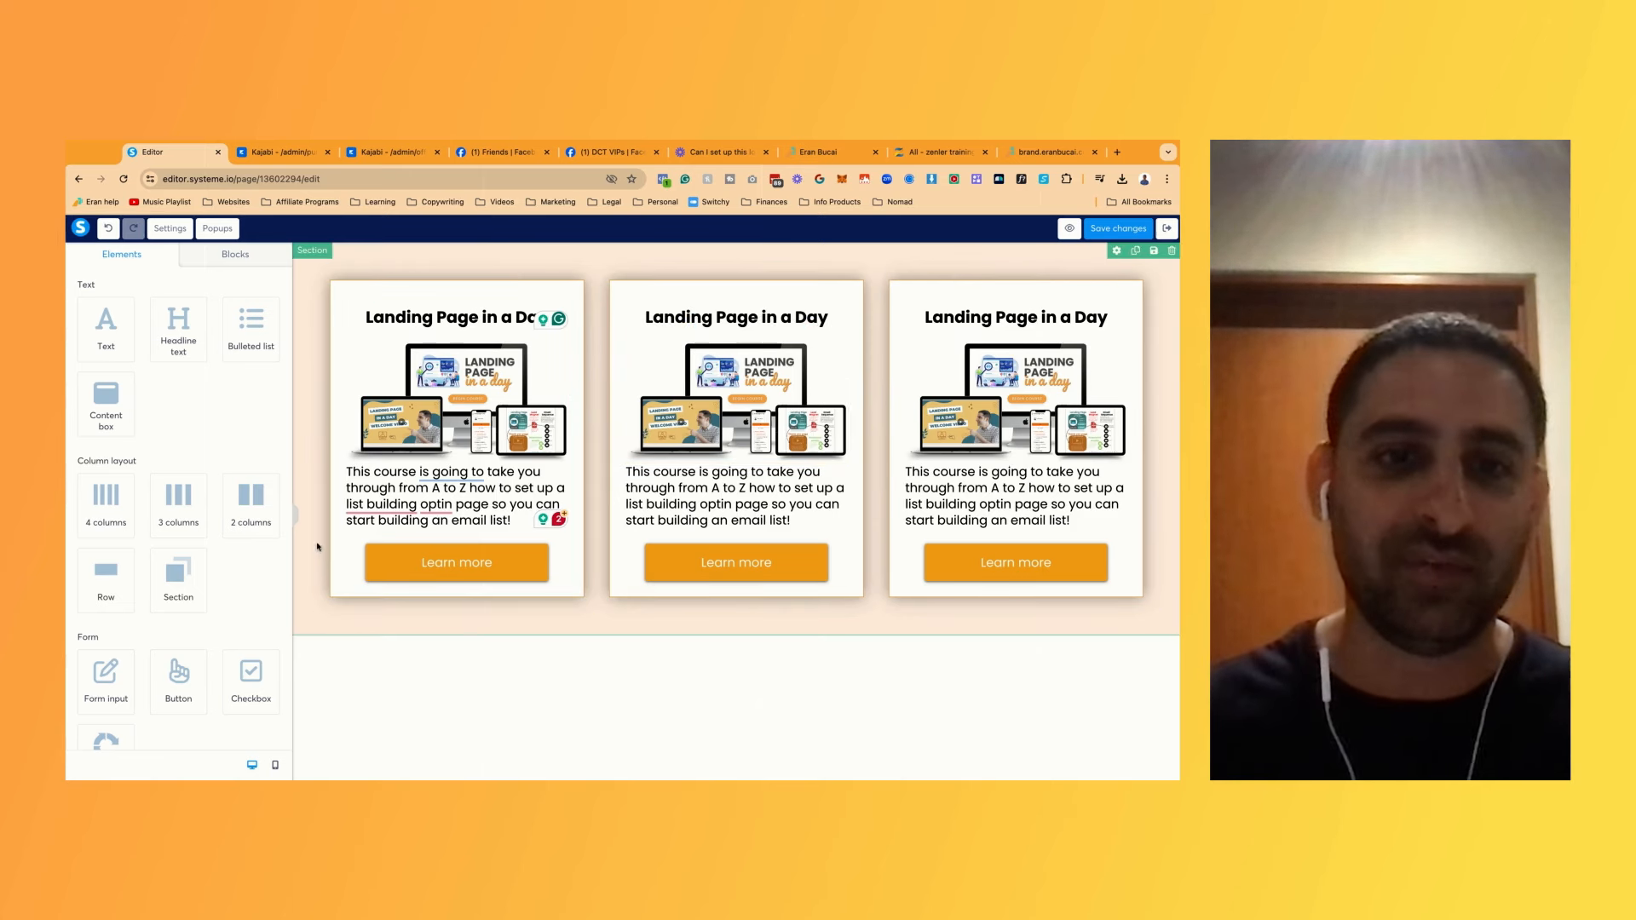
# Show the Blocks library listing My Master blocks and My blocks categories
pyautogui.click(457, 562)
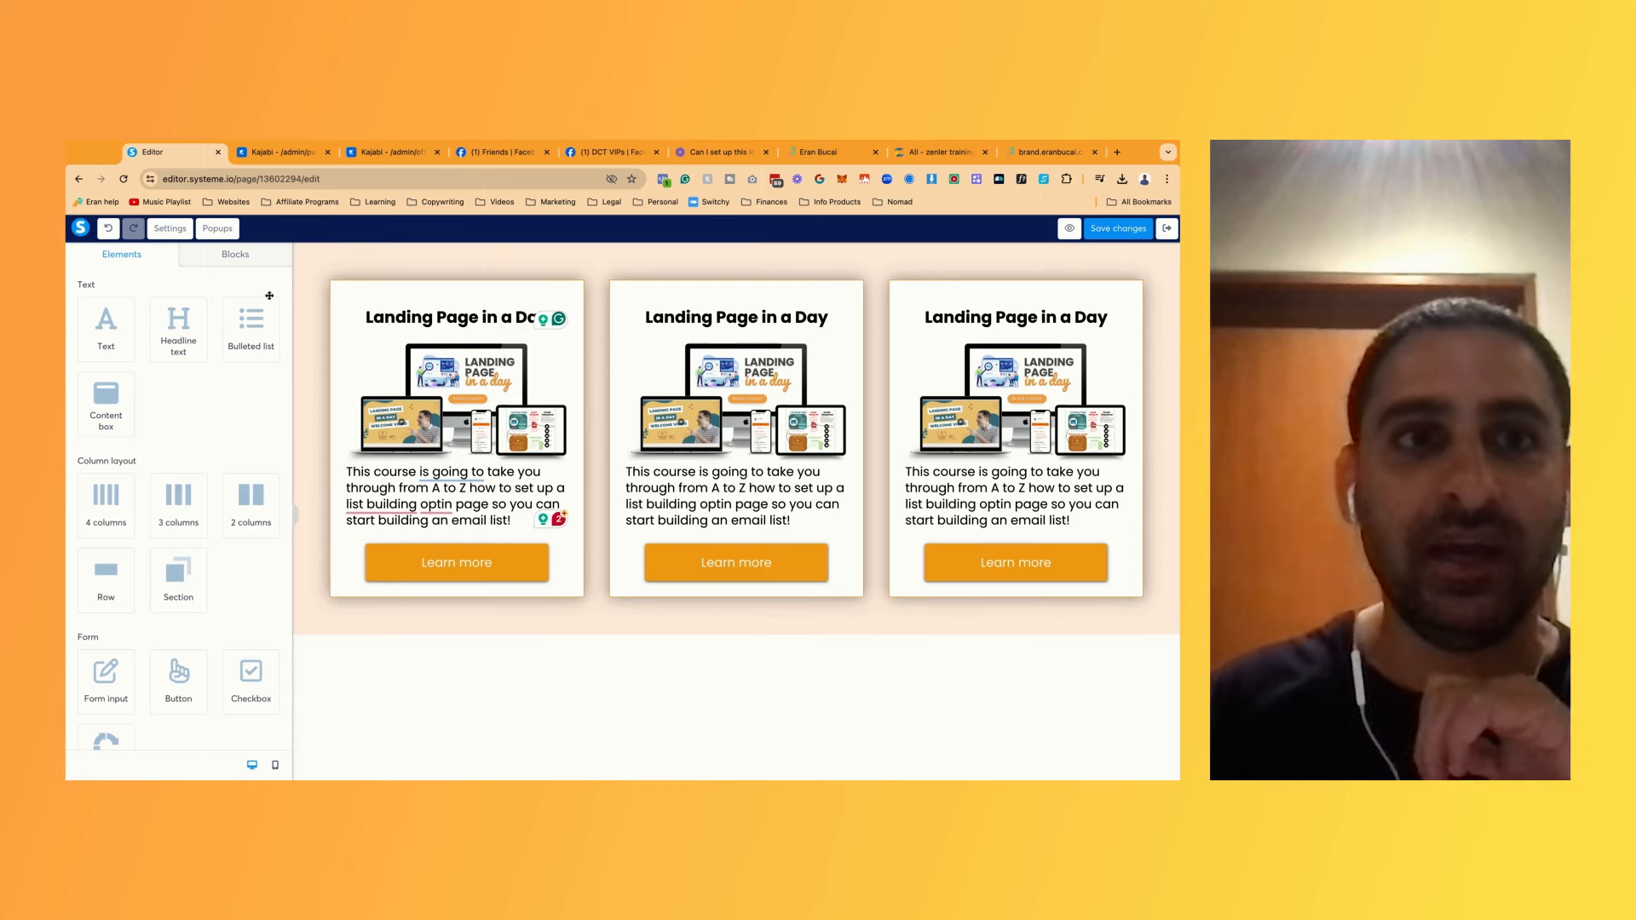
pyautogui.click(235, 254)
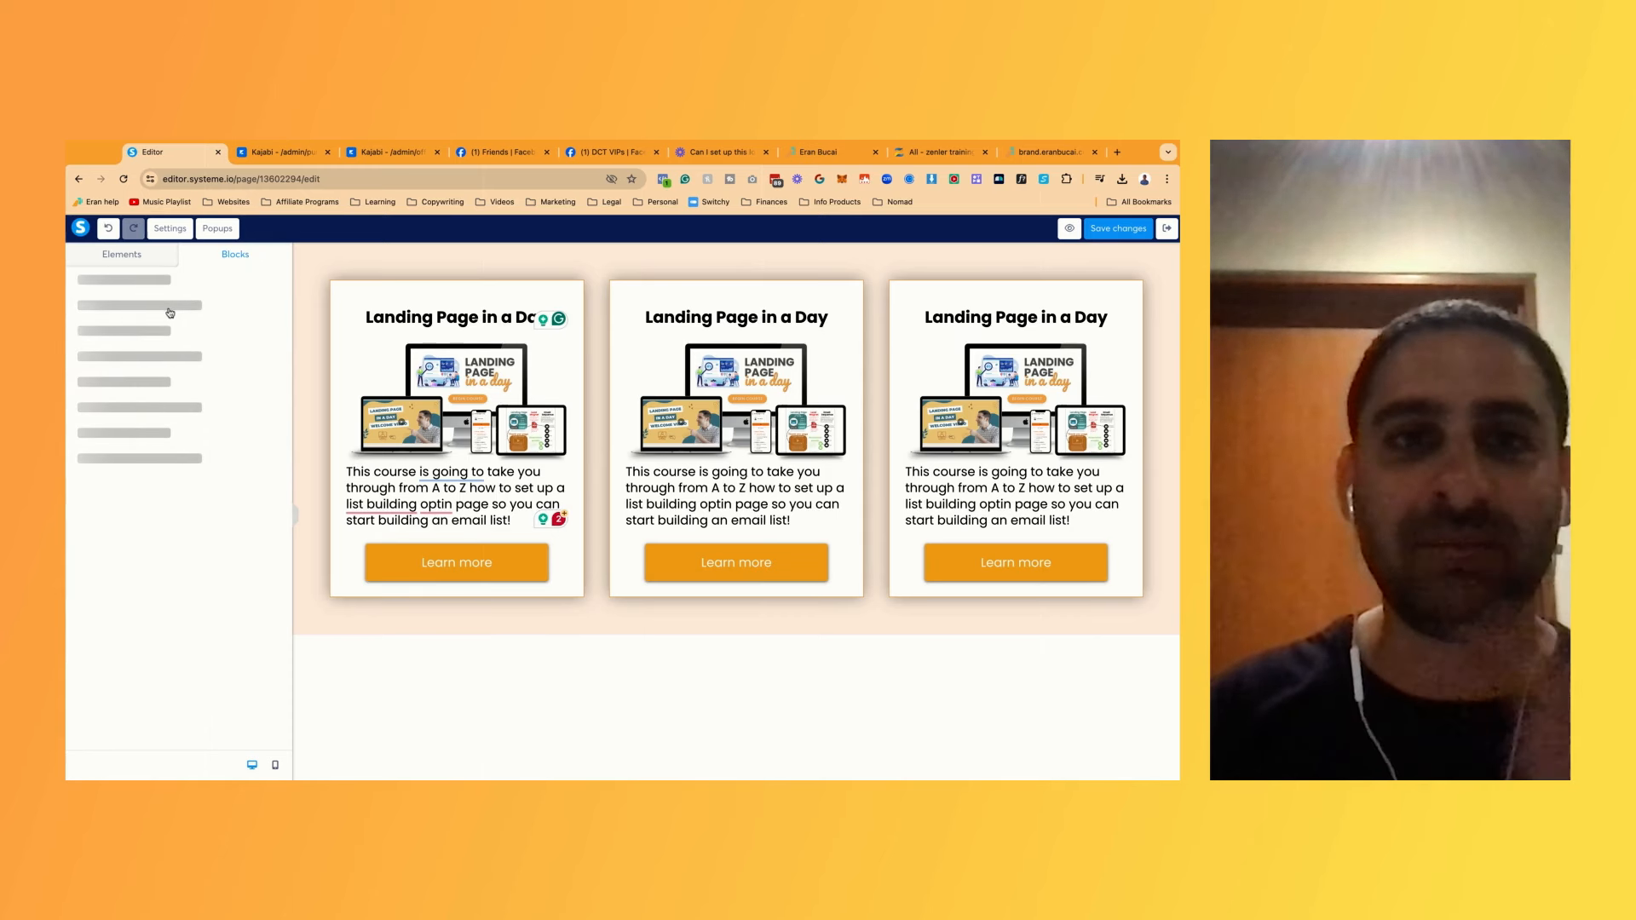
pyautogui.click(456, 428)
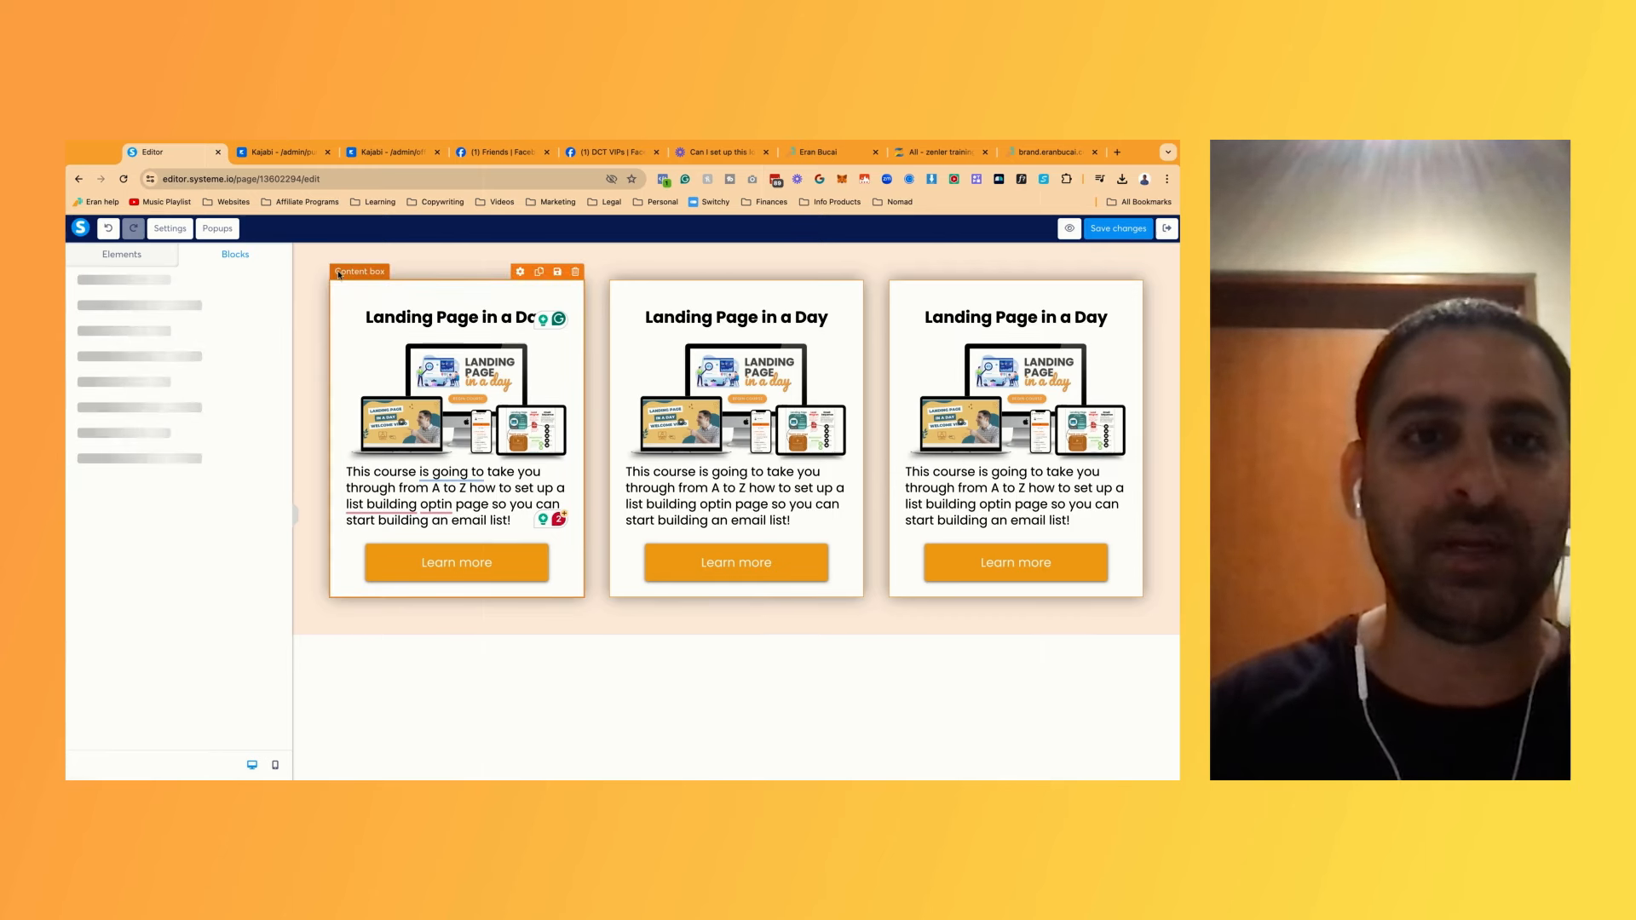
pyautogui.click(447, 317)
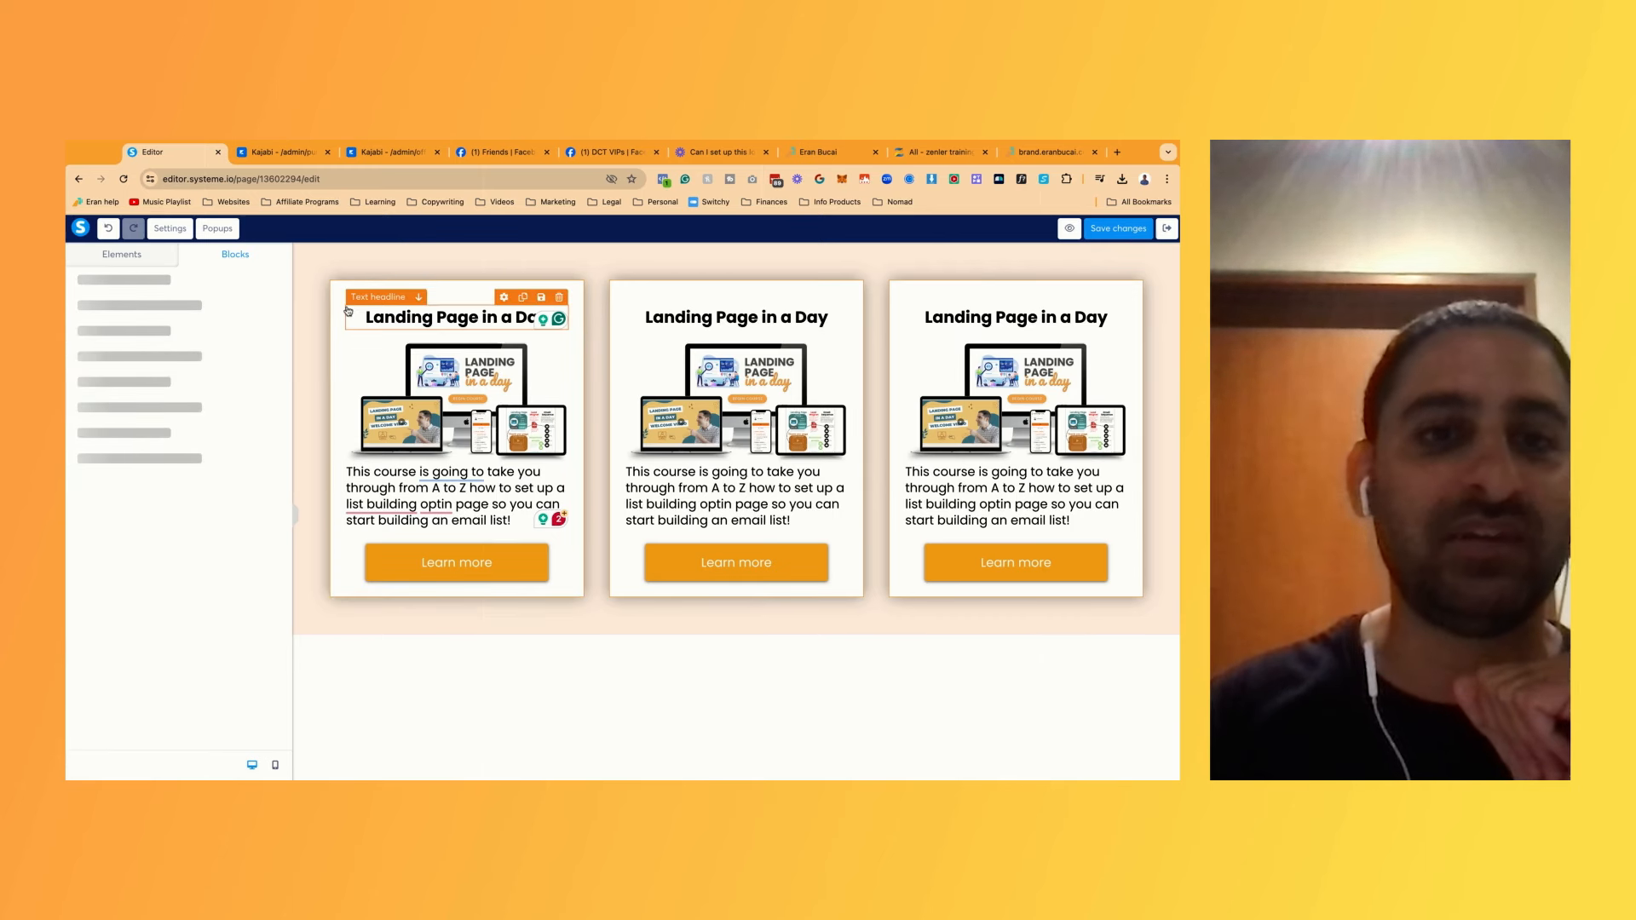
pyautogui.click(456, 562)
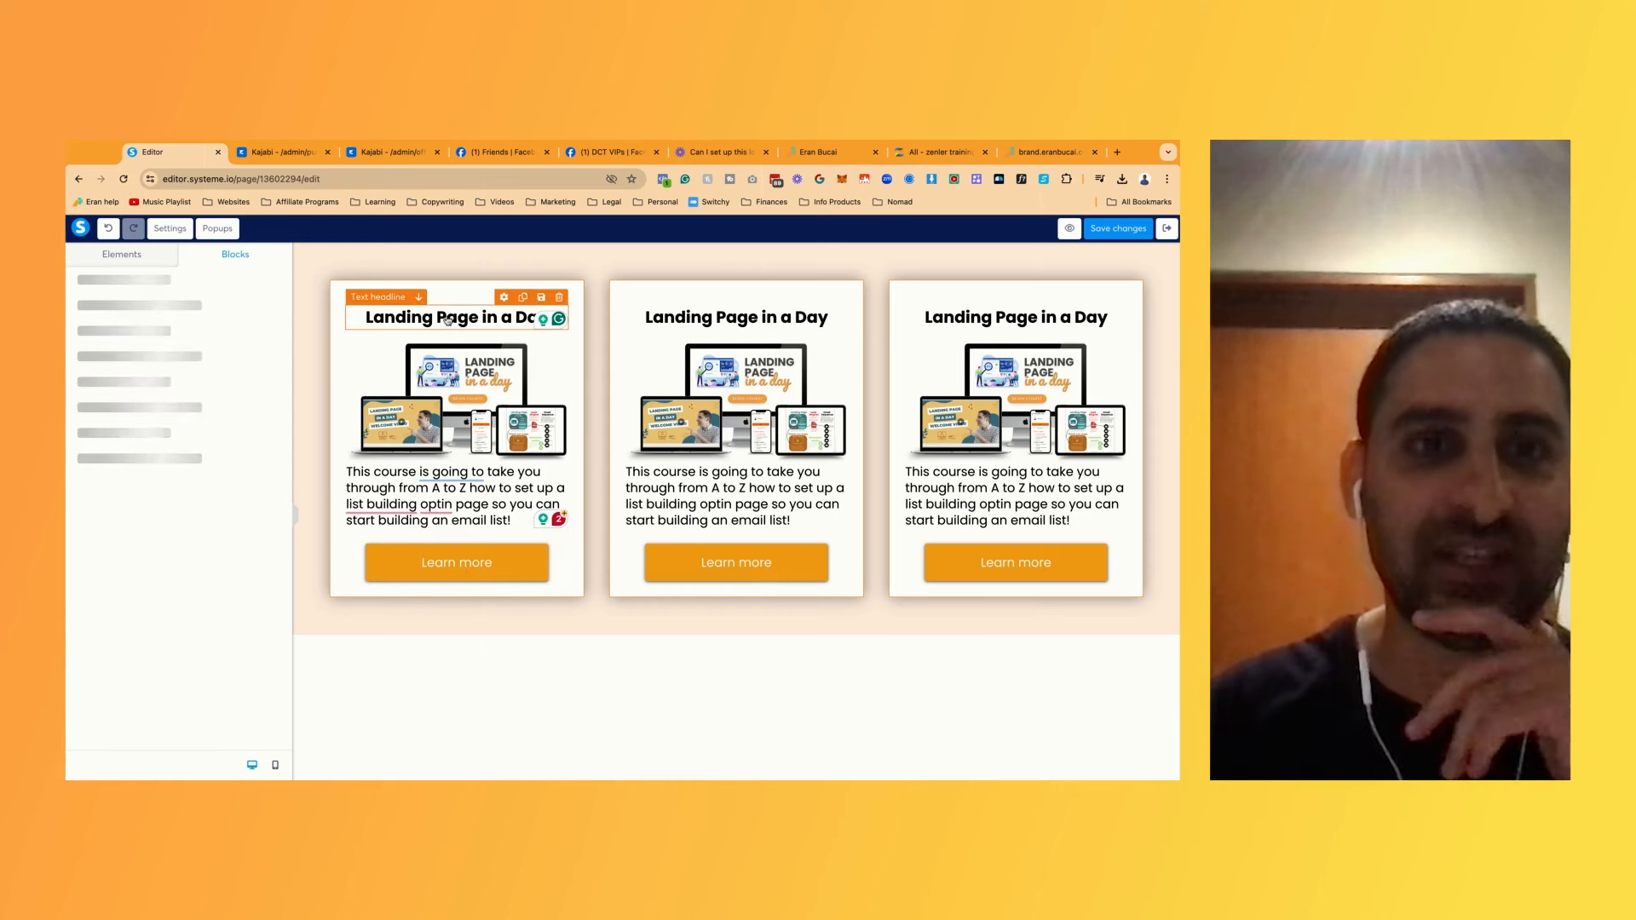
pyautogui.click(235, 254)
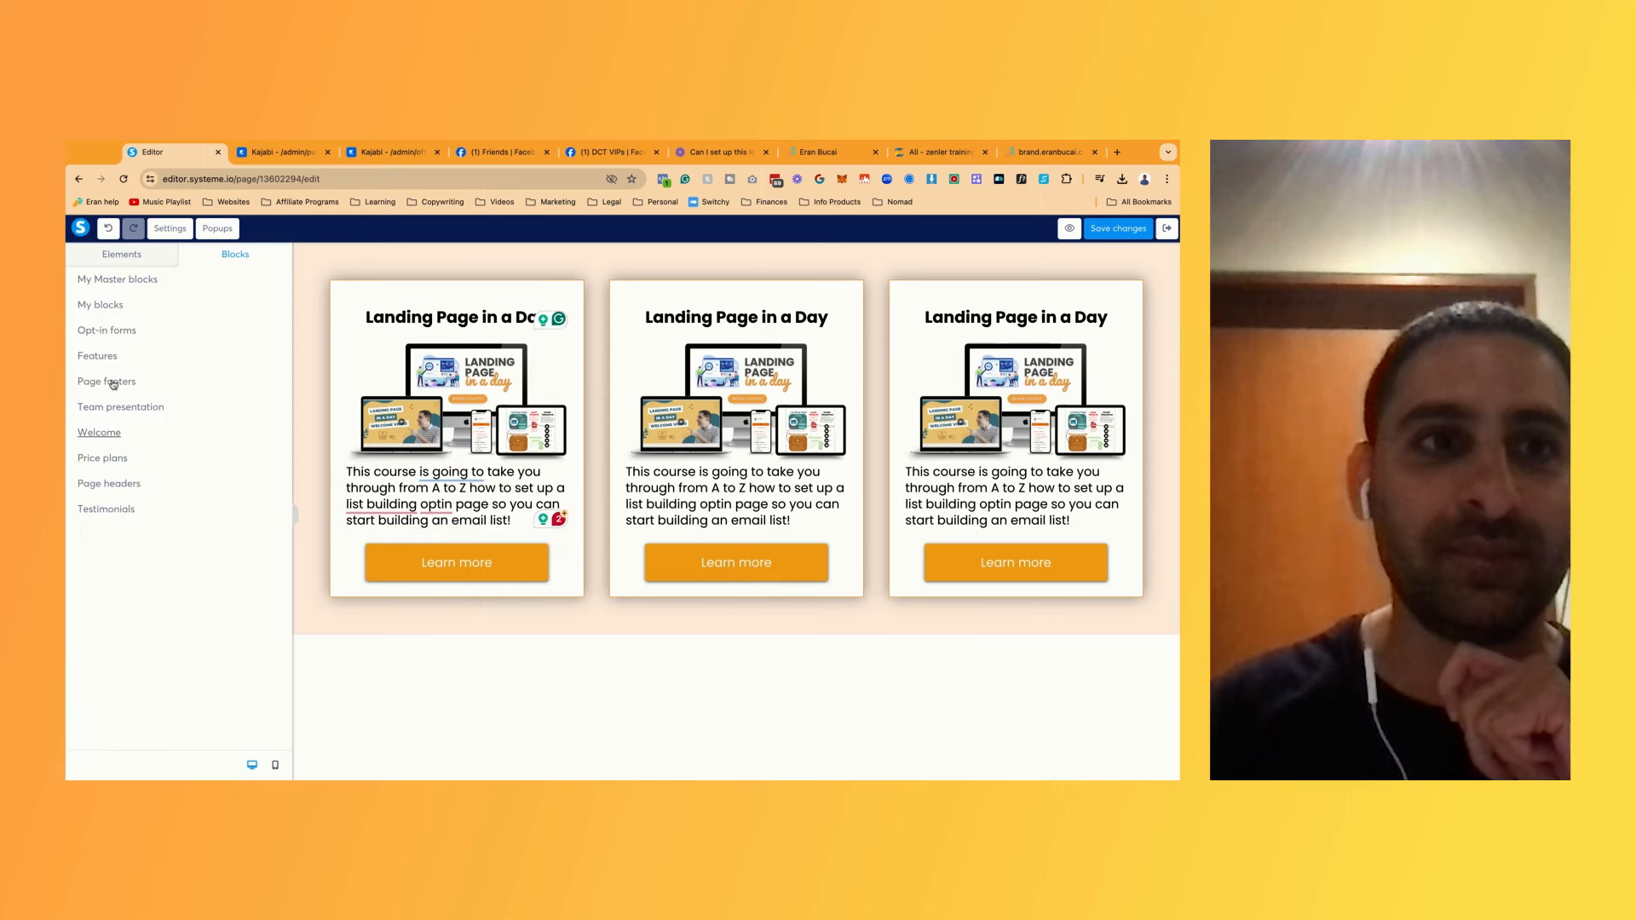